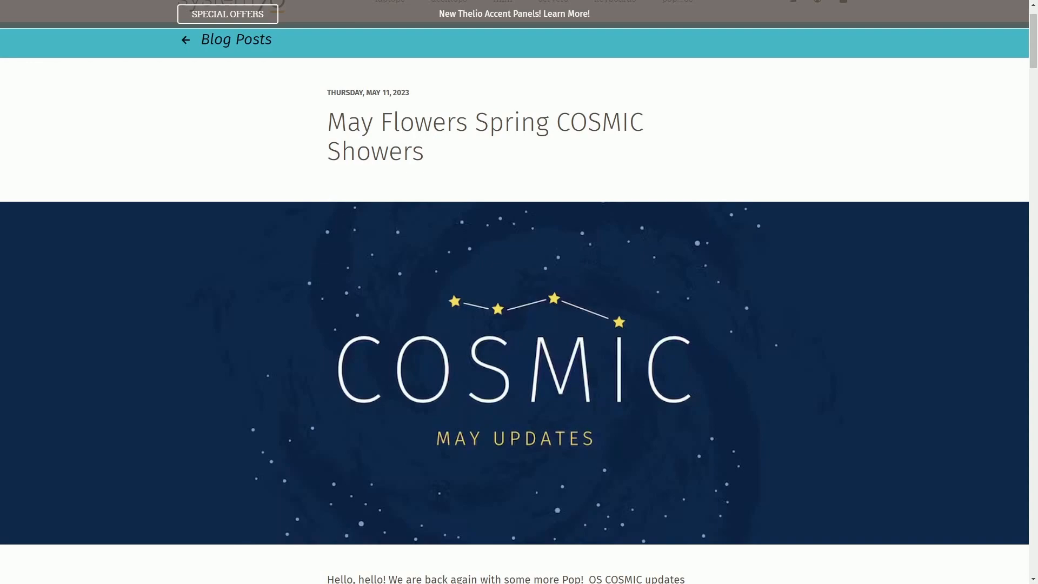
- Scroll the May COSMIC Showers post past the Pop!_OS 22.04 updates to COSMIC DE Progress
scroll("down", 3)
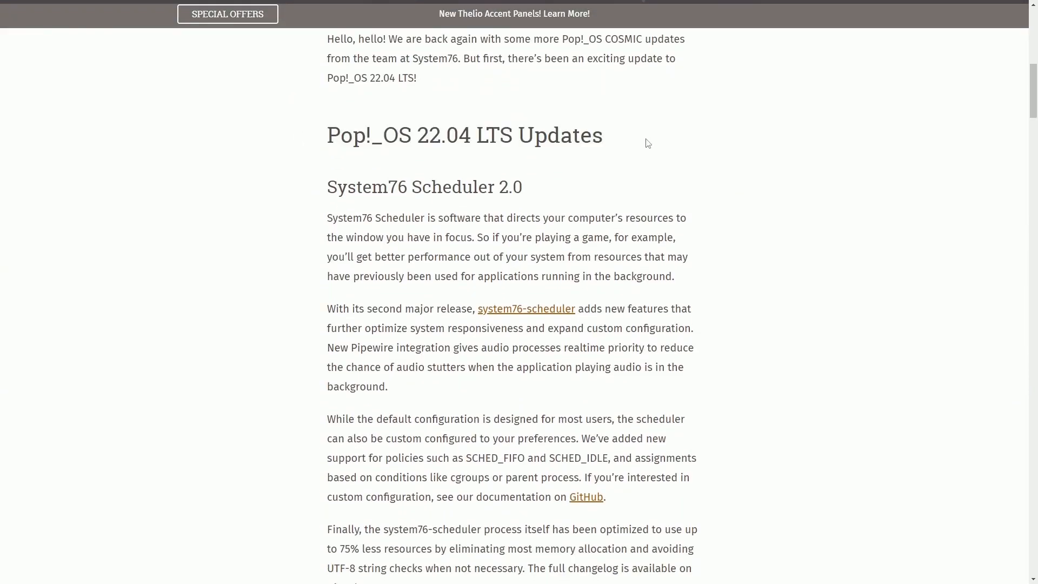
scroll("down", 3)
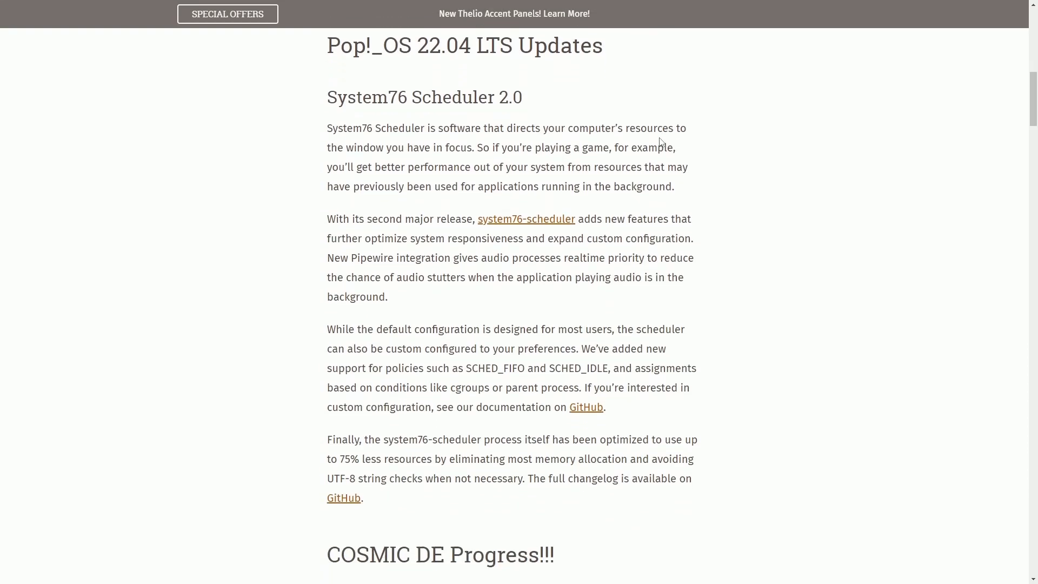
scroll("down", 3)
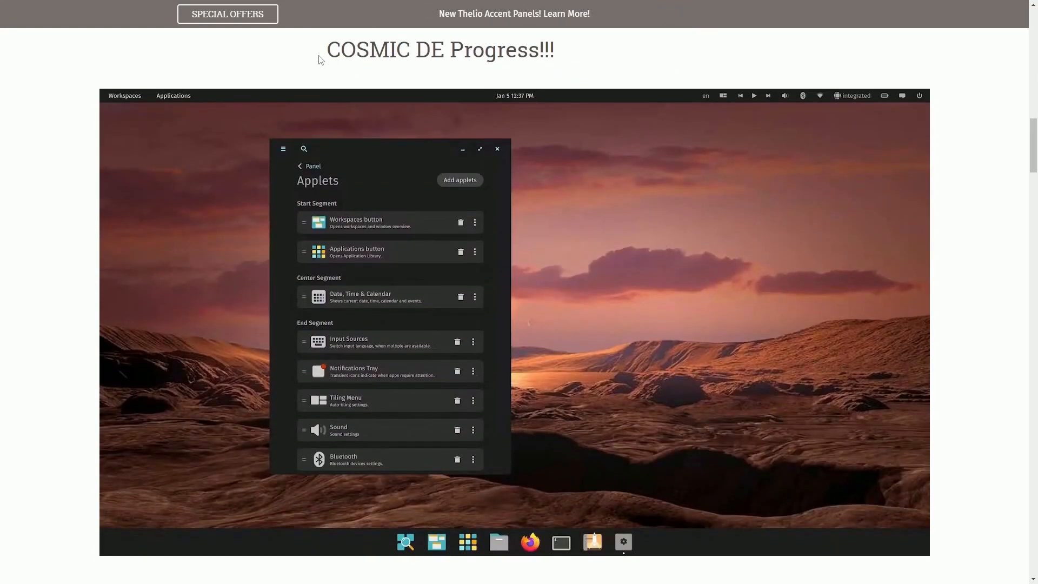
mouse_move(761, 271)
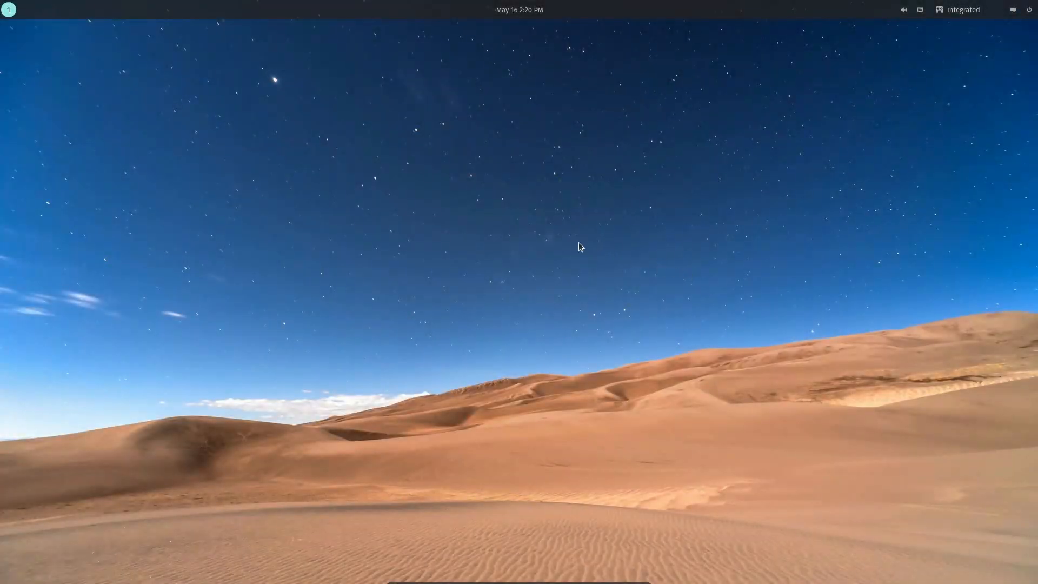
mouse_move(848, 225)
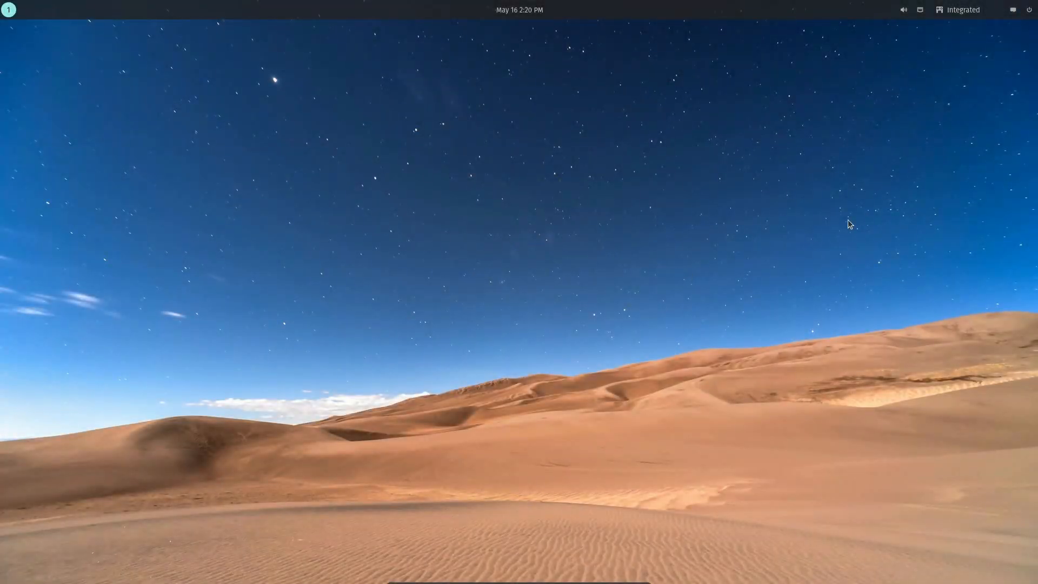
mouse_move(457, 114)
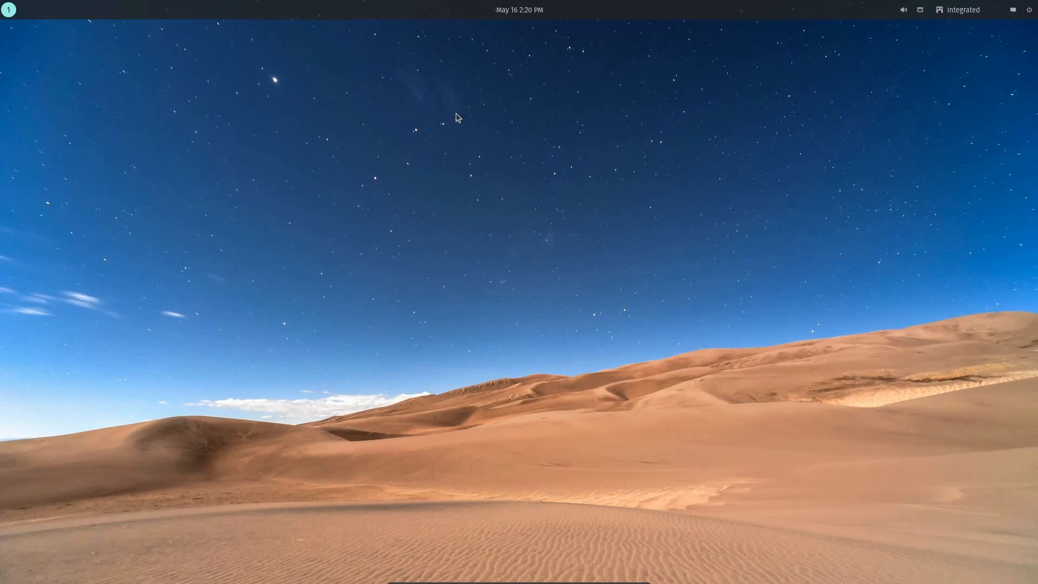
mouse_move(558, 160)
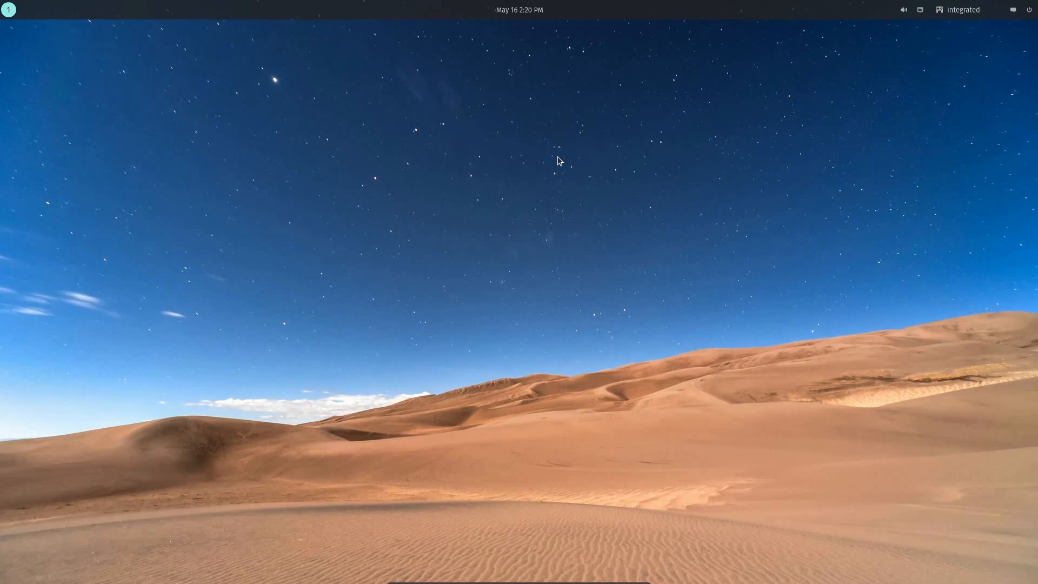
mouse_move(666, 204)
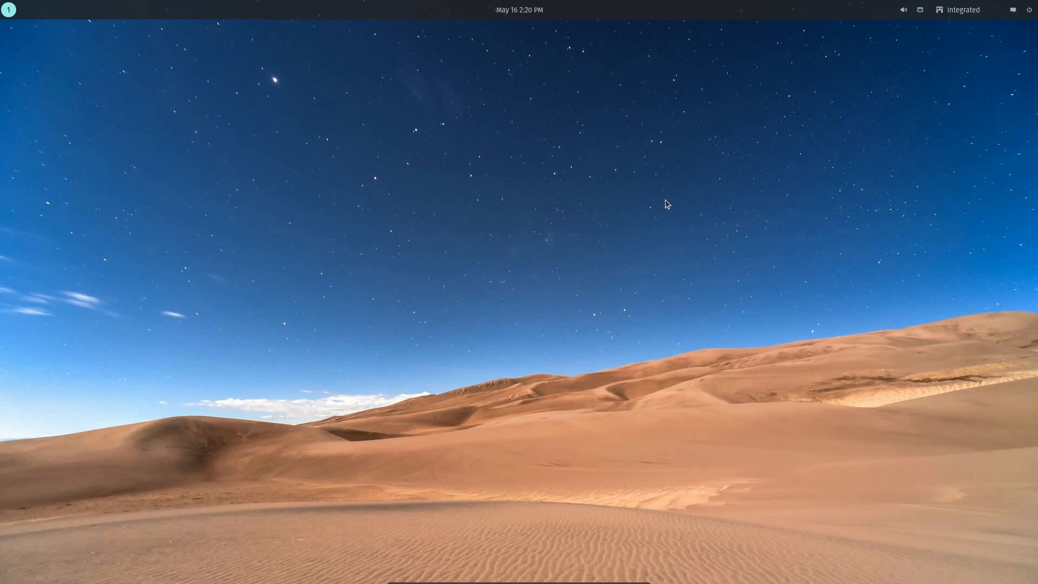
mouse_move(698, 307)
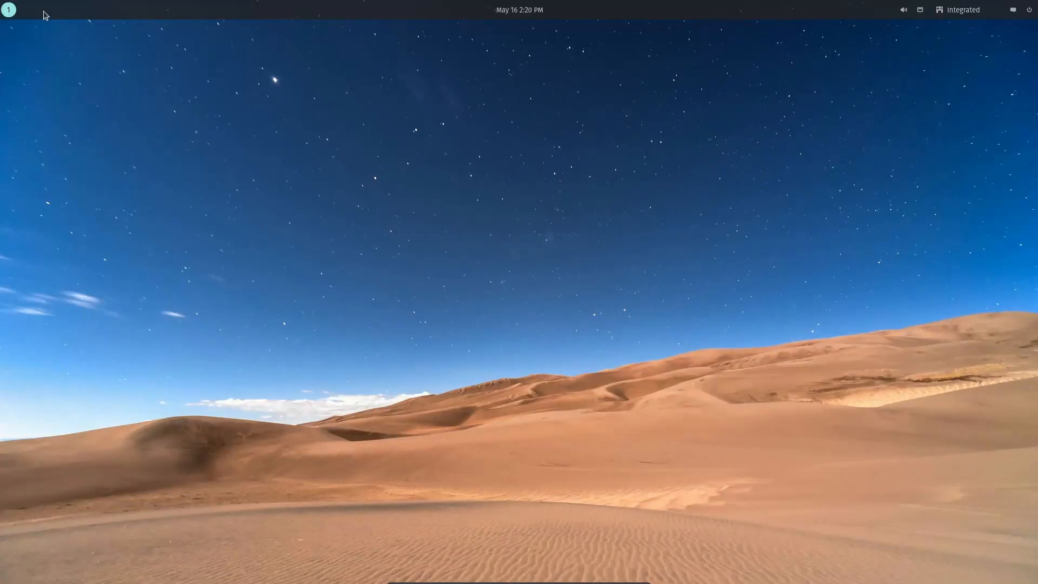
mouse_move(38, 16)
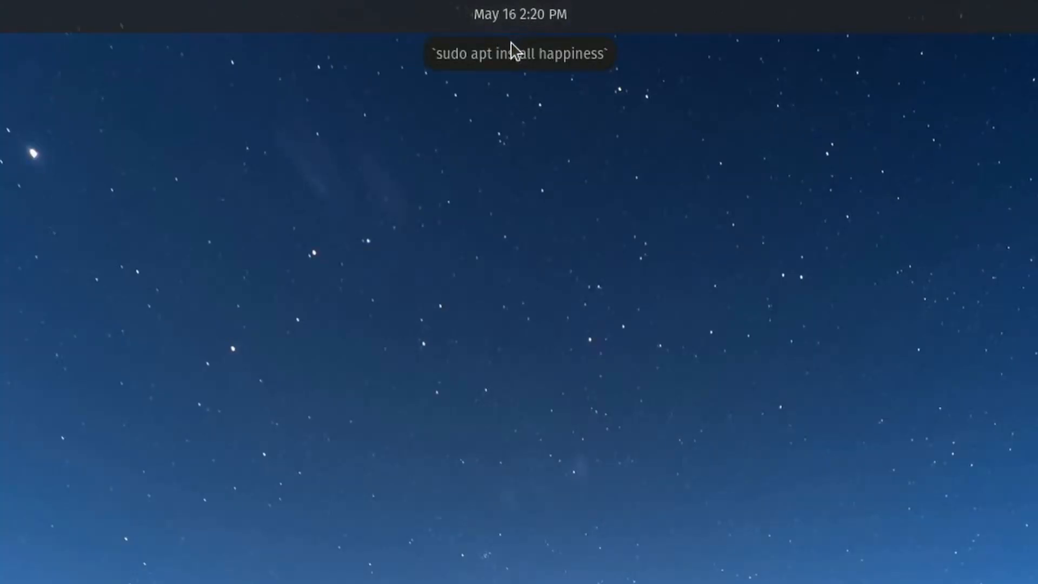
mouse_move(444, 74)
type("cosmic-settings")
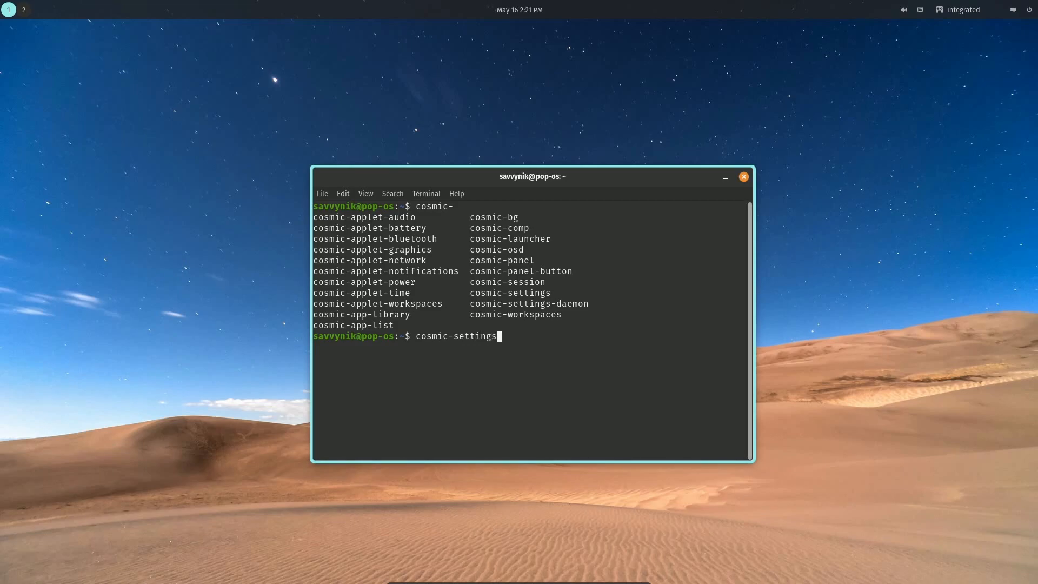
- Run the cosmic-settings command in the terminal to launch COSMIC Settings
key("Return")
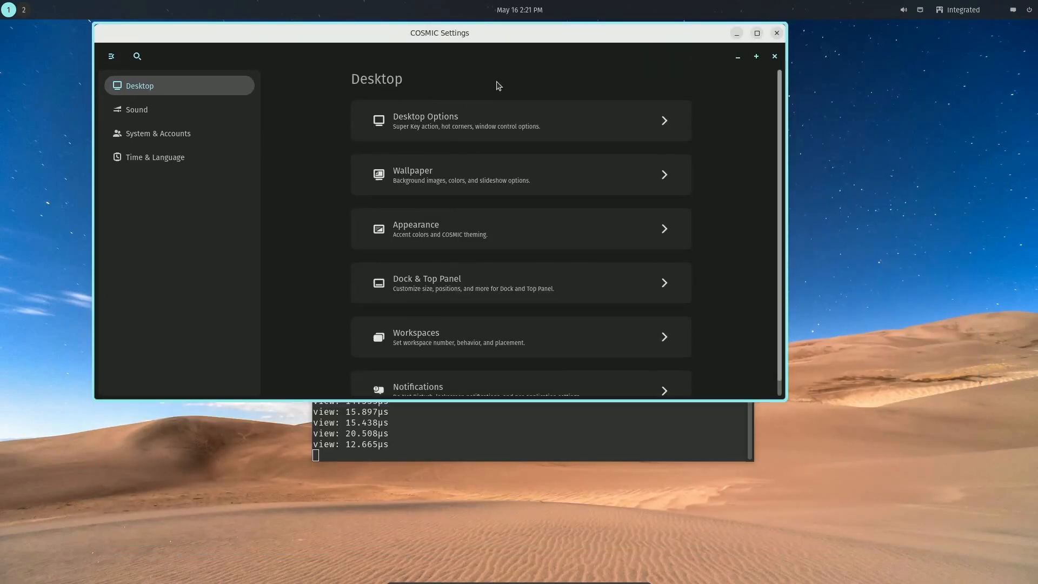
- Resize Settings and browse the Sound, Desktop Options and Date & Time pages
left_click(756, 33)
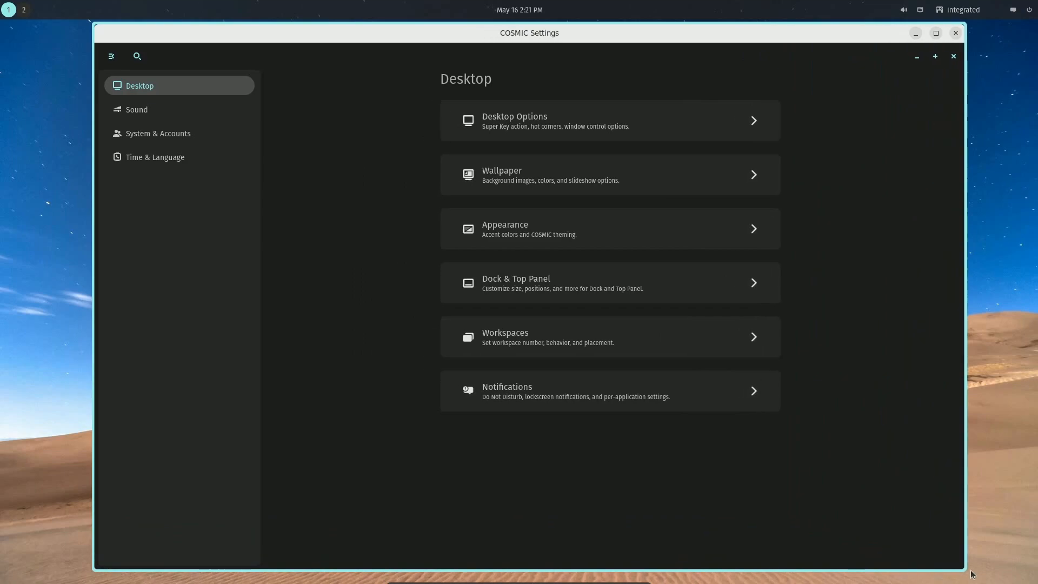
left_click(138, 56)
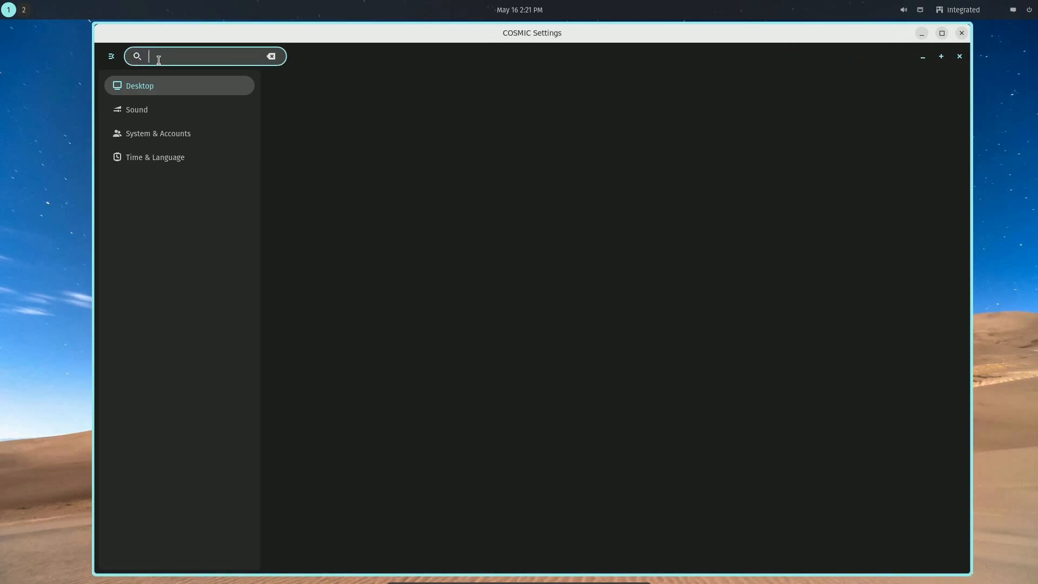
left_click(136, 109)
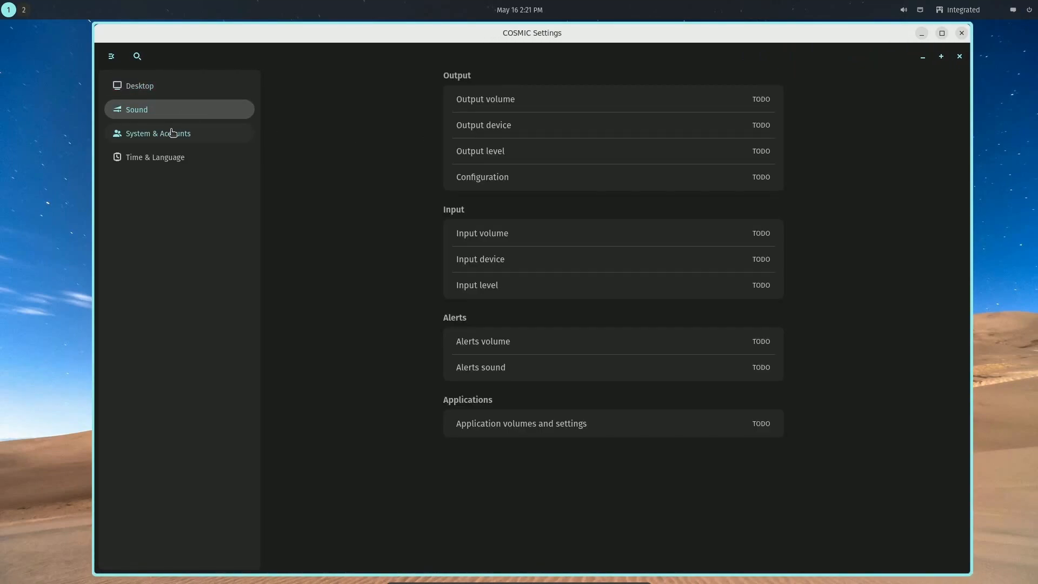
left_click(139, 85)
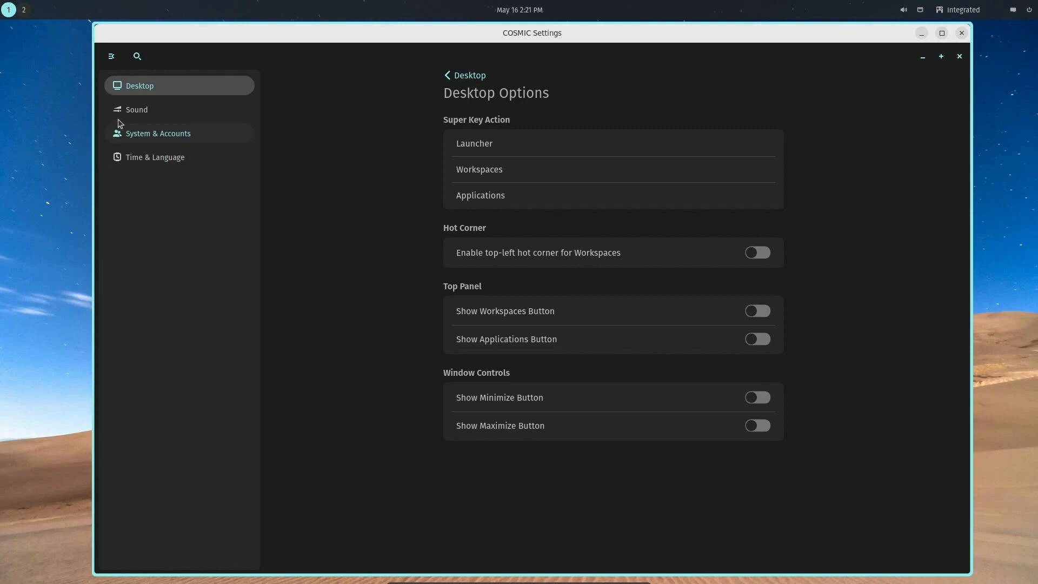
left_click(154, 157)
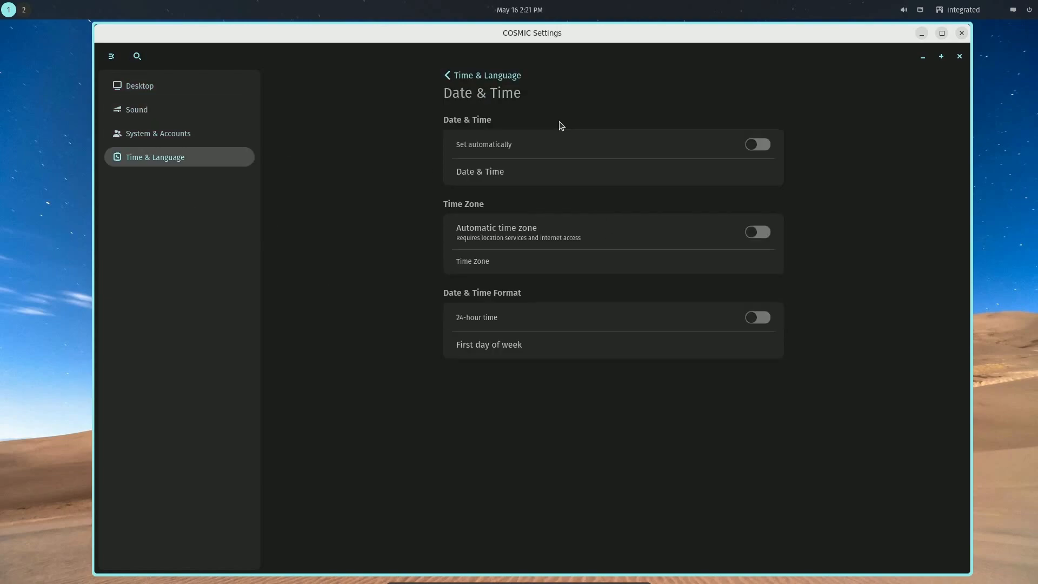
- Toggle the Settings sidebar with the hamburger button, leaving it hidden on Date & Time
left_click(112, 56)
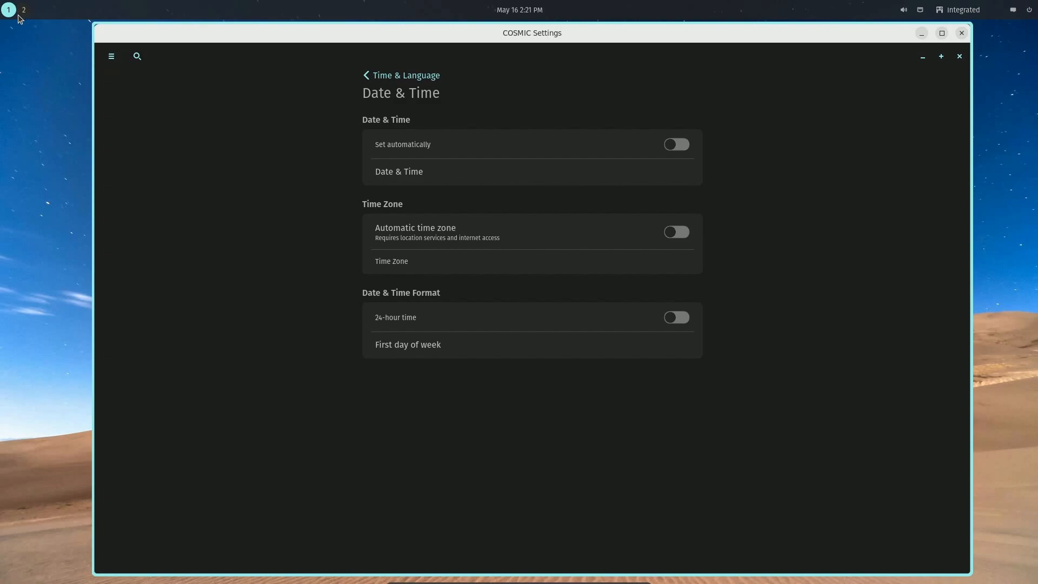
left_click(110, 56)
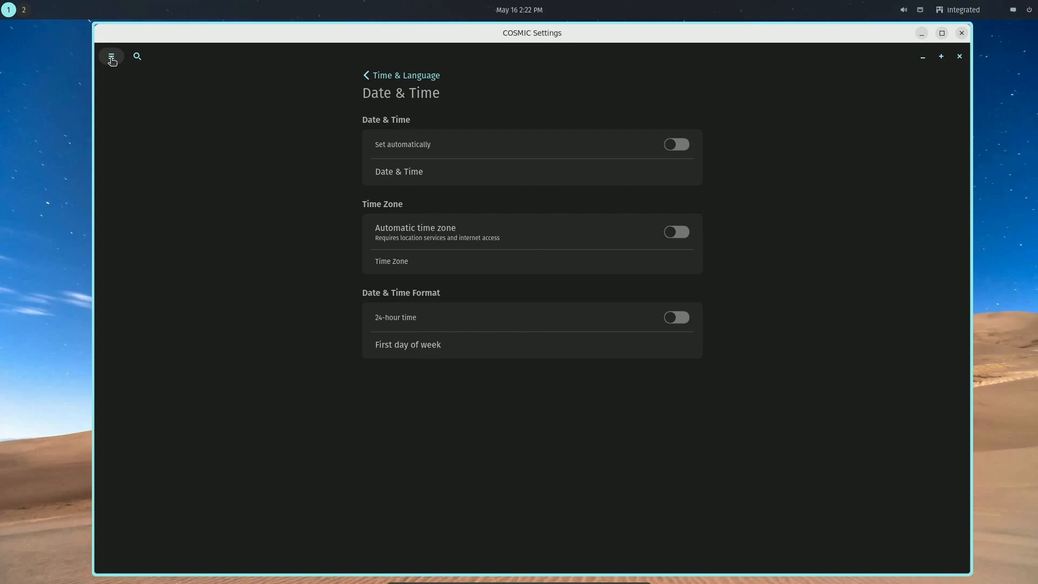
left_click(112, 56)
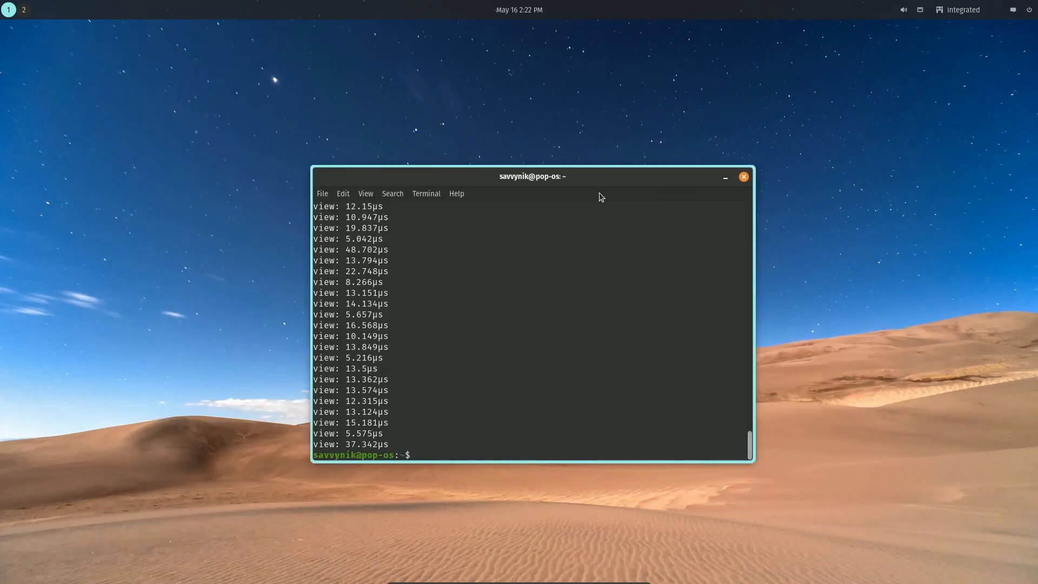
- Move the terminal window to the upper left, toward the centre, then back left
left_click_drag(532, 177, 278, 52)
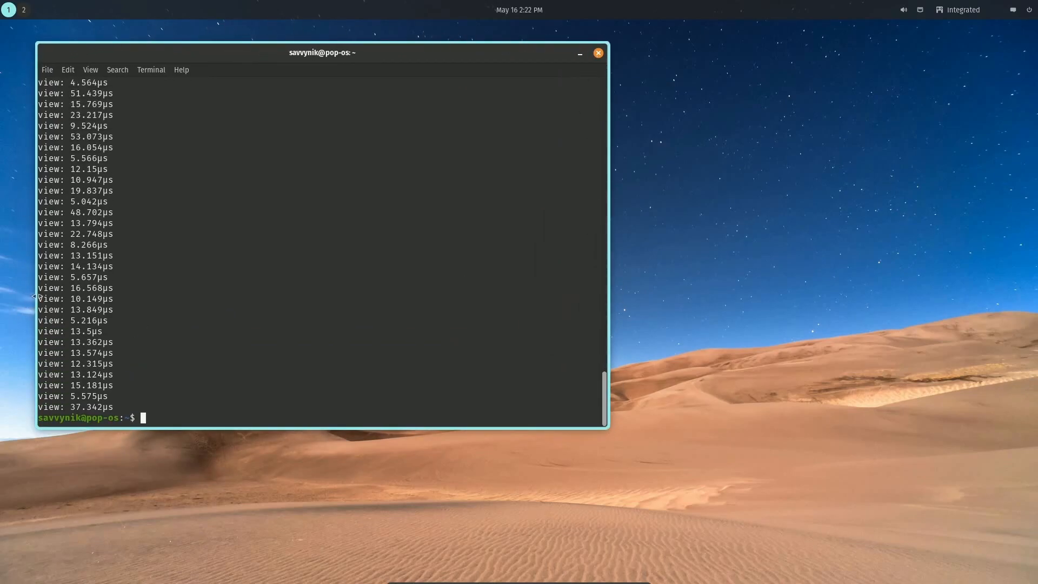
mouse_move(596, 272)
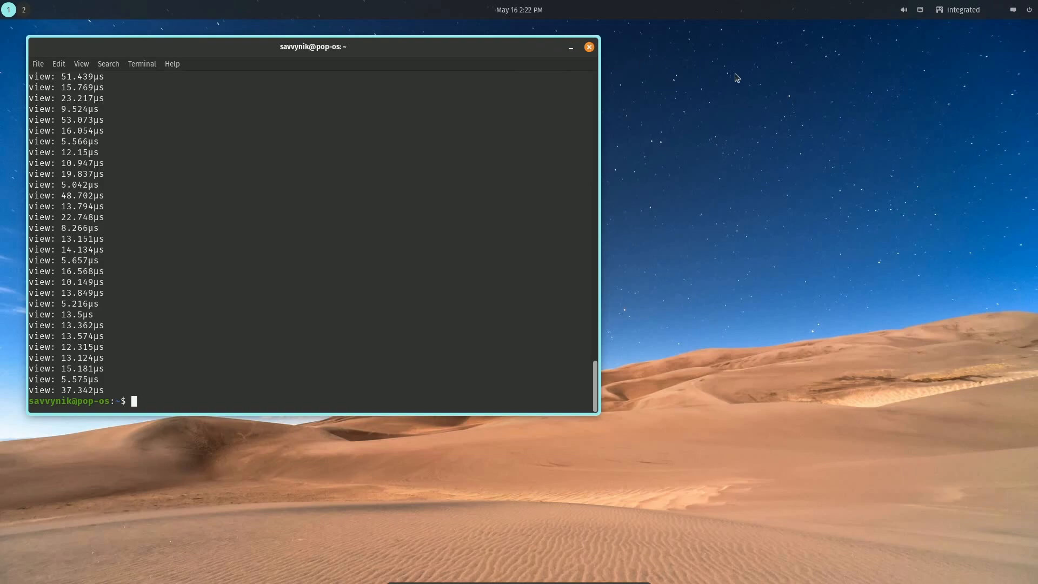
mouse_move(669, 194)
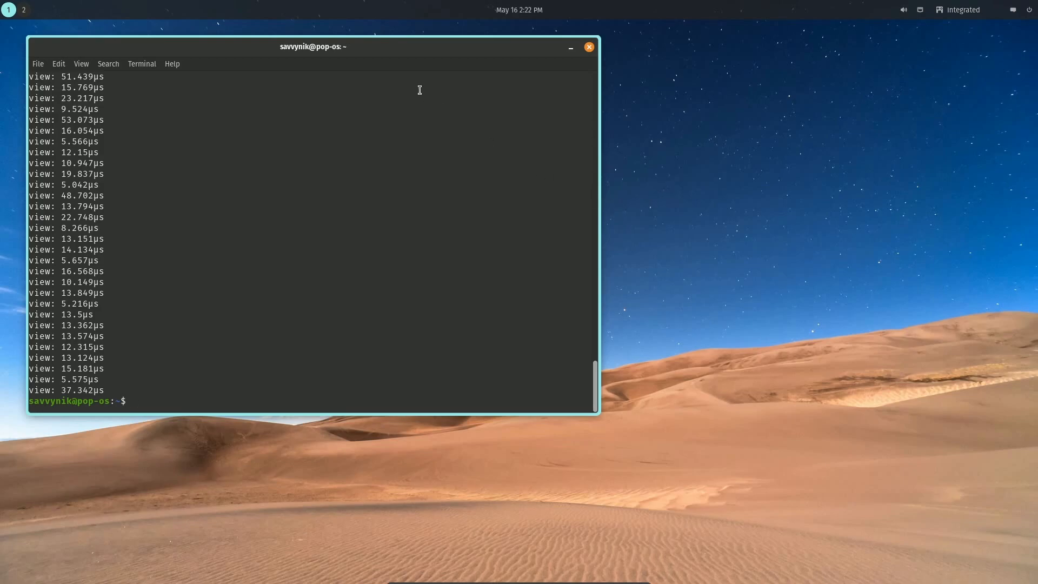
left_click_drag(312, 46, 502, 75)
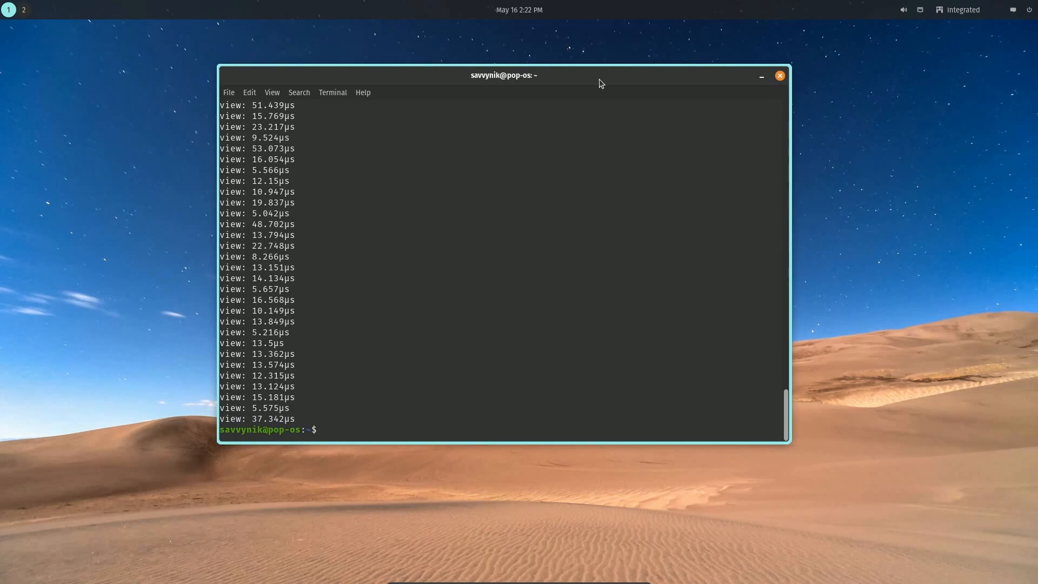
left_click_drag(502, 75, 309, 51)
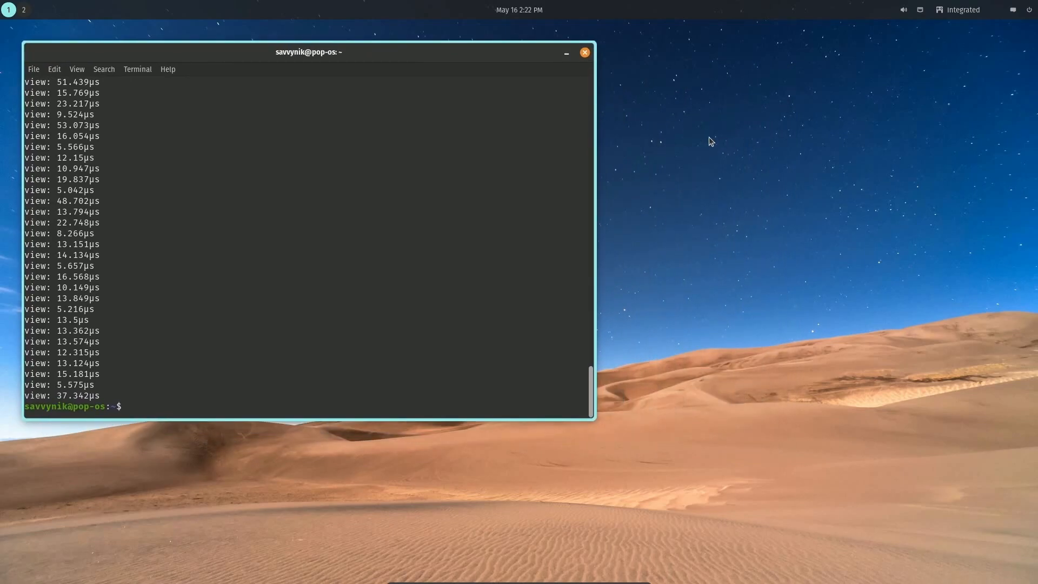
mouse_move(733, 181)
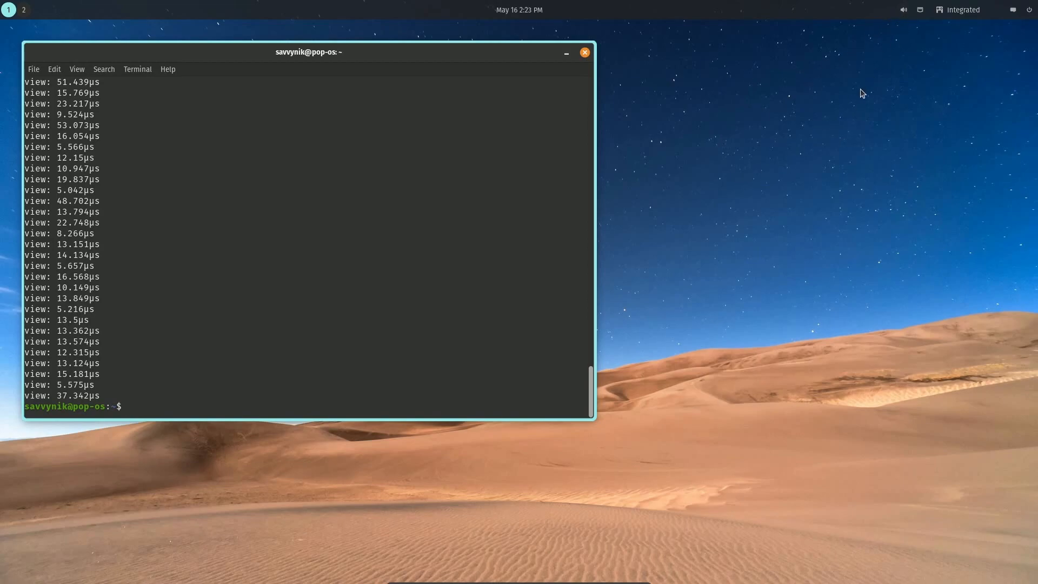
- Show the panel sound controls with output volume 3% and microphone 100%
left_click(902, 10)
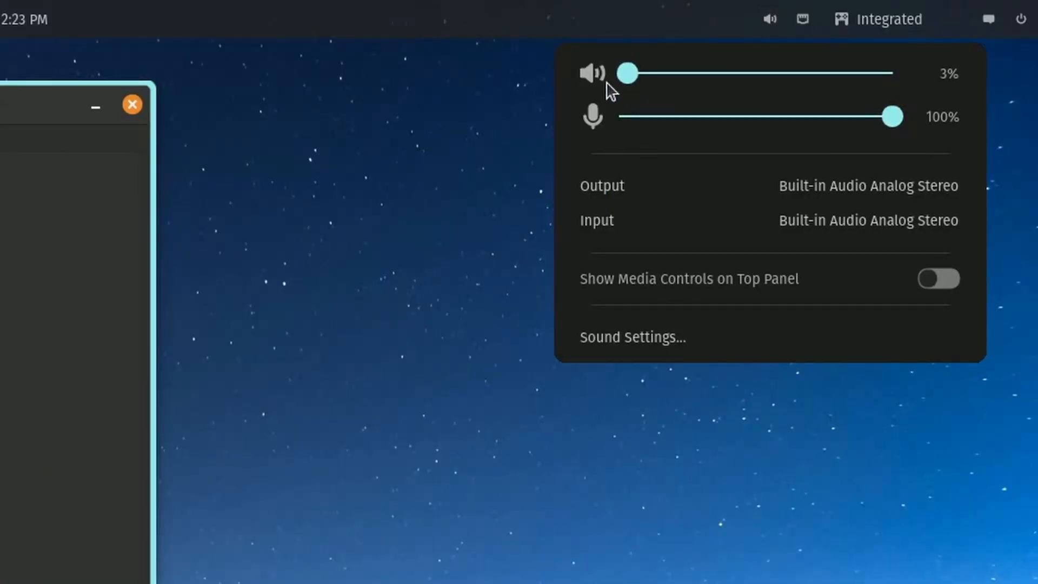
mouse_move(623, 138)
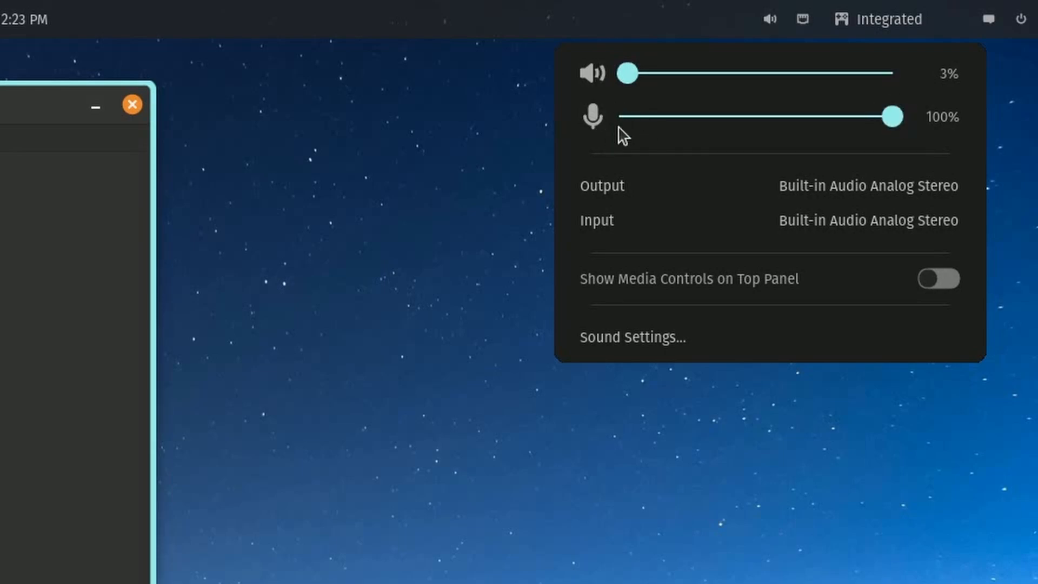
mouse_move(666, 227)
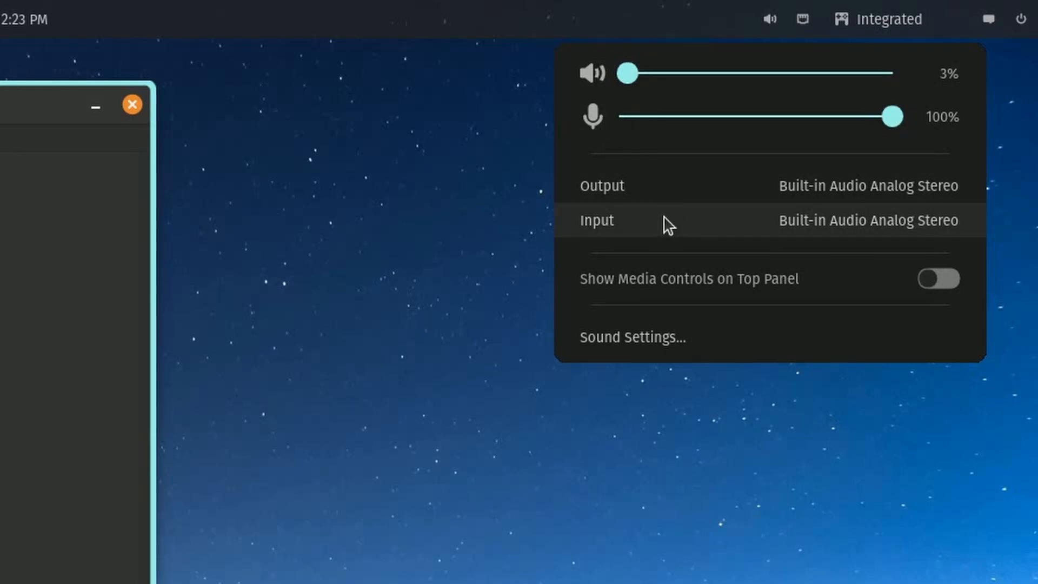
mouse_move(710, 297)
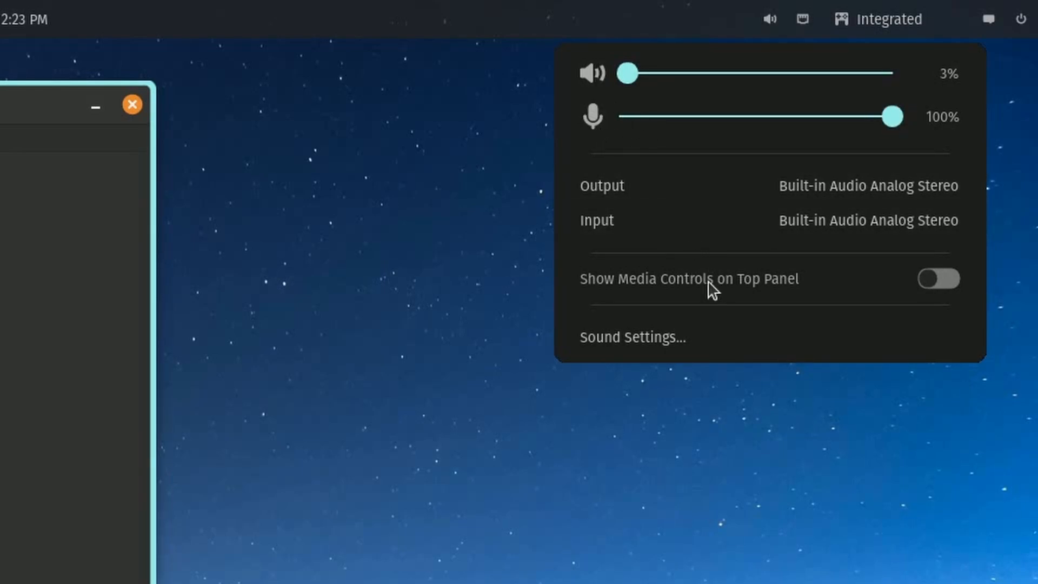
mouse_move(652, 360)
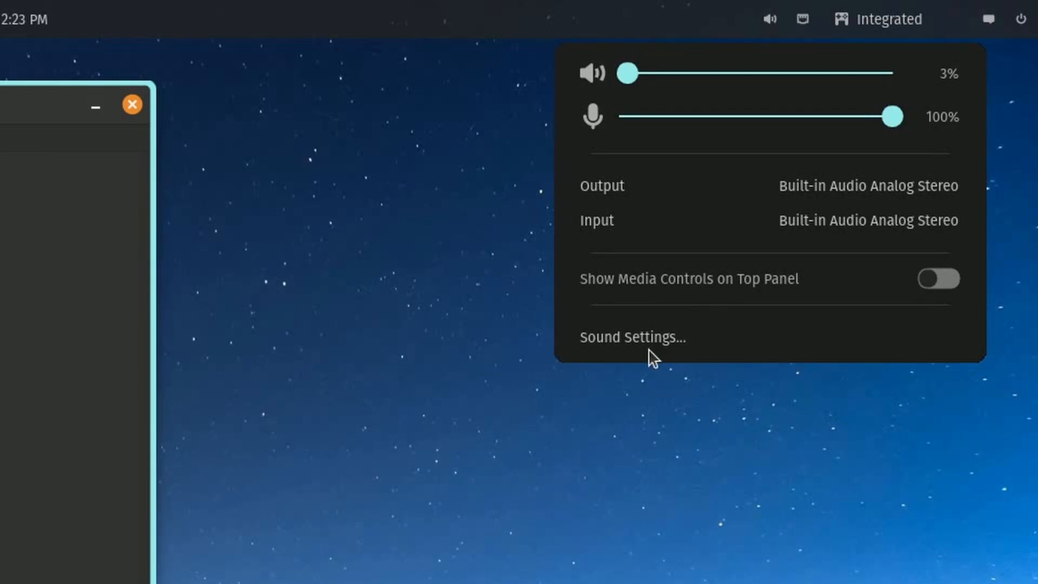
- View the network panel menu, then the Graphics Mode menu with Integrated Graphics checked
left_click(802, 19)
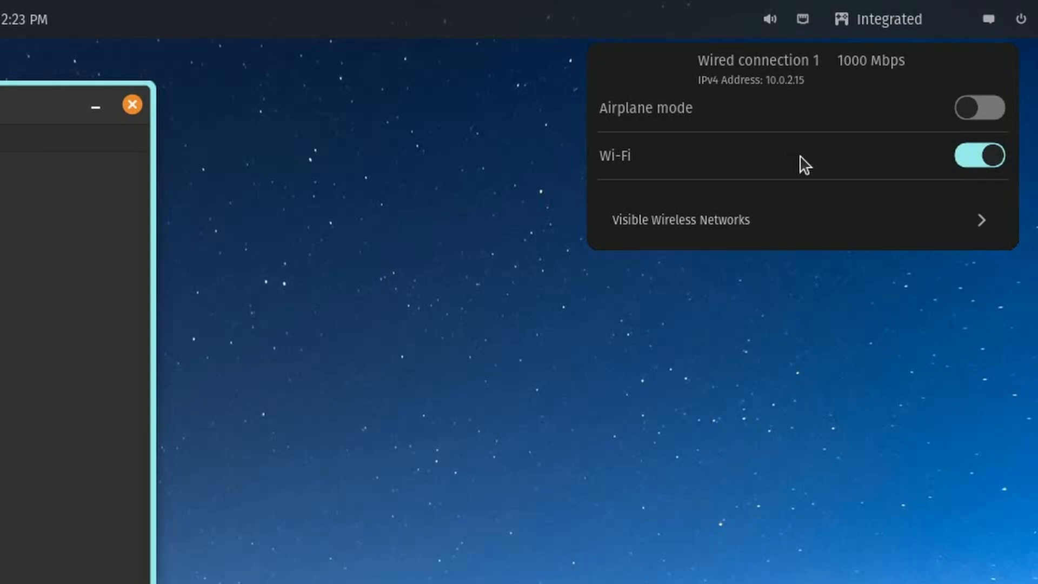
mouse_move(889, 70)
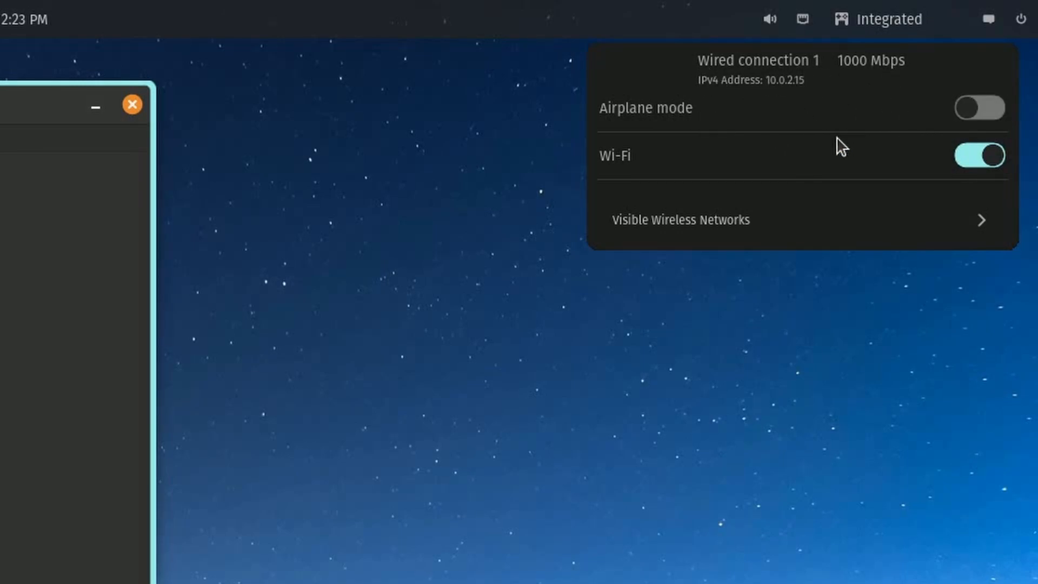
mouse_move(948, 233)
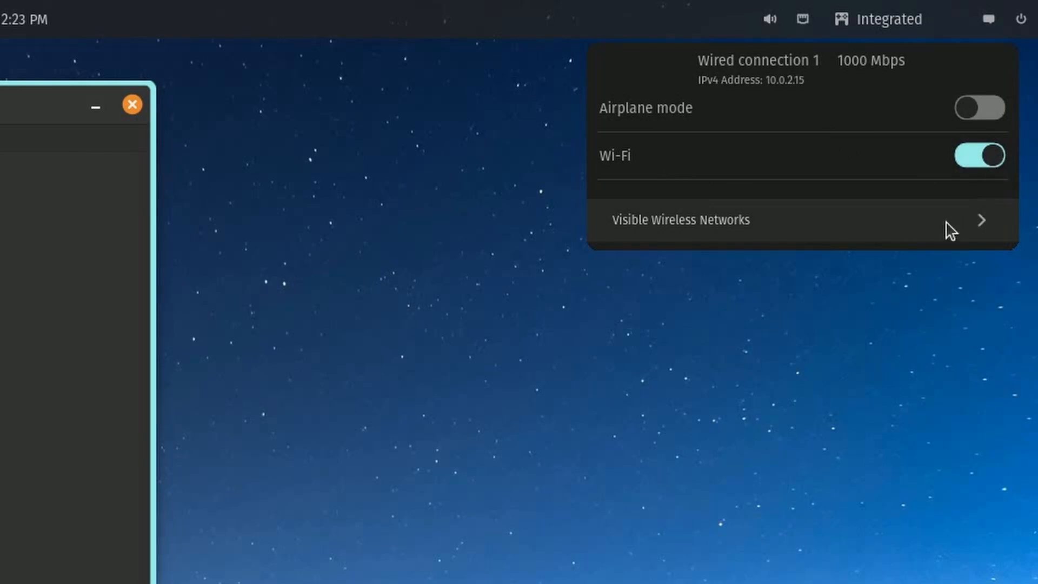
mouse_move(556, 382)
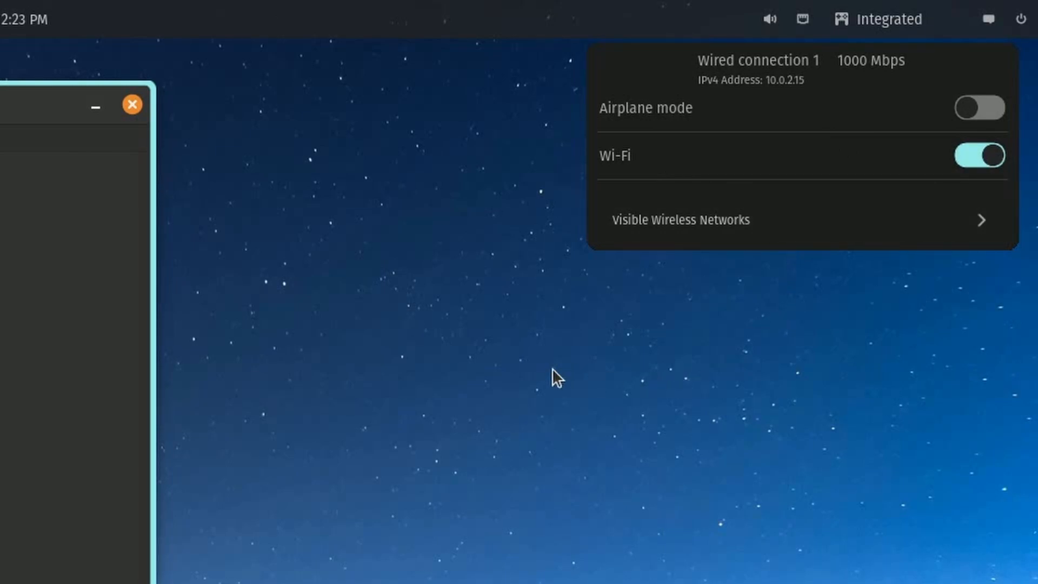
left_click(878, 18)
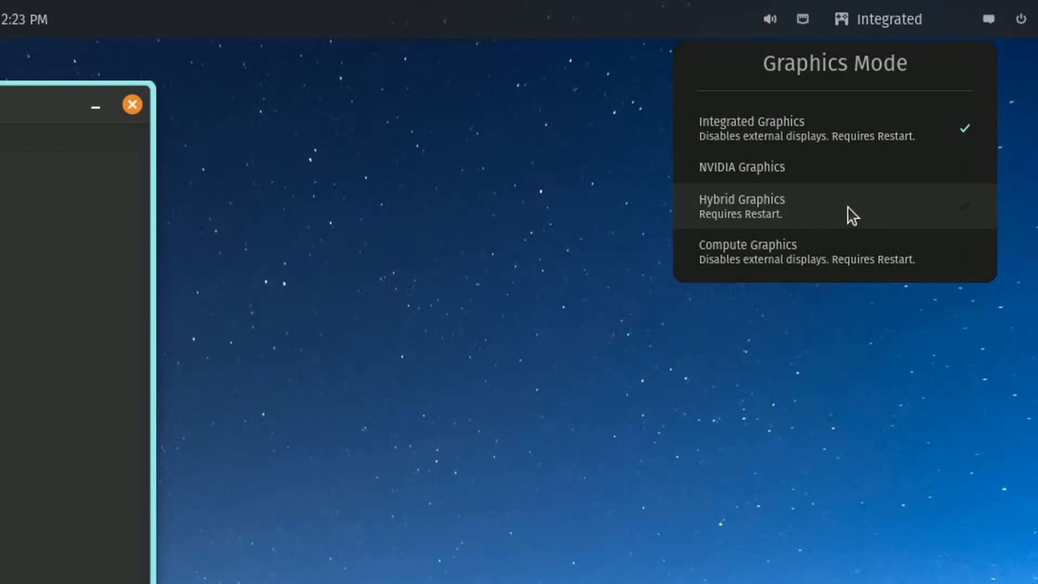
mouse_move(850, 238)
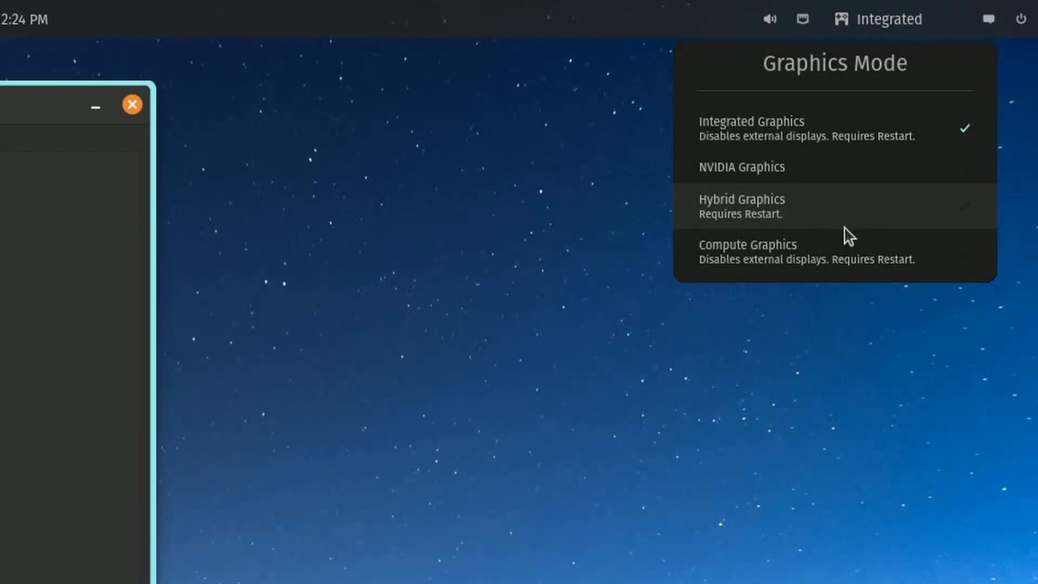
mouse_move(853, 213)
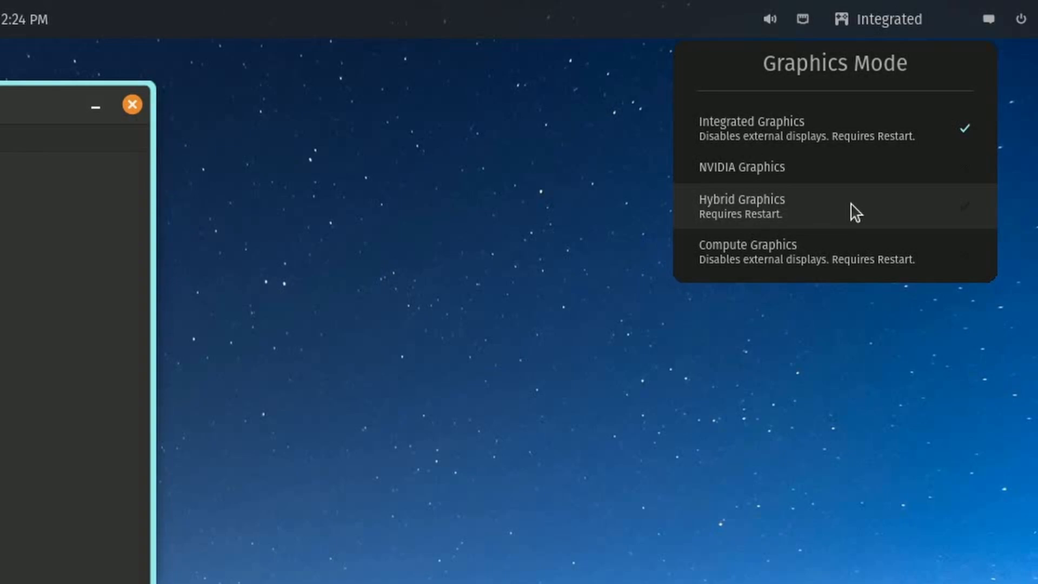
mouse_move(771, 170)
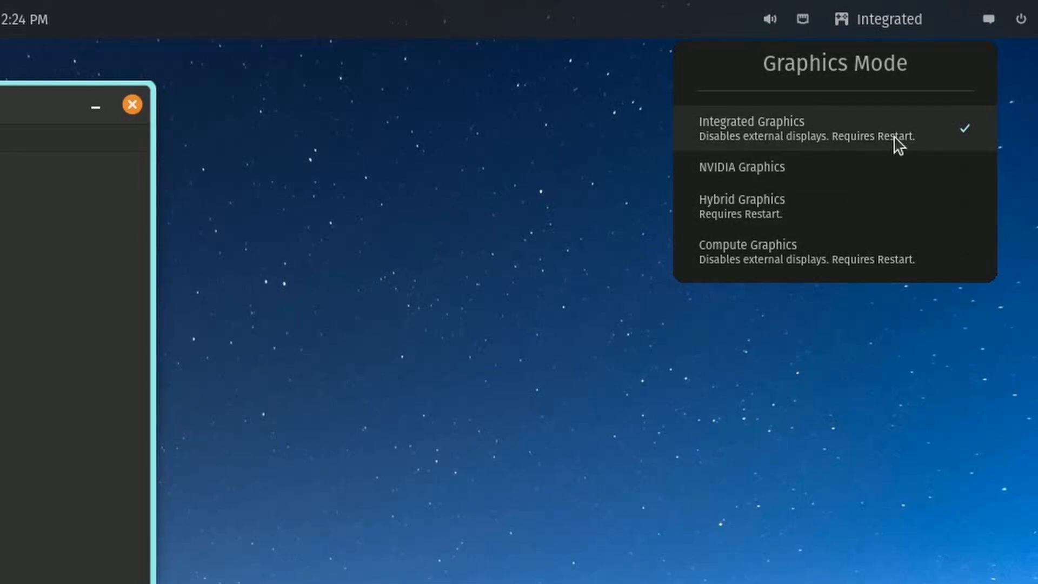
mouse_move(863, 138)
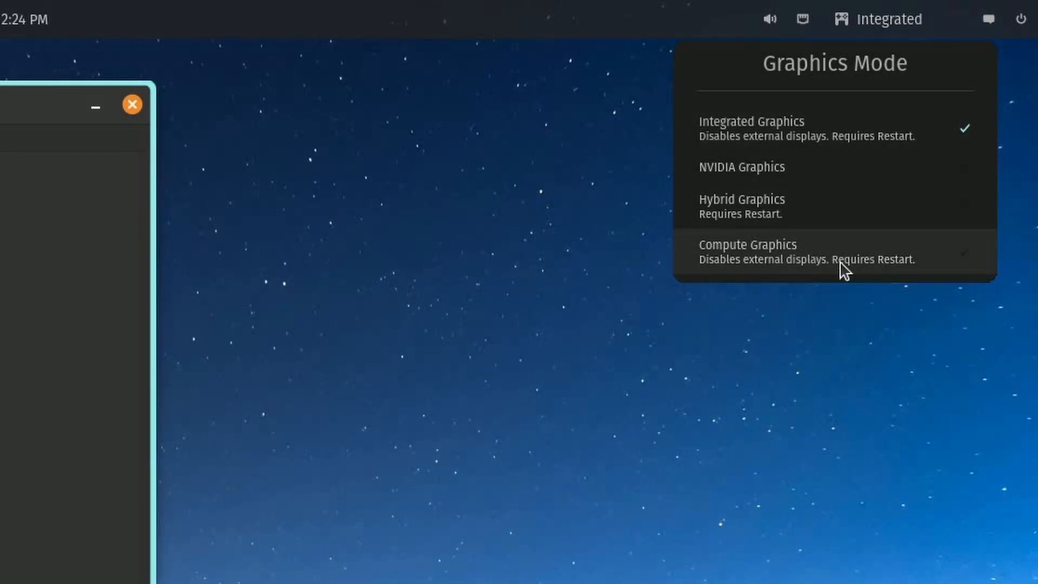
mouse_move(809, 110)
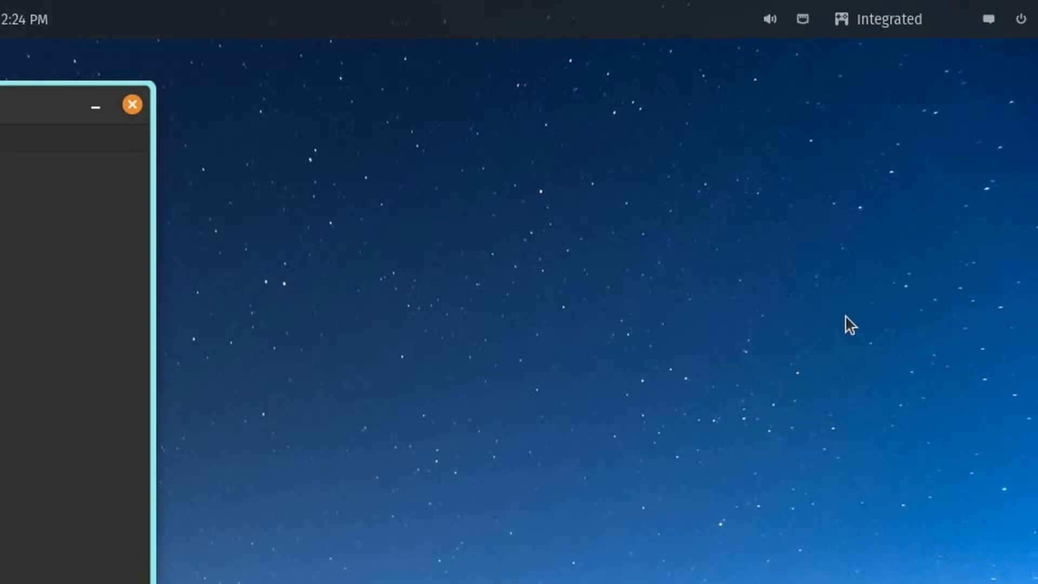
- Show the battery menu with Balanced power active and the 80% charge limit off
left_click(954, 20)
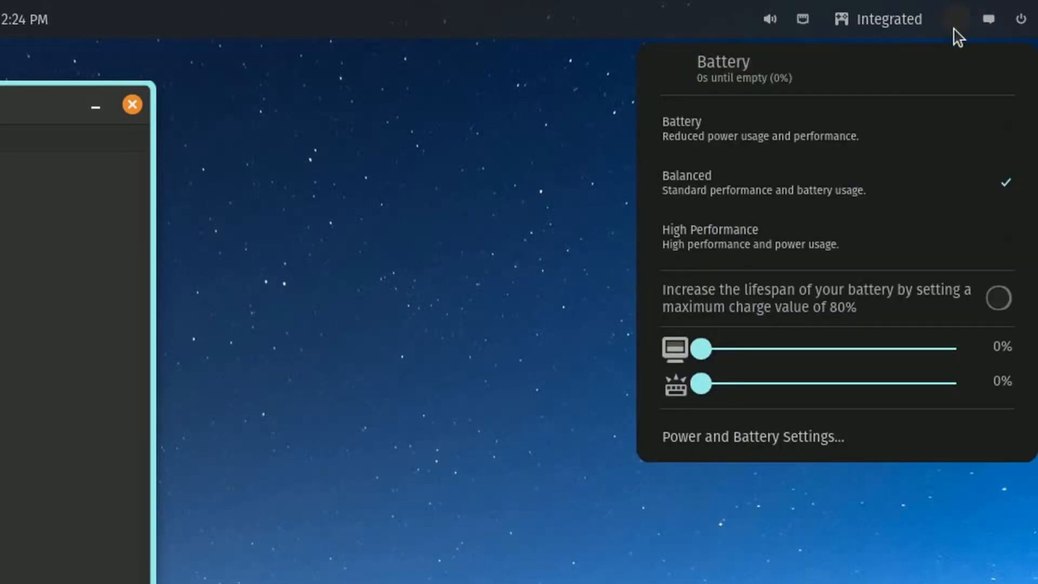
mouse_move(963, 12)
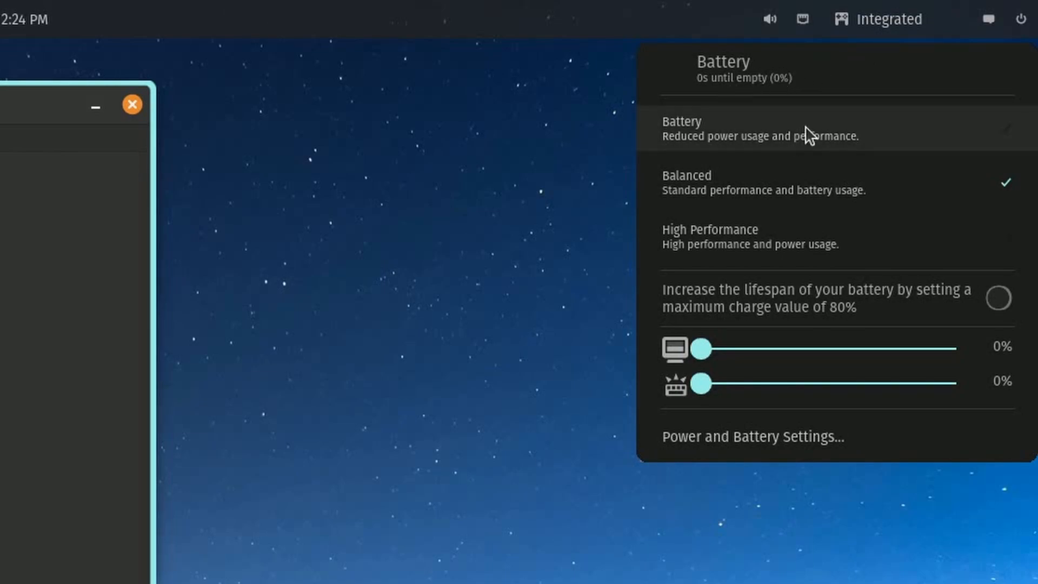
mouse_move(791, 212)
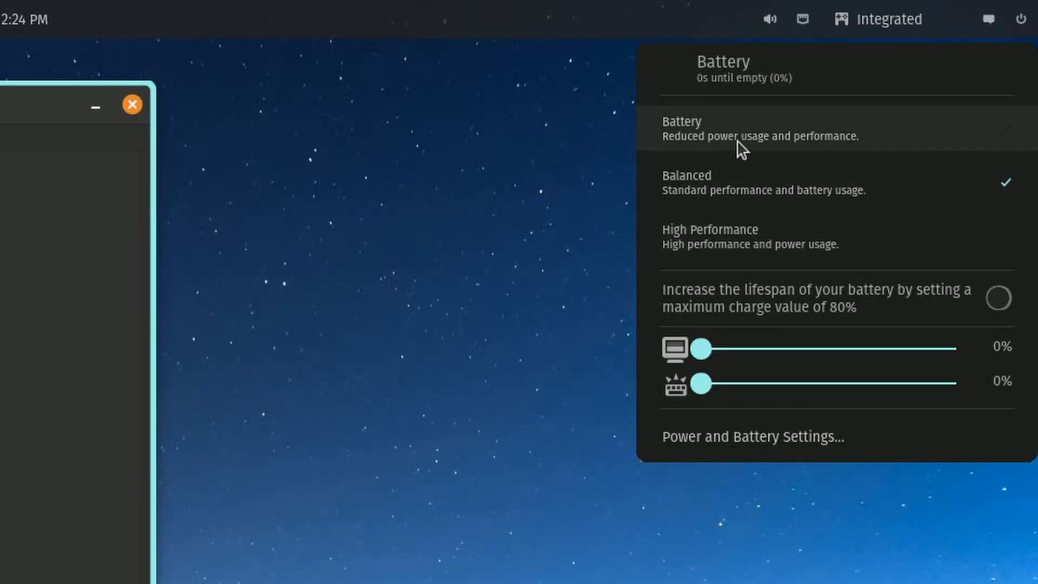
mouse_move(848, 227)
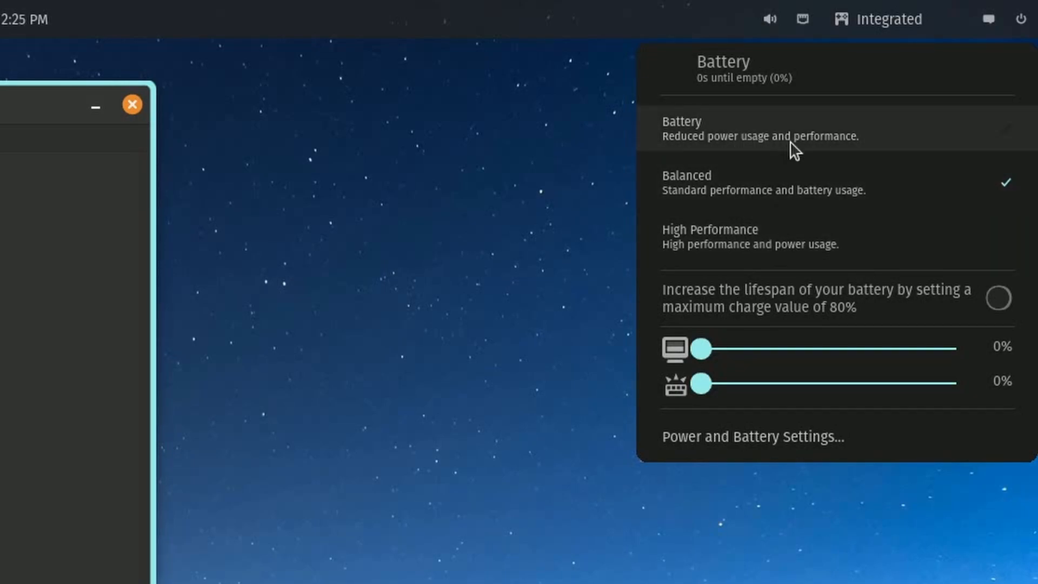
mouse_move(821, 155)
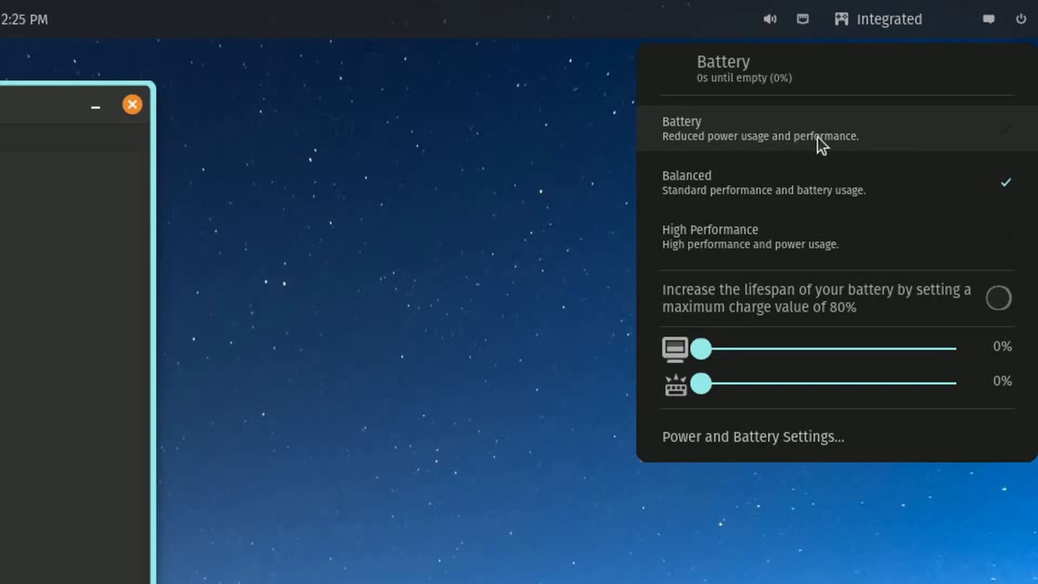
mouse_move(821, 258)
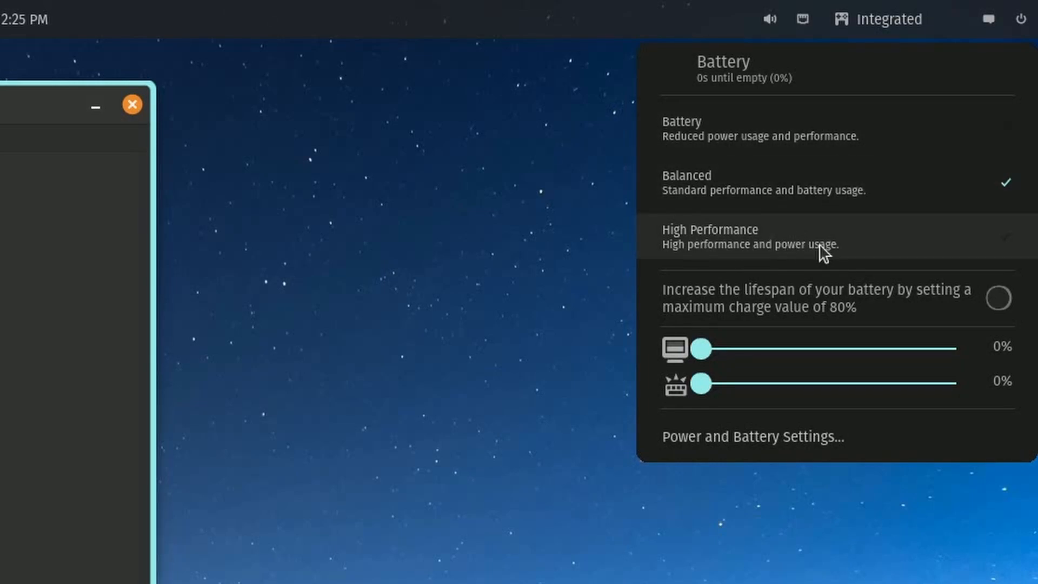
mouse_move(847, 270)
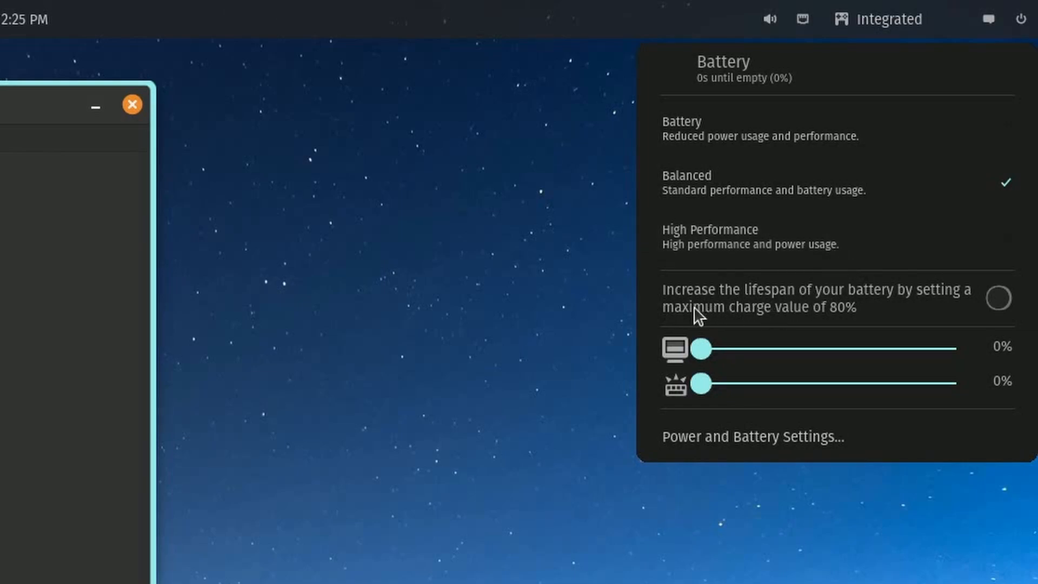
mouse_move(734, 307)
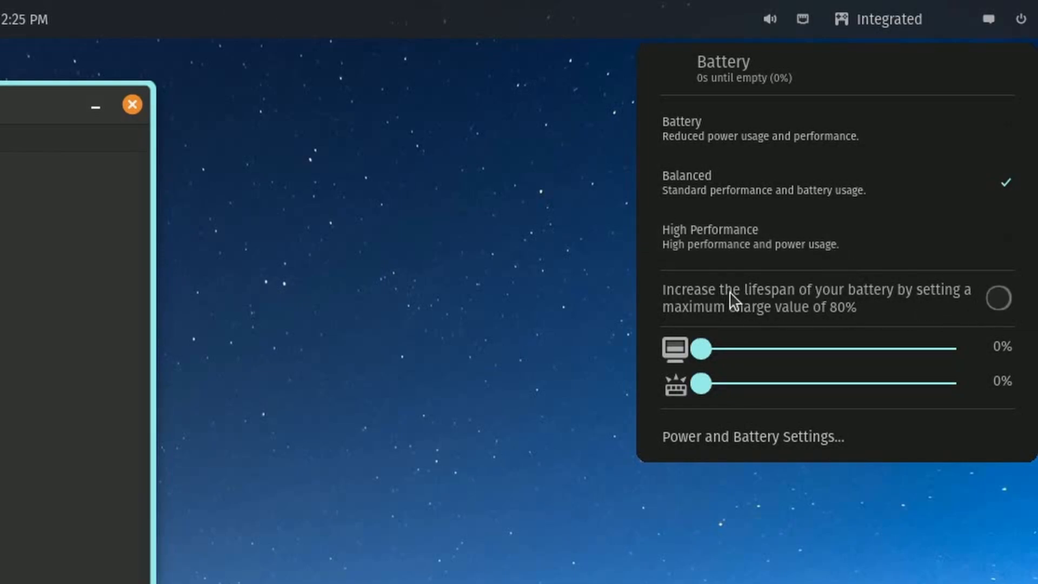
mouse_move(683, 331)
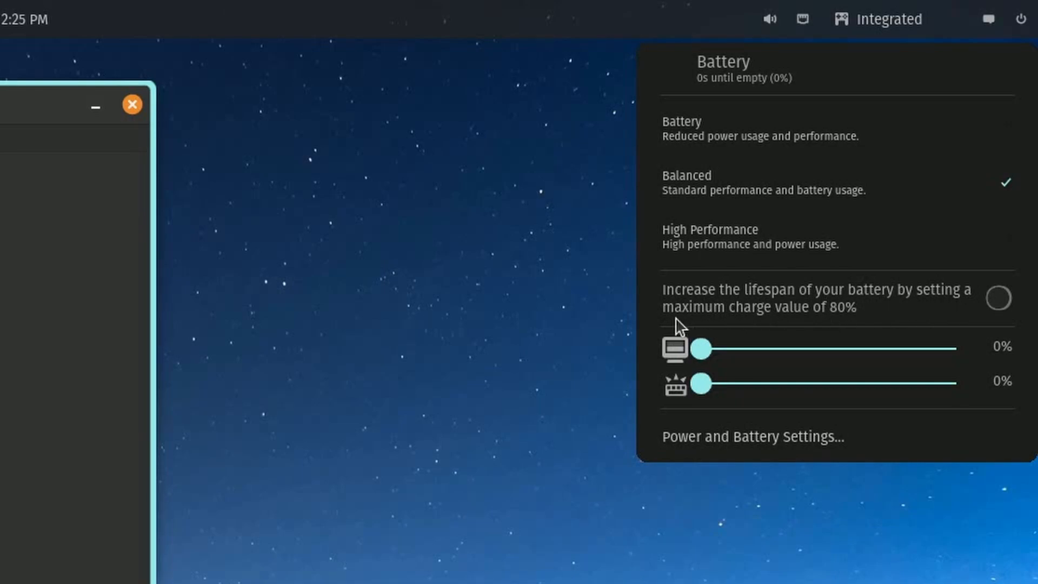
mouse_move(927, 325)
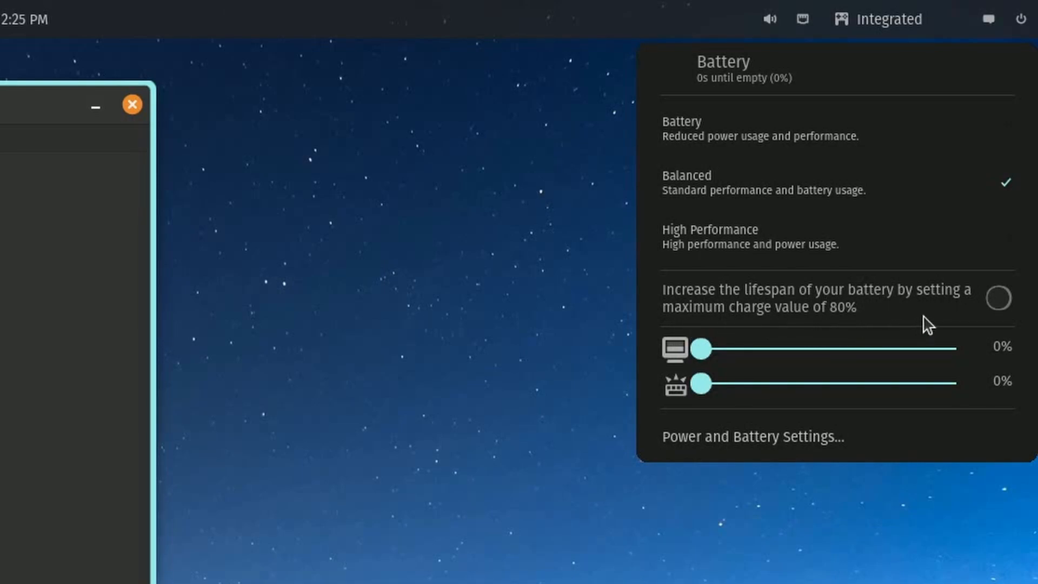
mouse_move(851, 335)
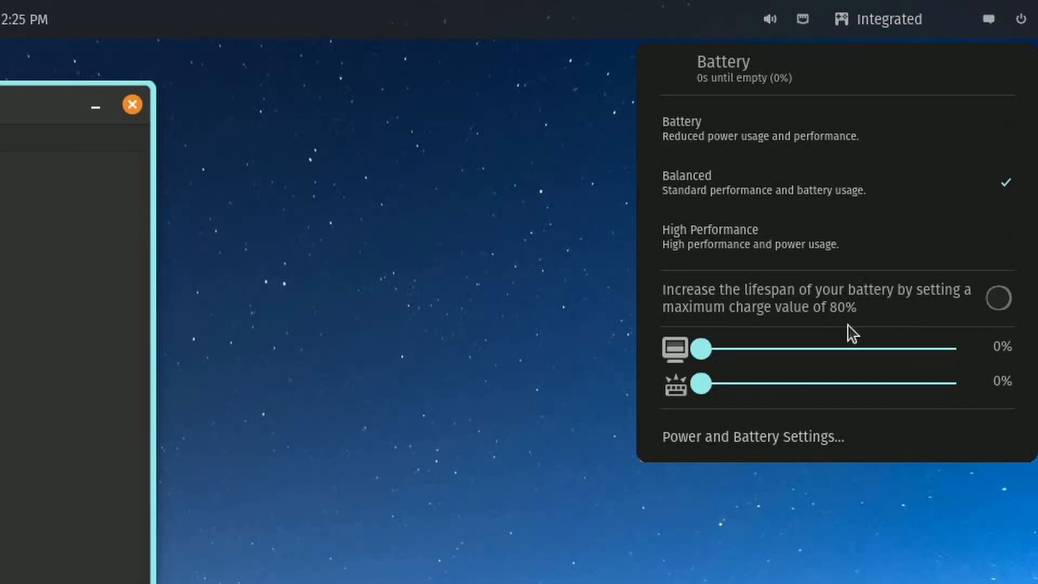
mouse_move(871, 319)
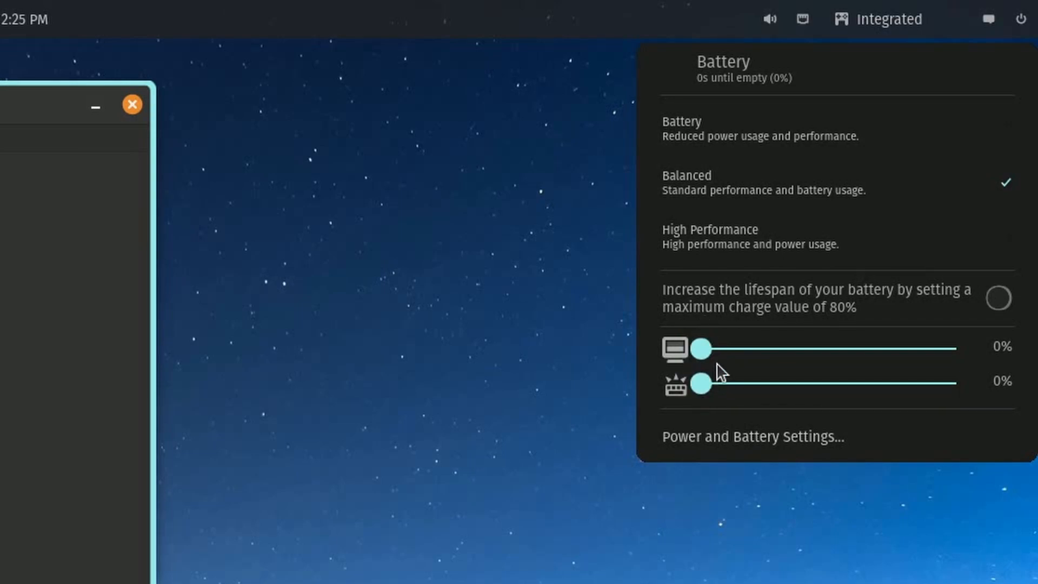
mouse_move(822, 119)
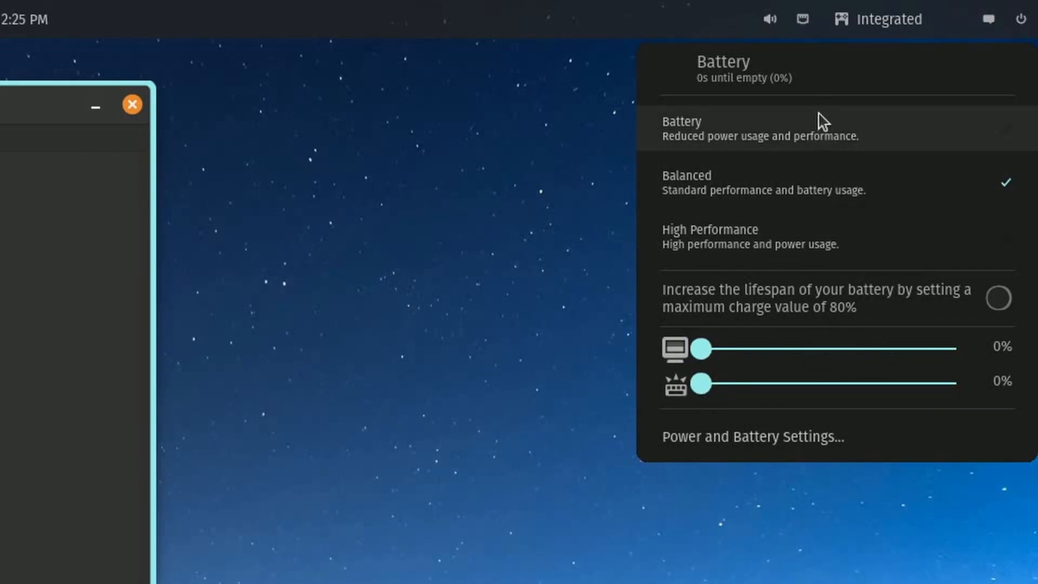
- View the notifications panel, then launch COSMIC Settings from the power menu's Settings… entry
left_click(990, 17)
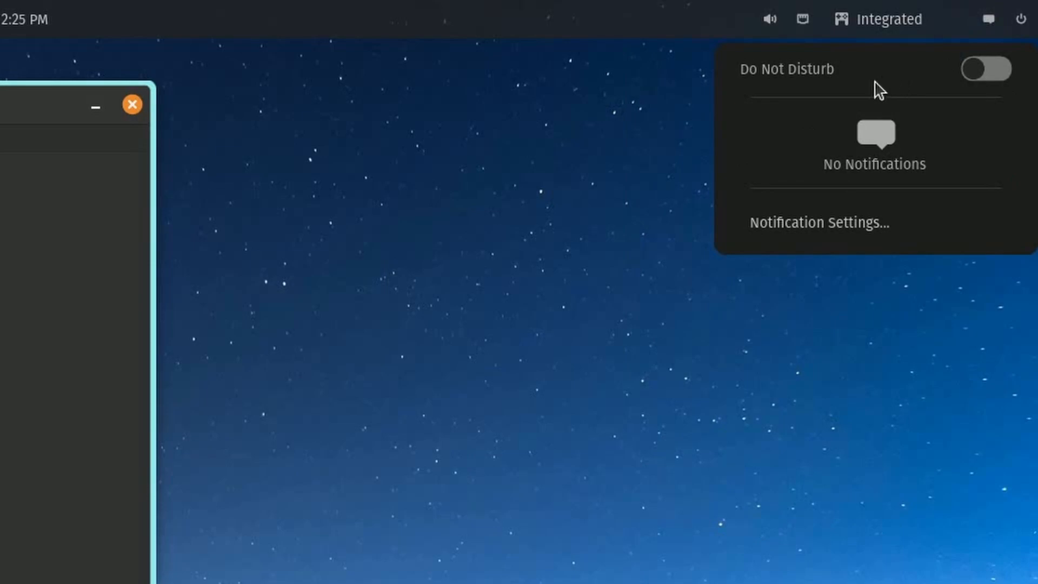
mouse_move(998, 50)
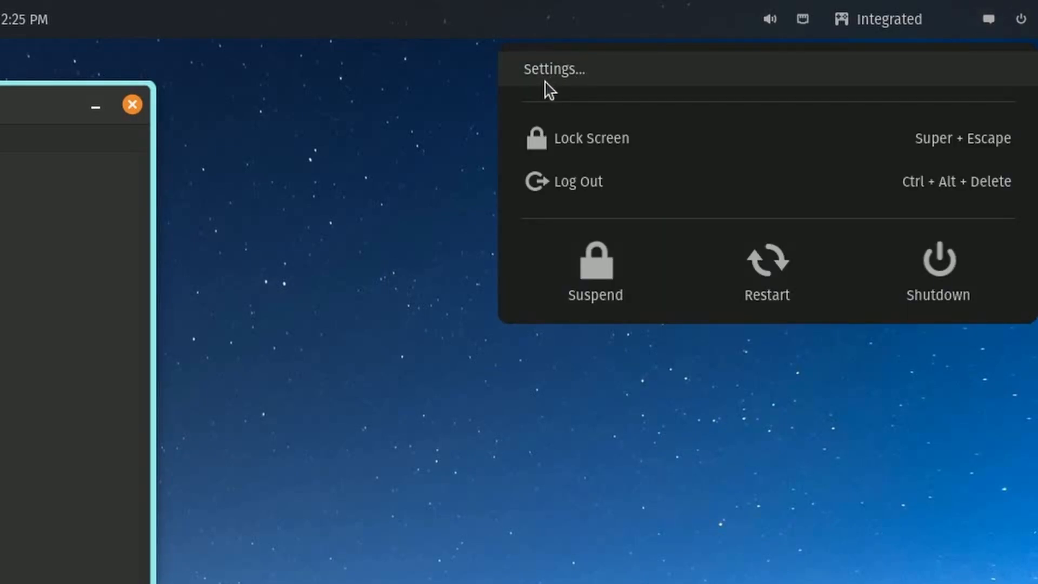
left_click(552, 69)
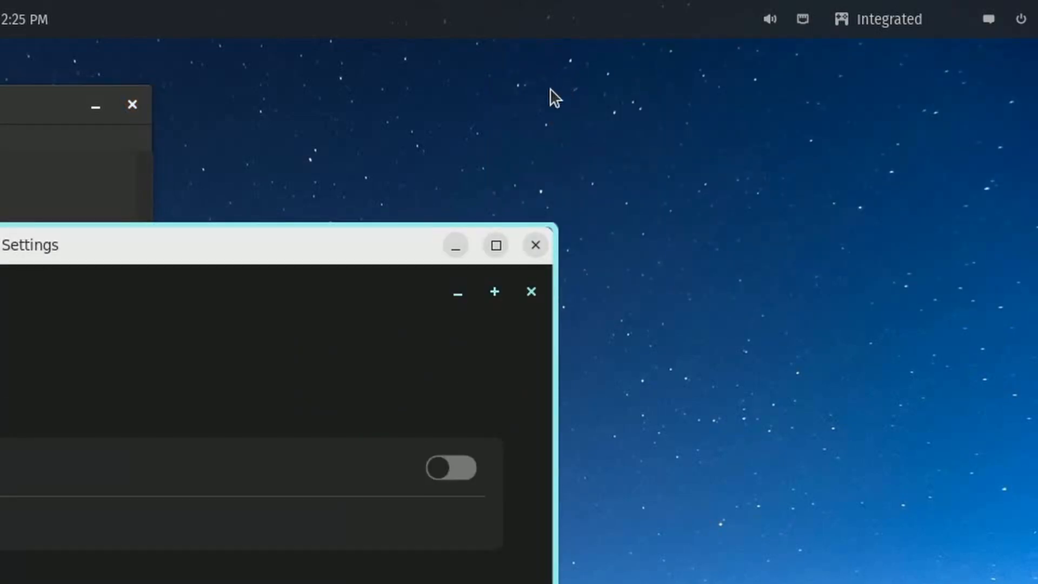
left_click(1020, 19)
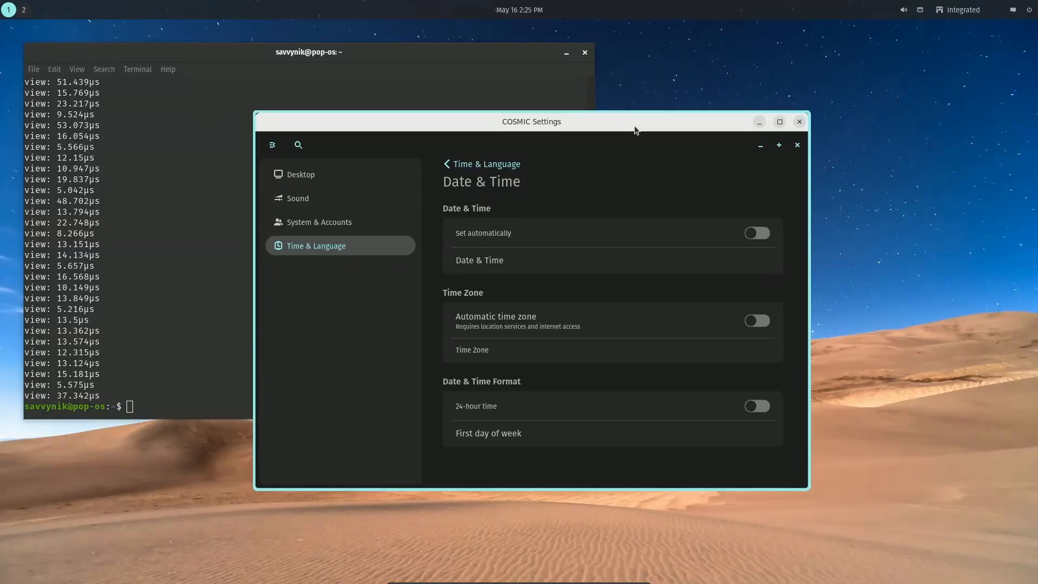
- Nudge the Settings window aside and search the launcher for 'savvynik'
left_click_drag(635, 122, 588, 181)
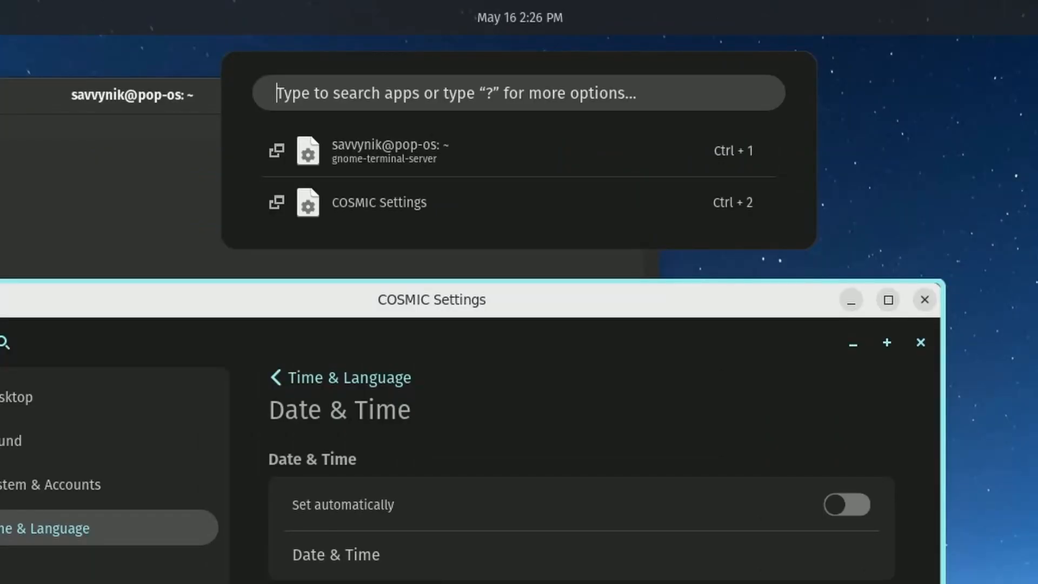
type("savvynik")
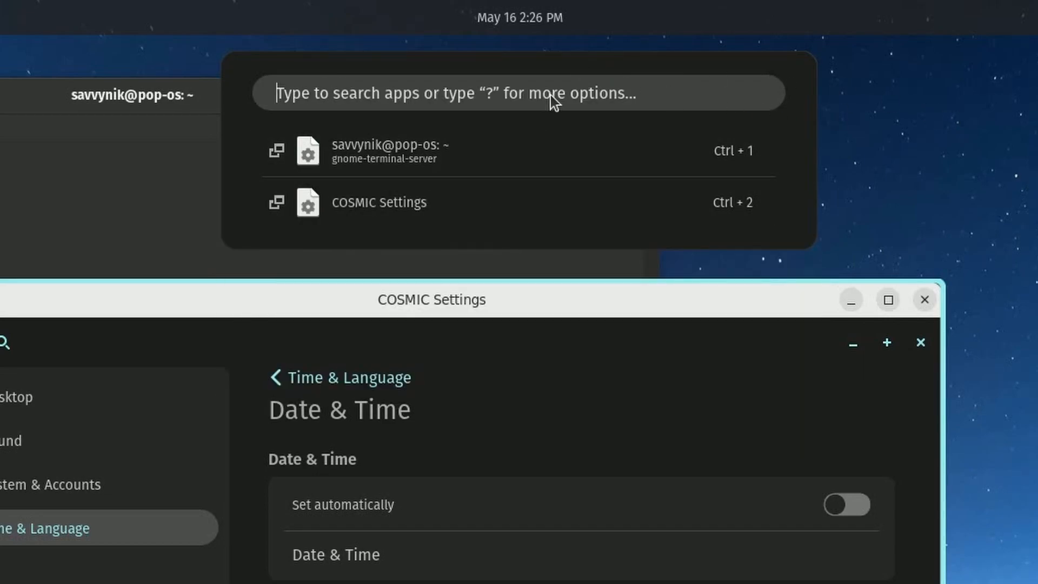
type("savvynik")
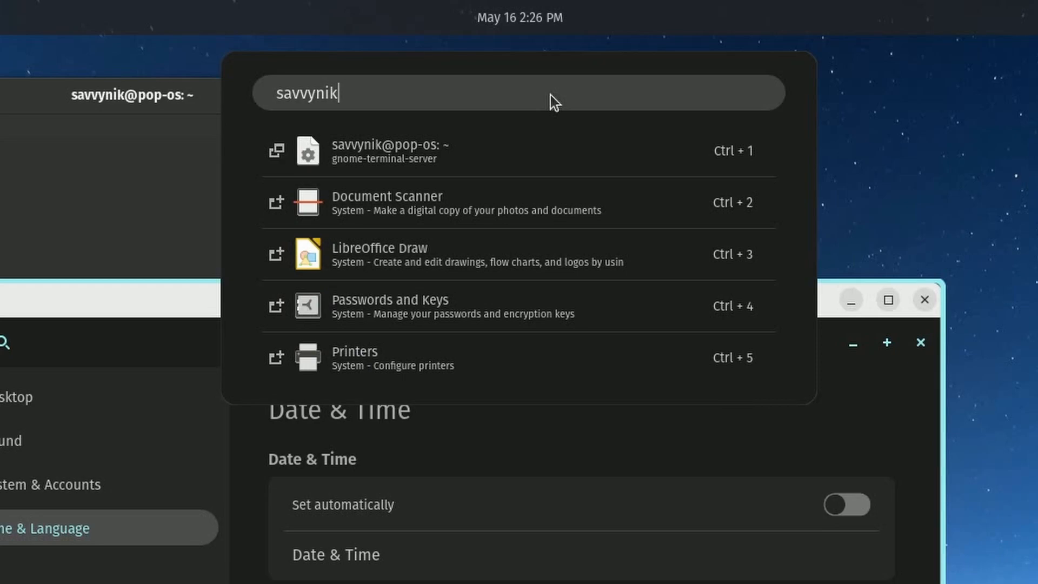
mouse_move(562, 101)
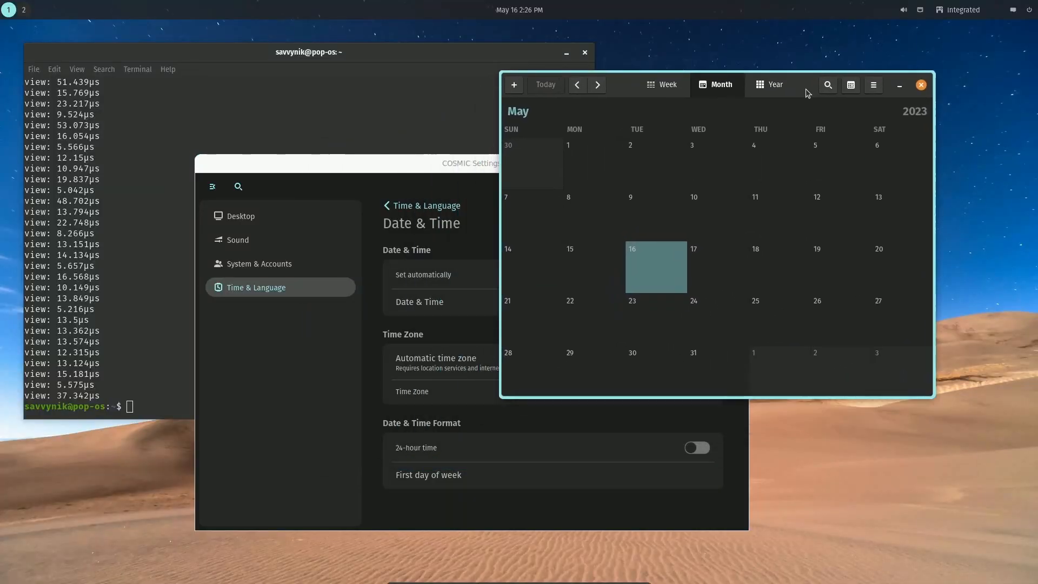
- Use the Super launcher to switch to the terminal, then bring COSMIC Settings to the front
key("Super")
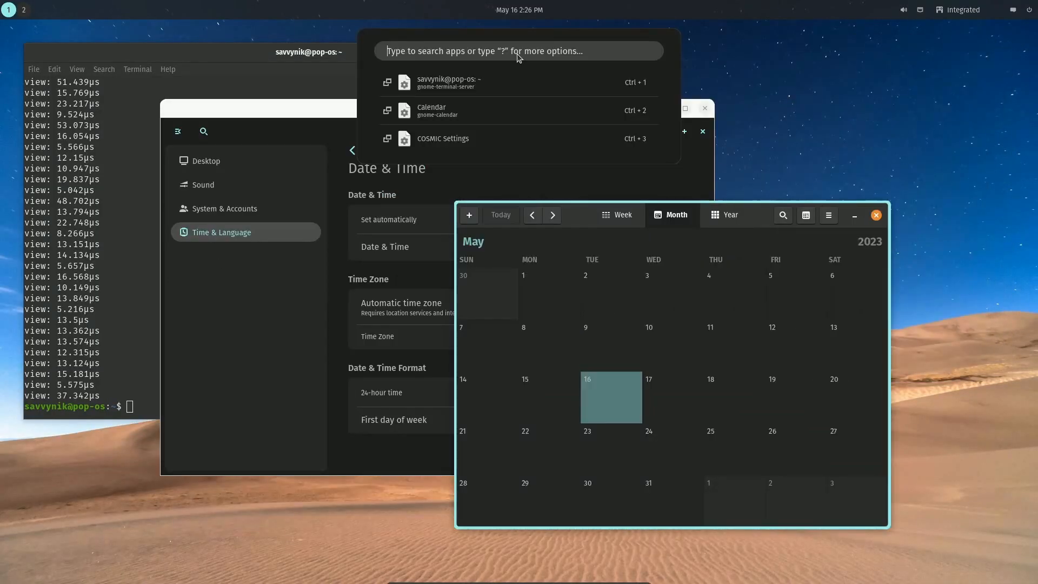
mouse_move(432, 91)
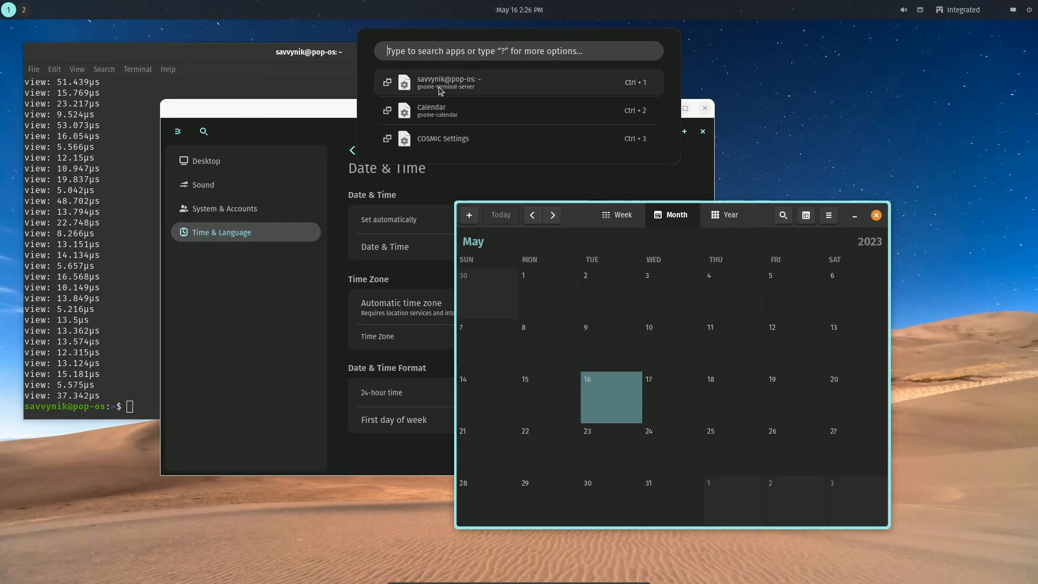
left_click(448, 82)
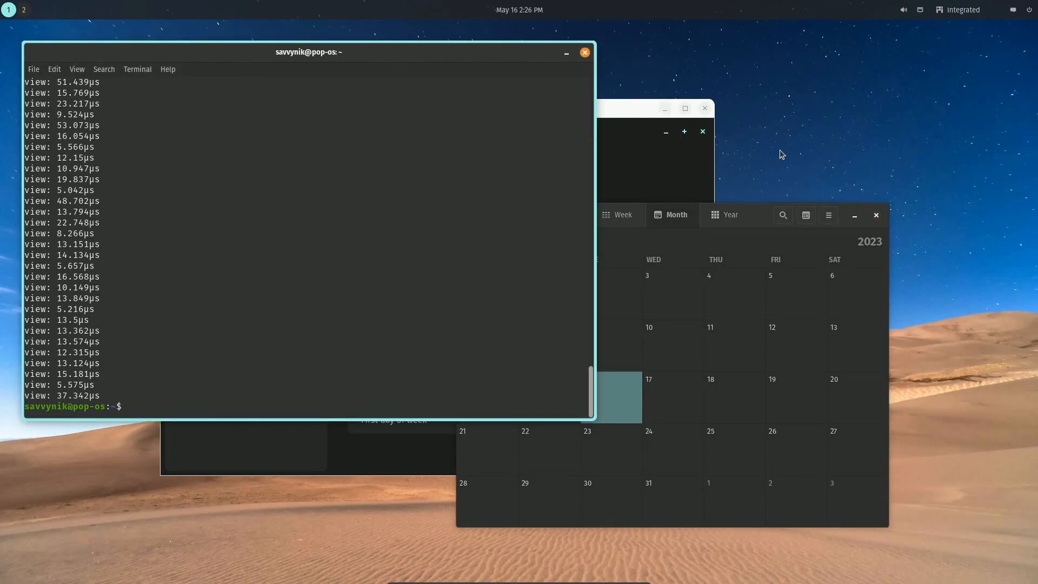
key("Super")
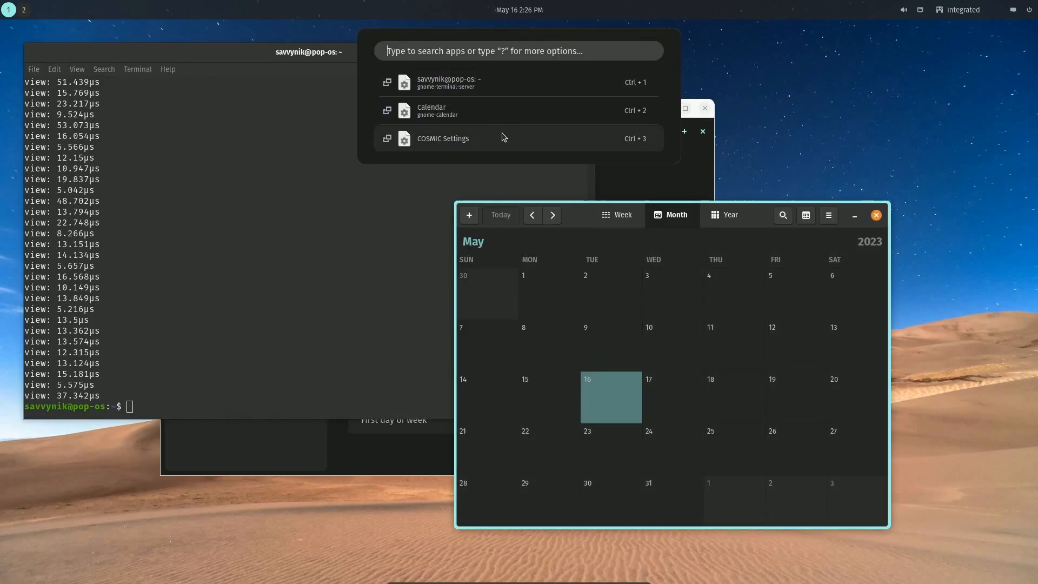
left_click(443, 138)
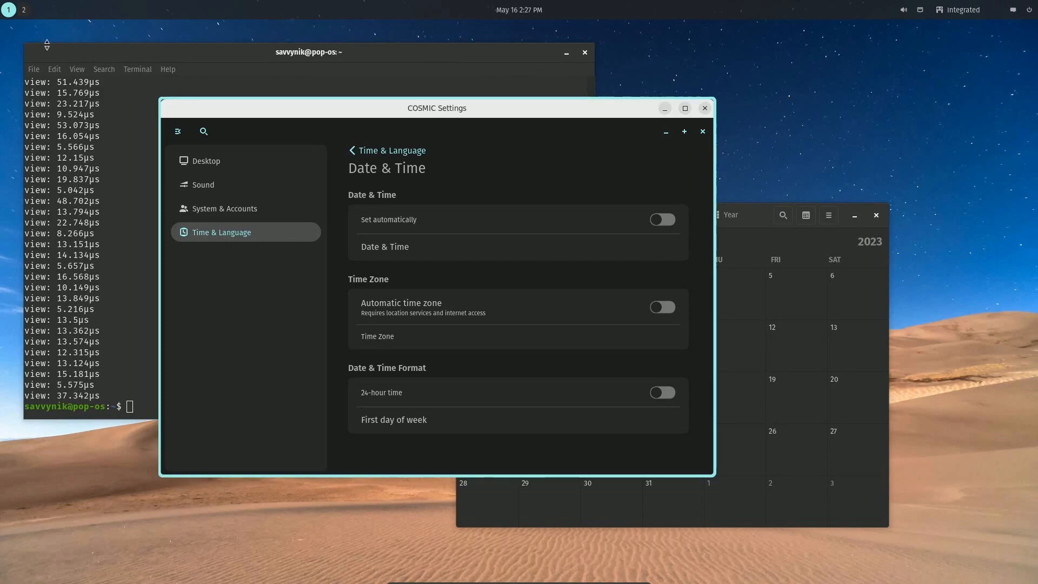
- Switch to the second, empty workspace from the top panel
left_click(25, 9)
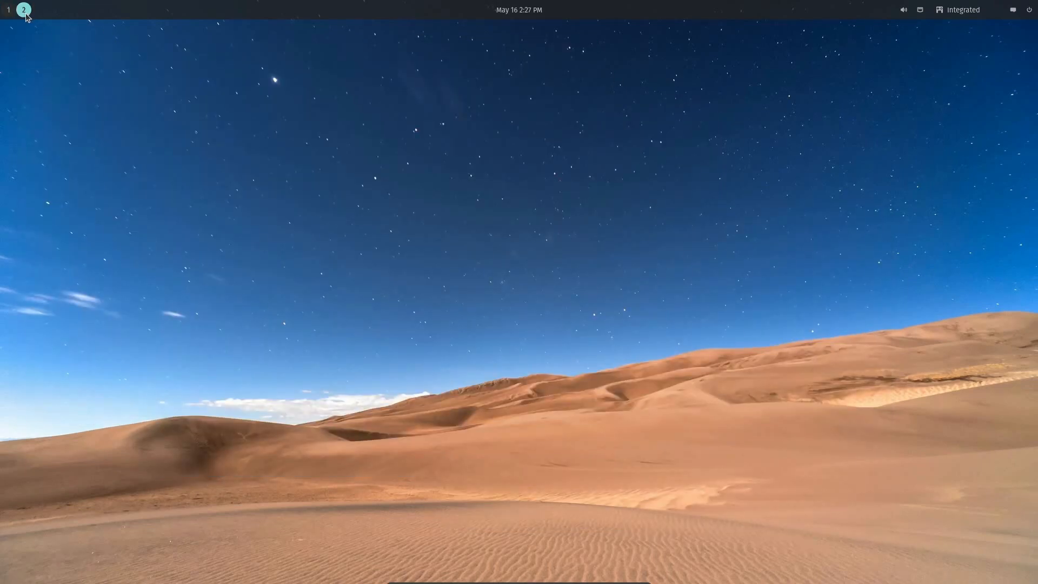
mouse_move(150, 110)
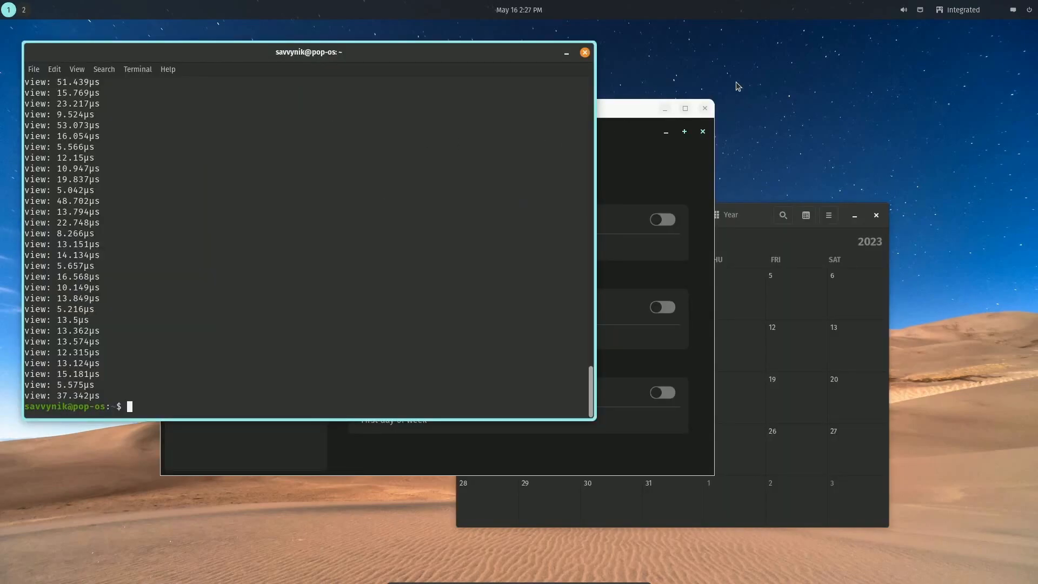
mouse_move(802, 91)
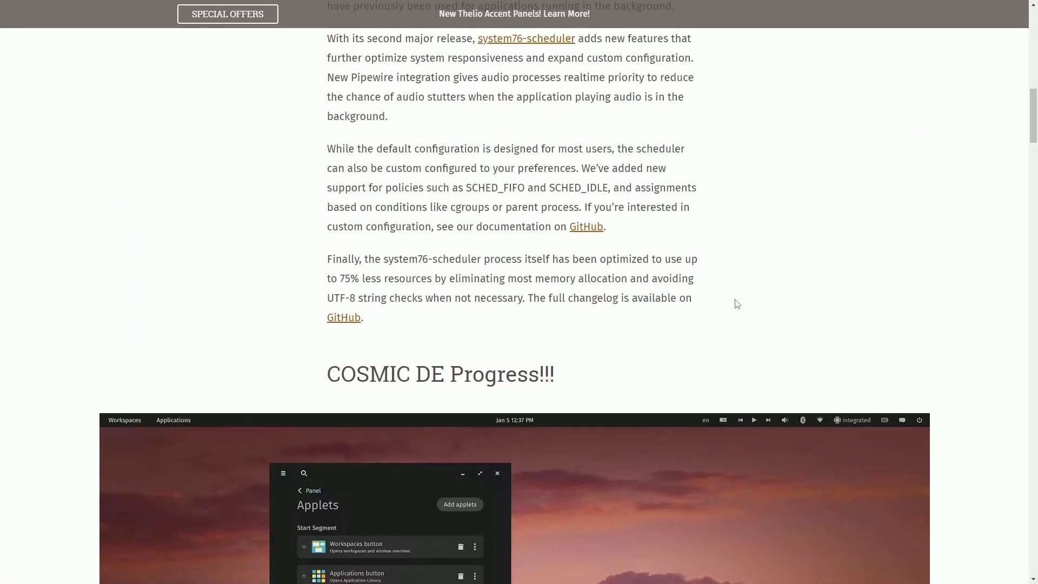
- Scroll through the System76 Scheduler 2.0 section down to the COSMIC DE Progress applets image
scroll("up", 3)
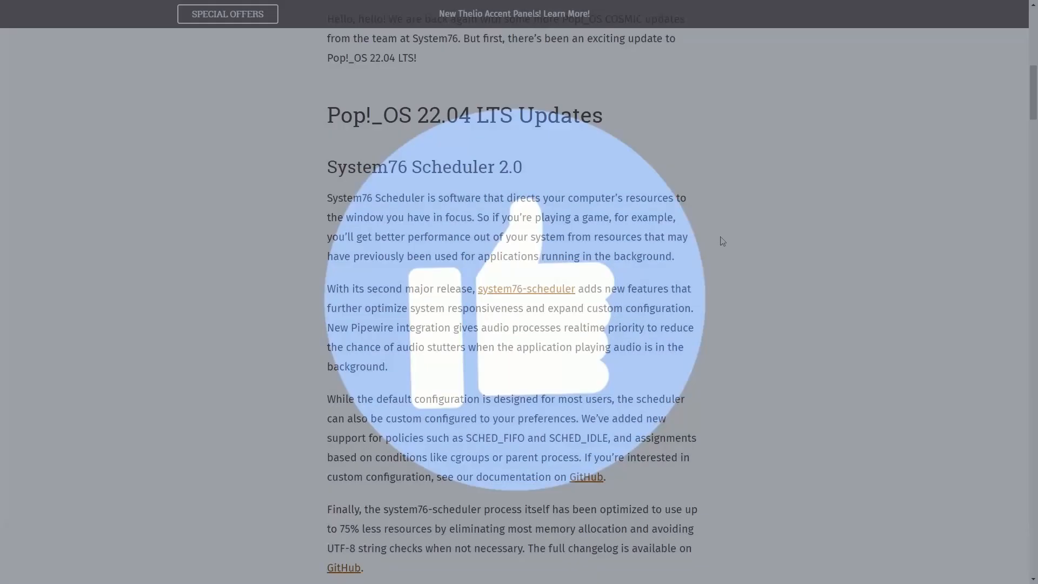
scroll("down", 3)
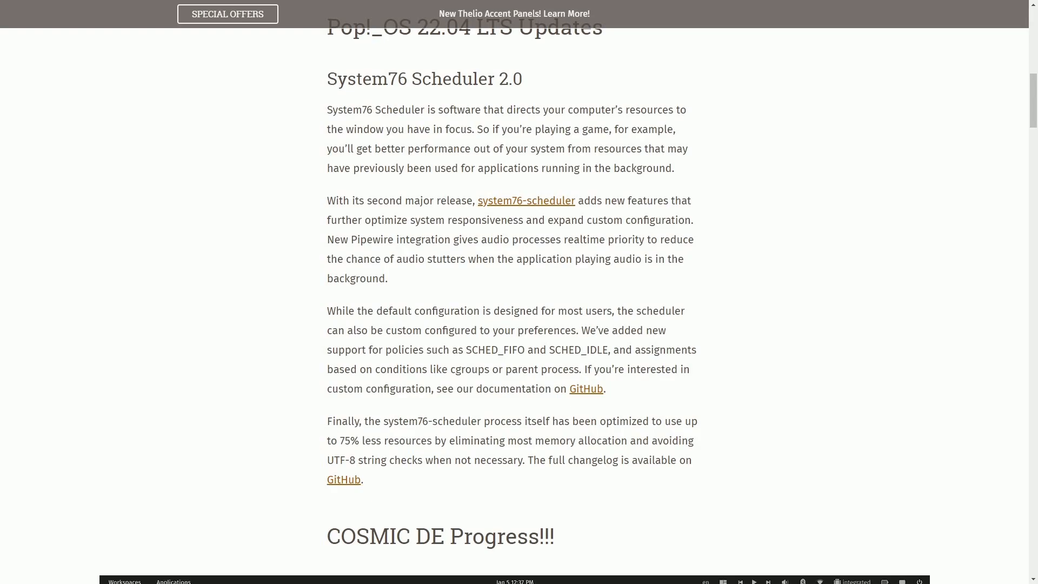
mouse_move(488, 203)
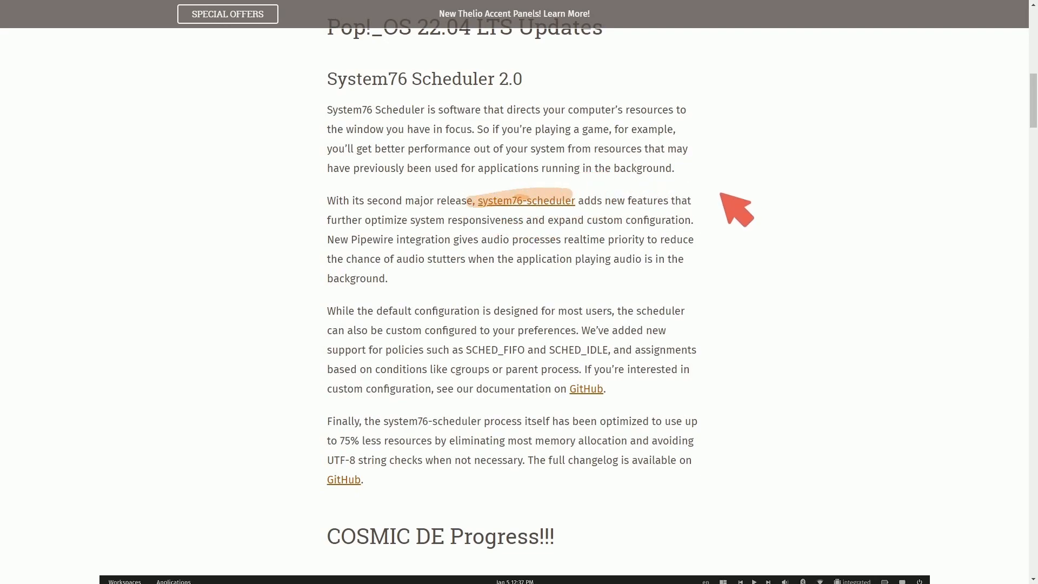
mouse_move(724, 199)
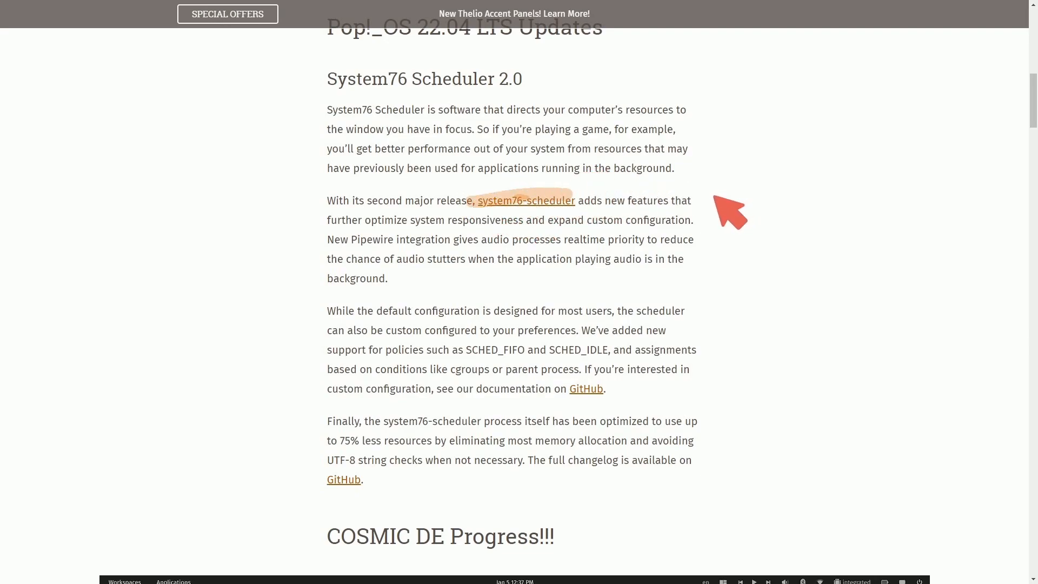
mouse_move(715, 203)
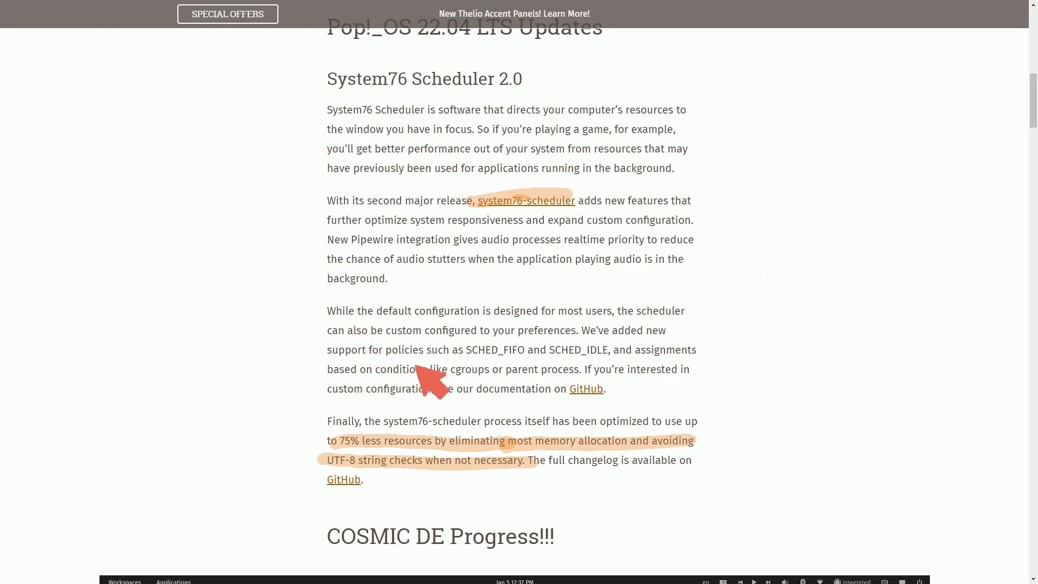
mouse_move(413, 203)
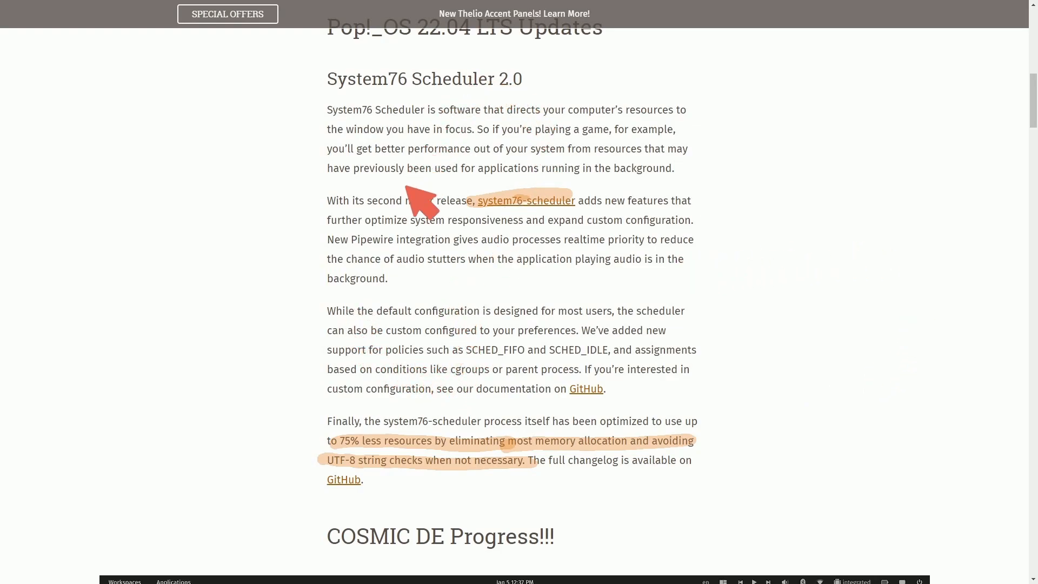
mouse_move(776, 345)
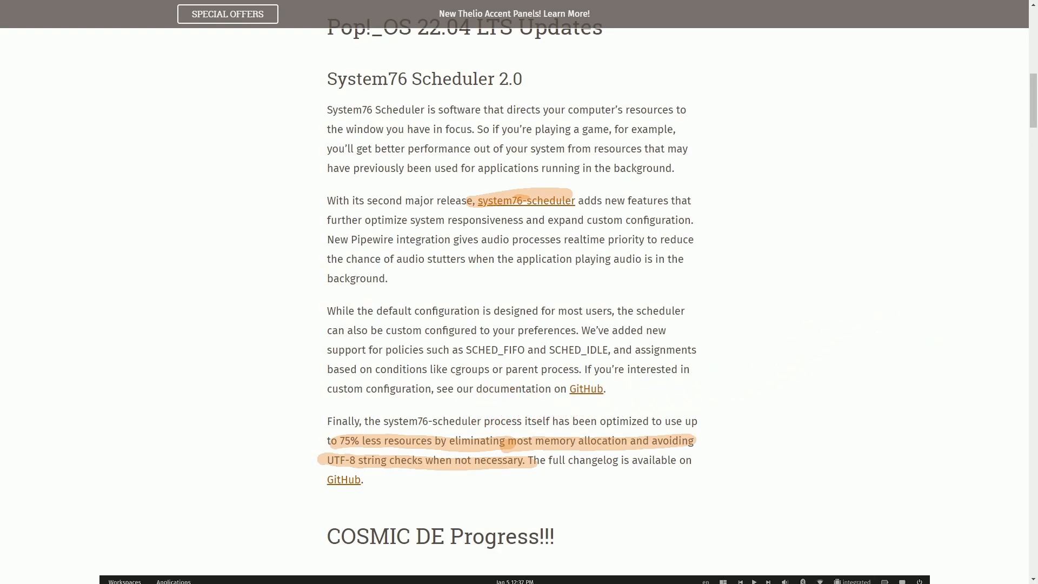
scroll("down", 3)
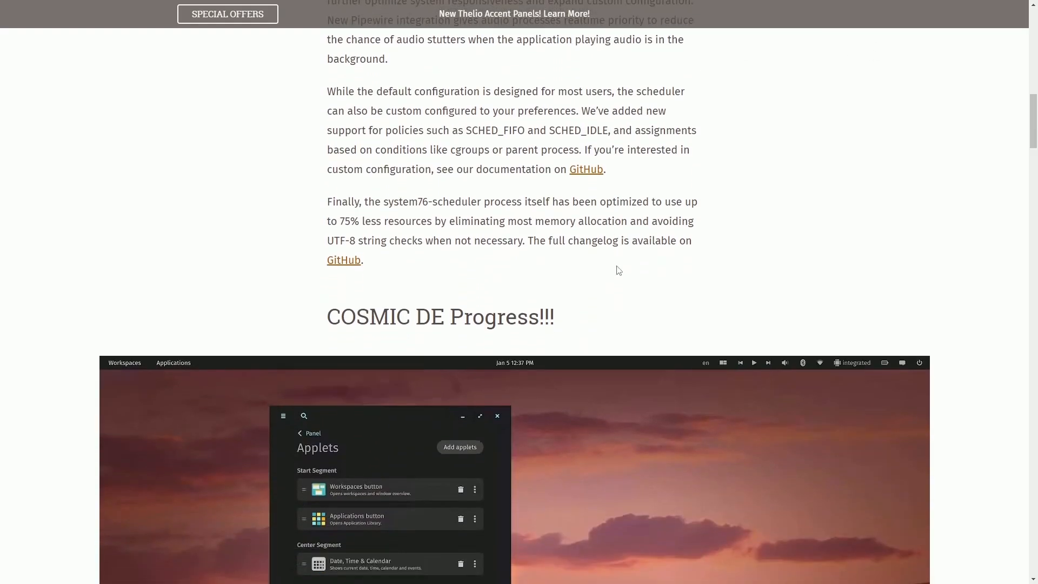
- Scroll past the COSMIC DE Progress applets screenshot to the COSMIC Panels section
scroll("down", 3)
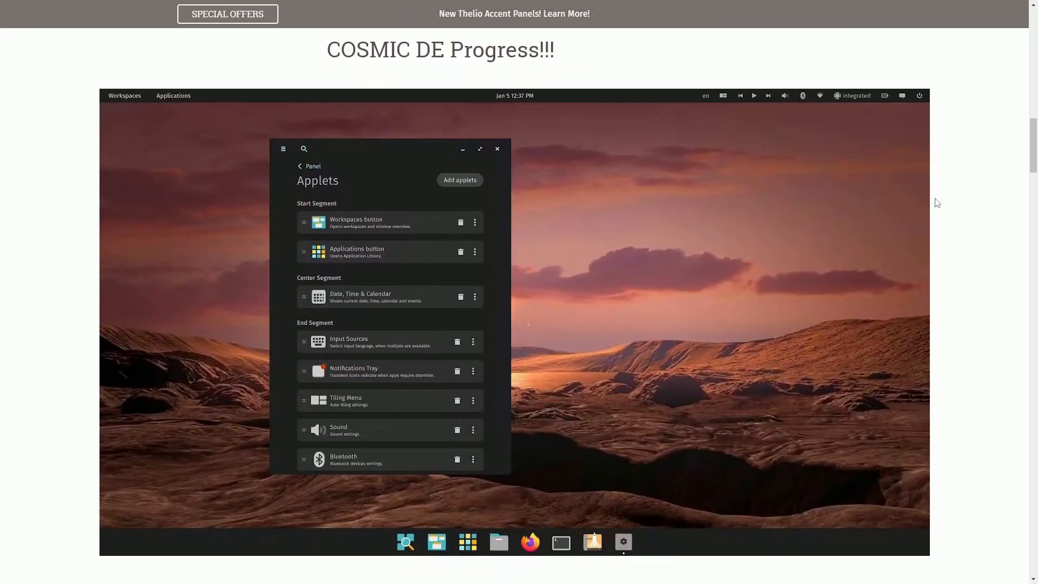
mouse_move(827, 138)
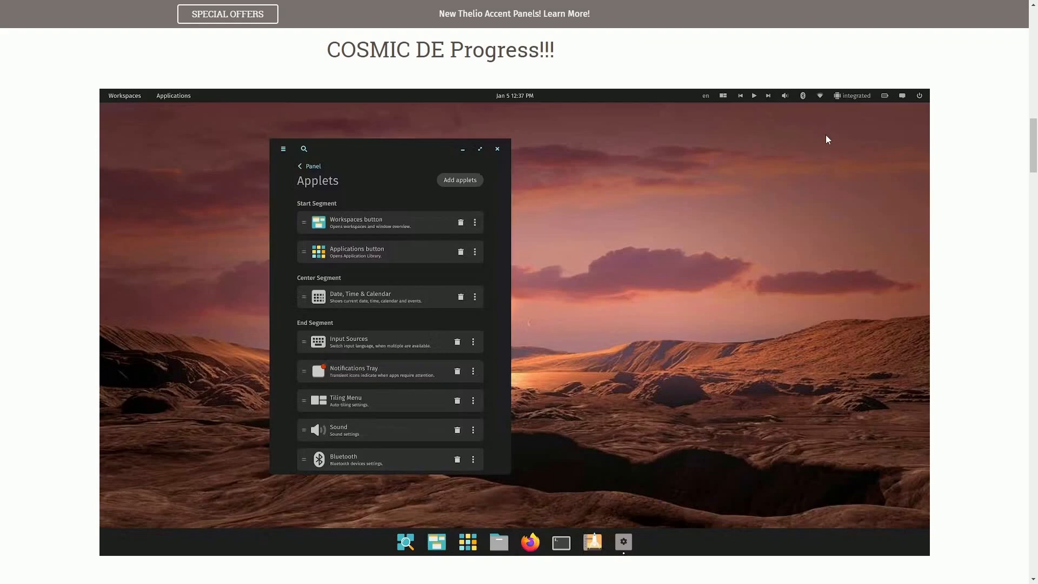
mouse_move(330, 142)
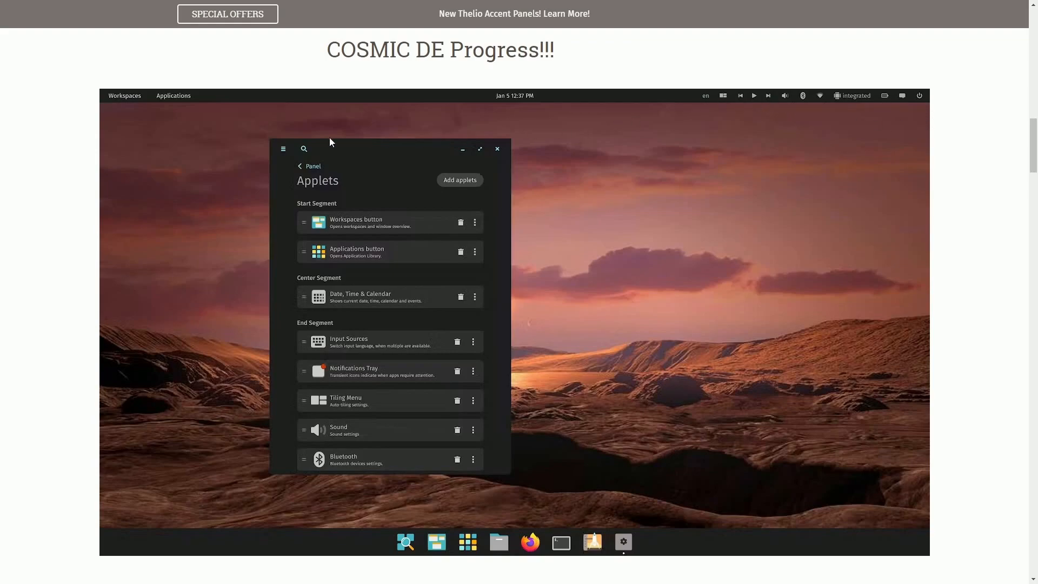
mouse_move(482, 278)
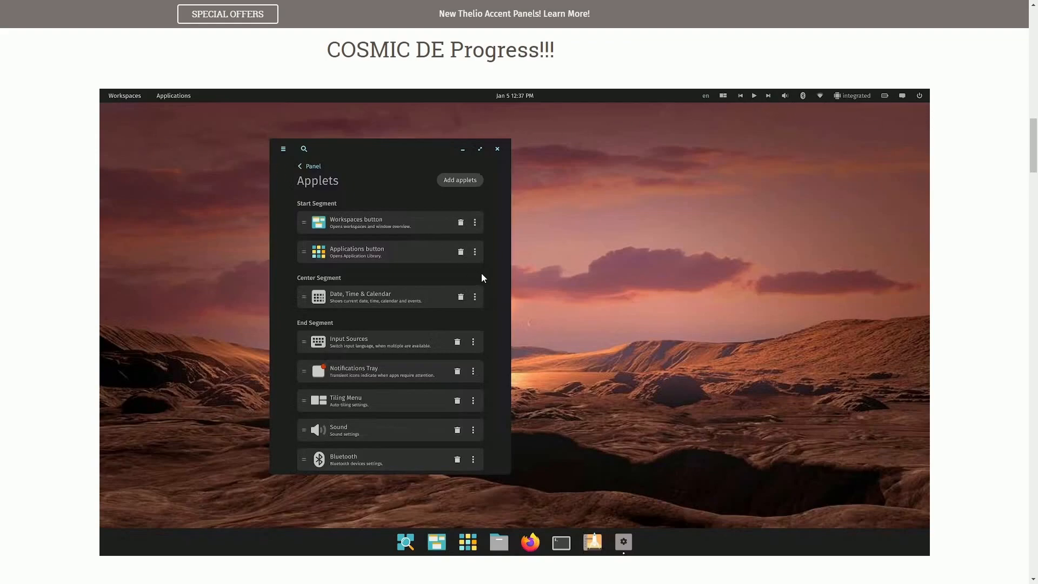
mouse_move(263, 191)
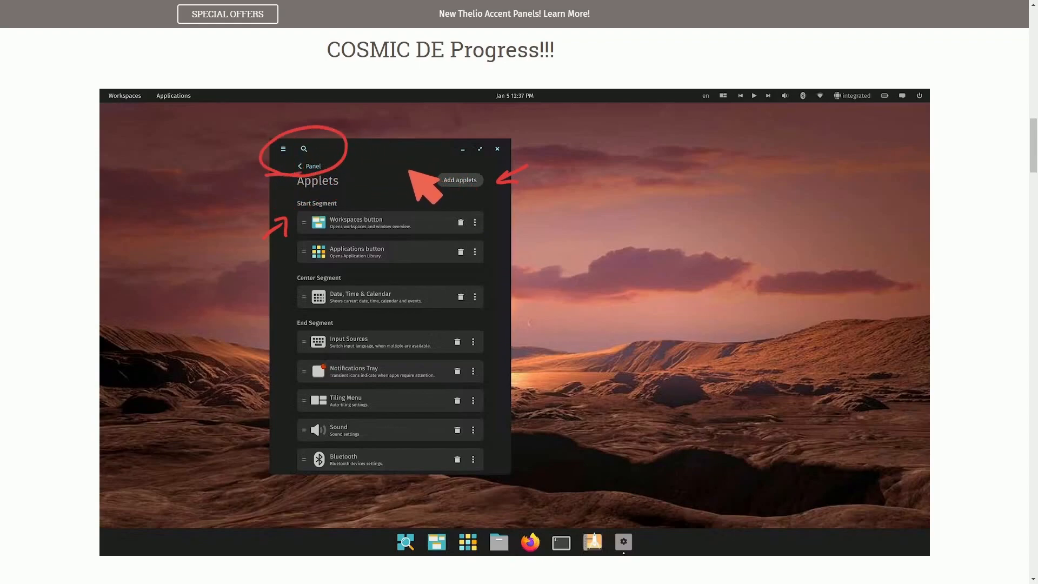
mouse_move(314, 179)
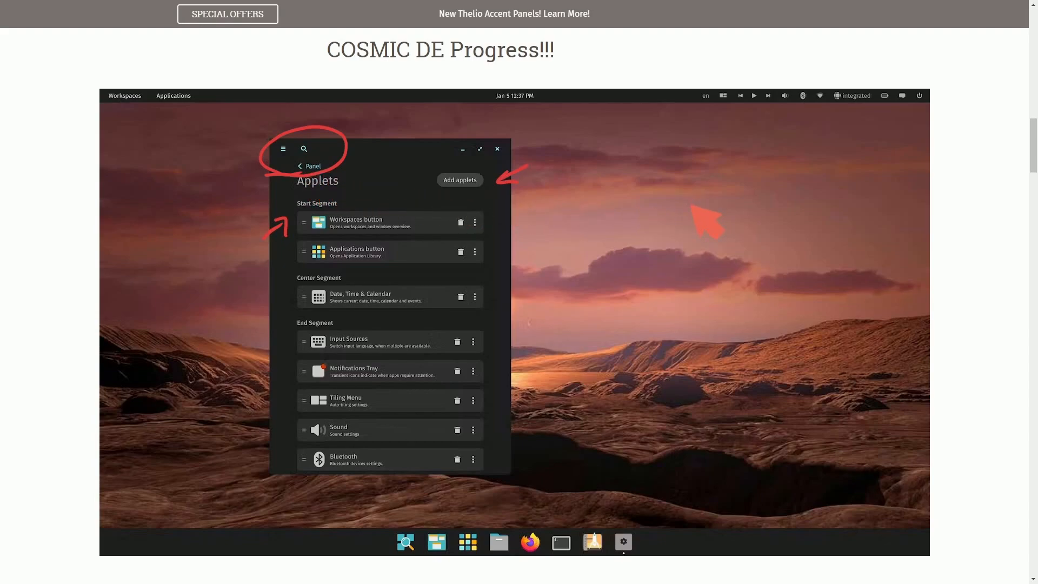
mouse_move(499, 205)
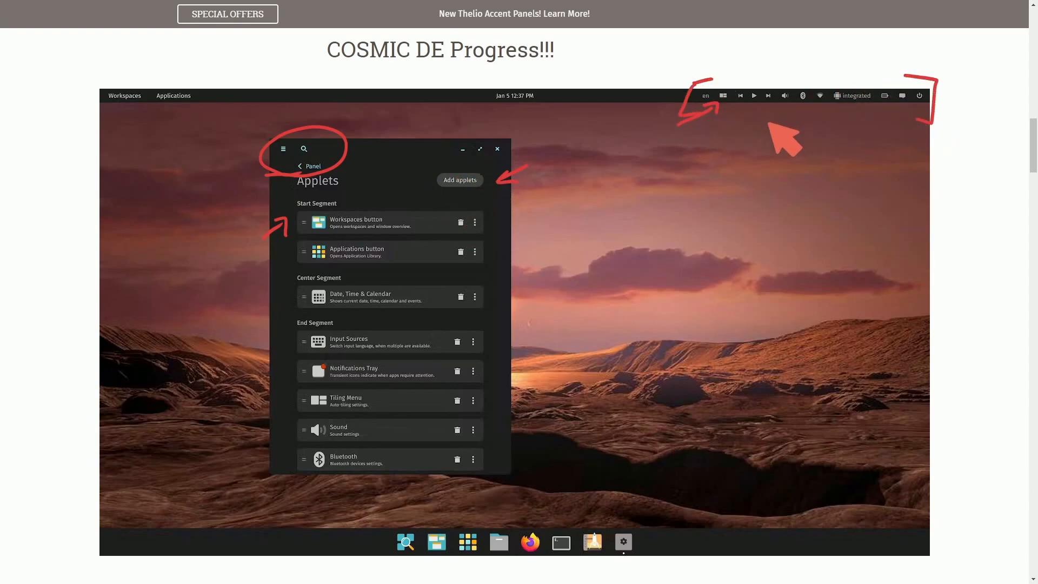
mouse_move(953, 130)
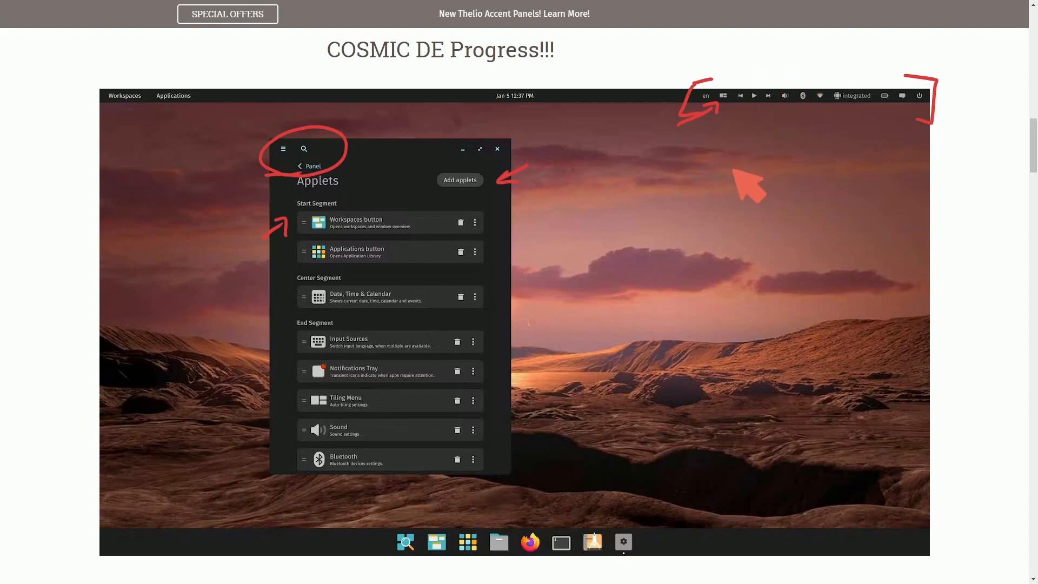
mouse_move(770, 132)
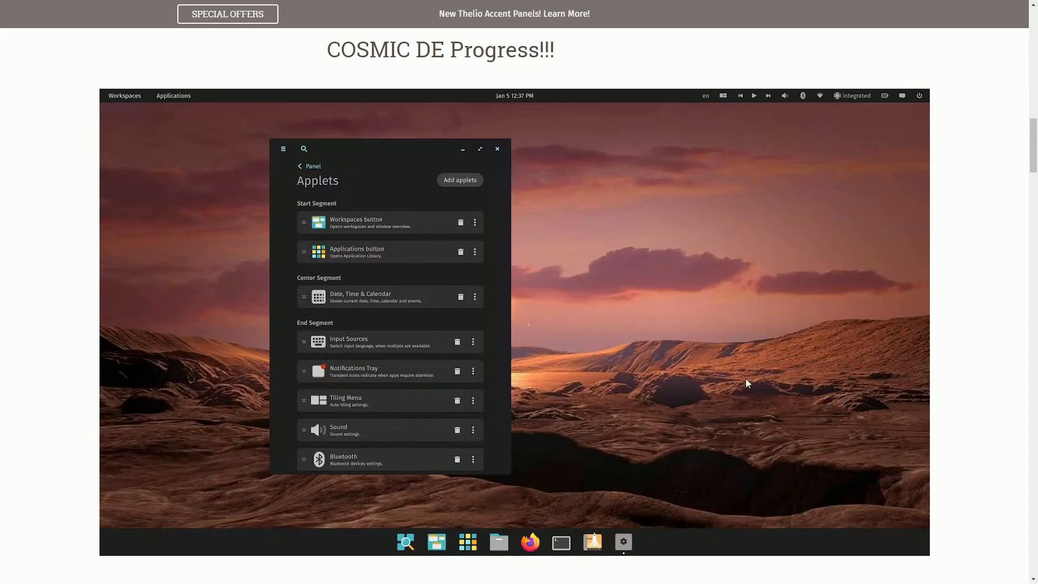
scroll("down", 3)
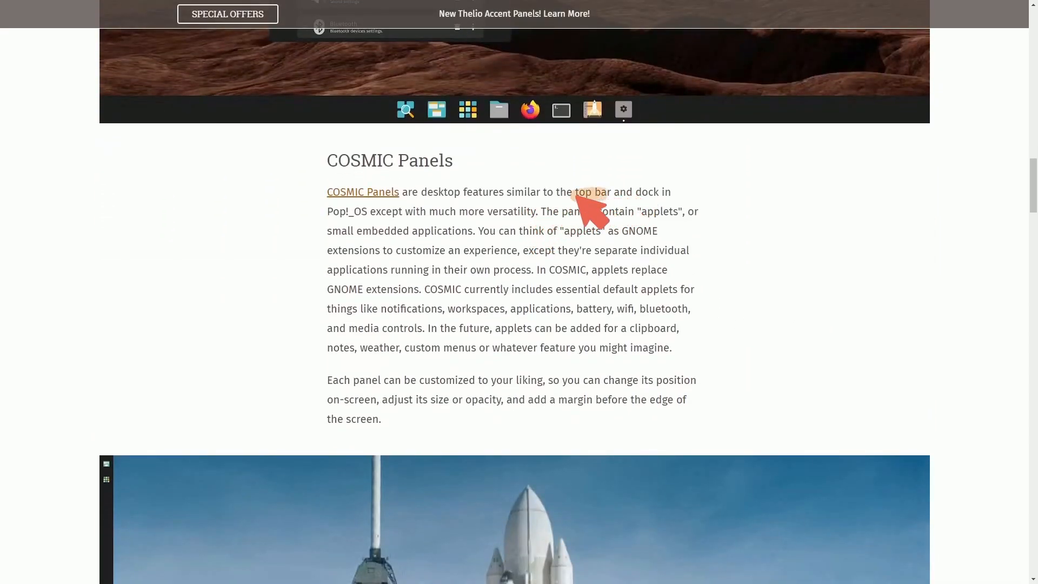
- Underline the 'much more versatility' phrase in the COSMIC Panels paragraph, then continue to the panel screenshot
left_click_drag(576, 193, 523, 210)
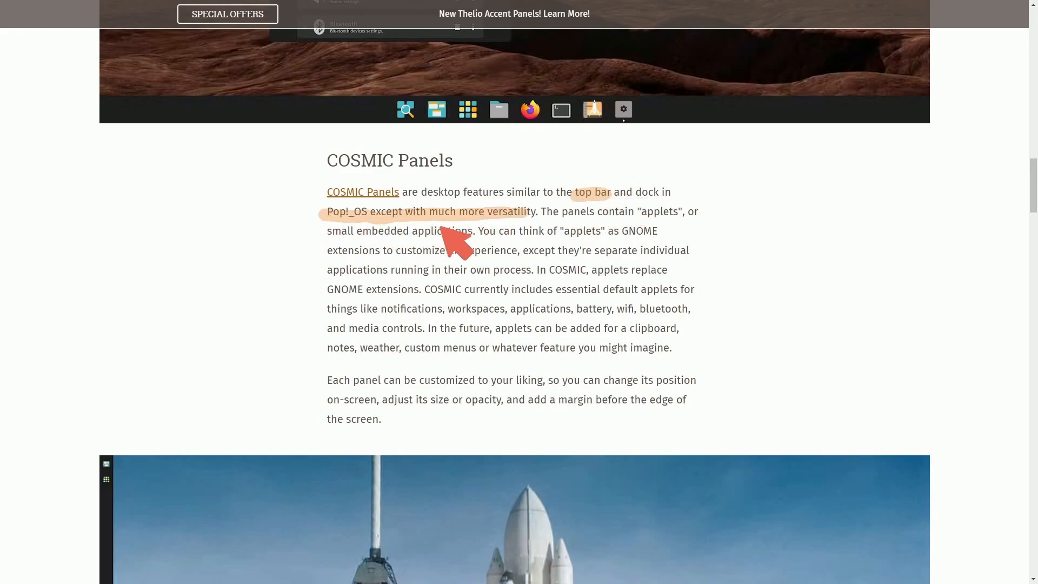
mouse_move(659, 219)
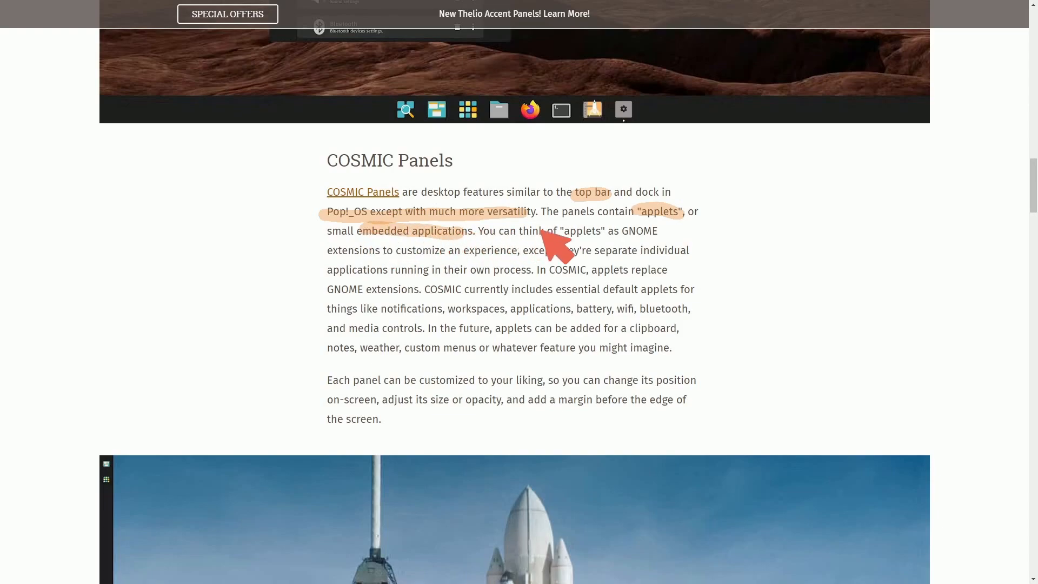
mouse_move(445, 263)
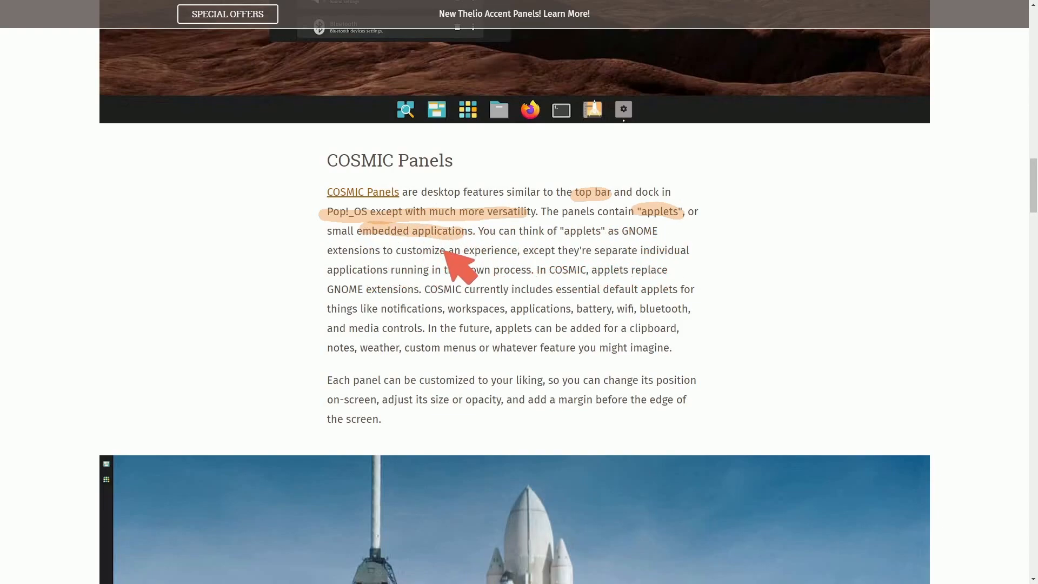
mouse_move(565, 264)
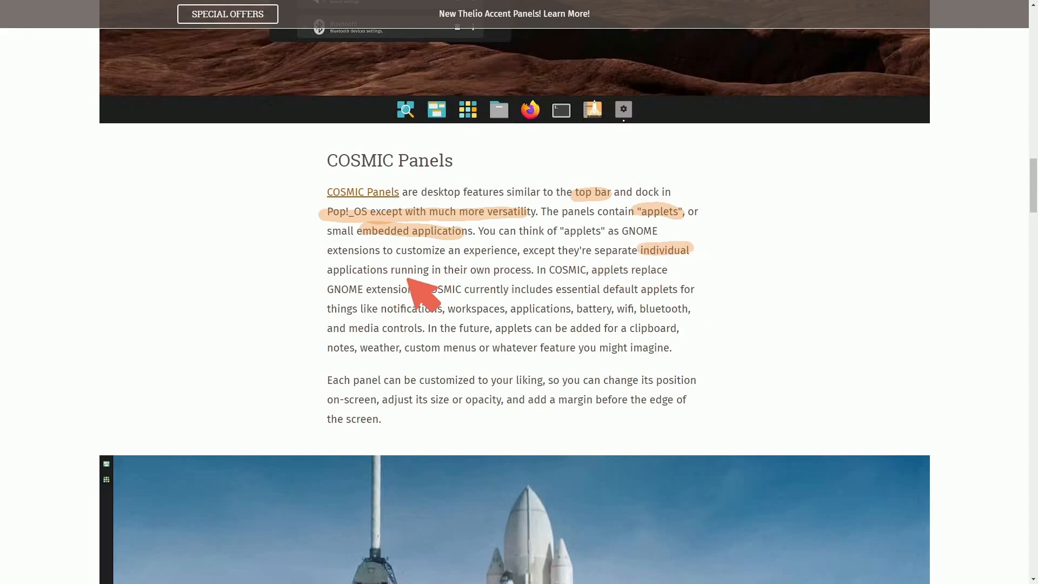
mouse_move(389, 368)
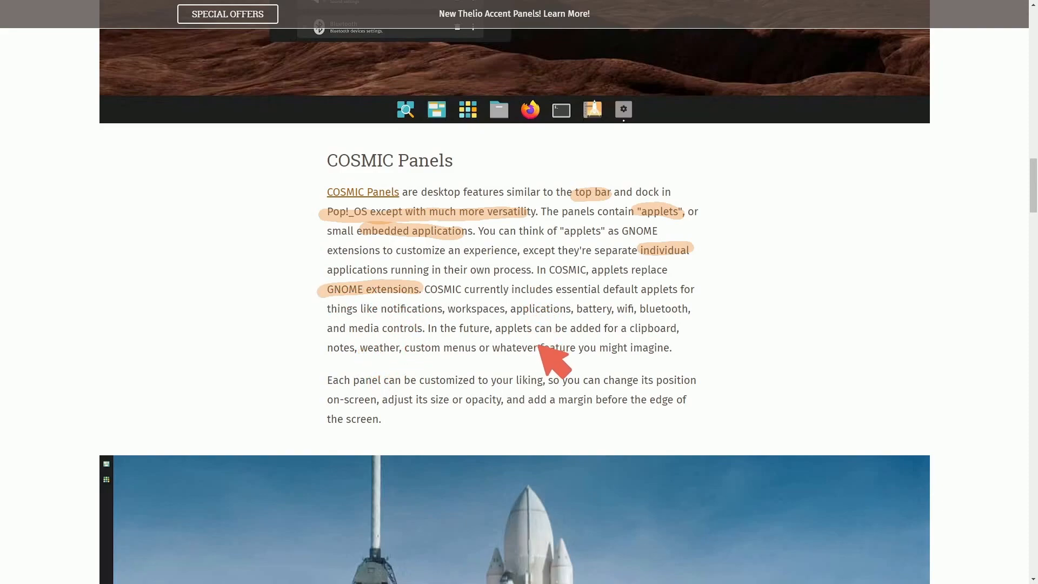
mouse_move(578, 376)
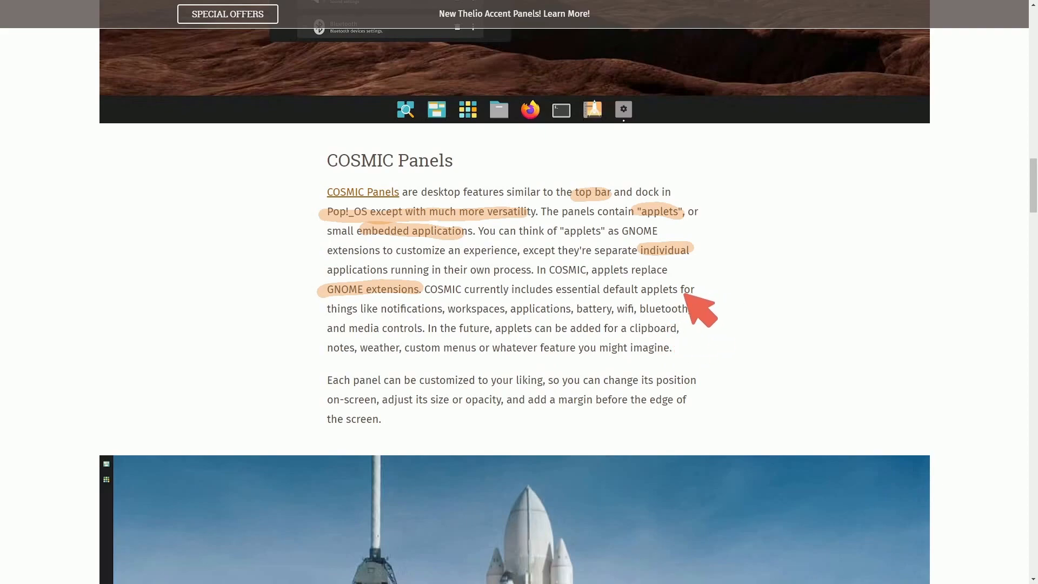
mouse_move(443, 299)
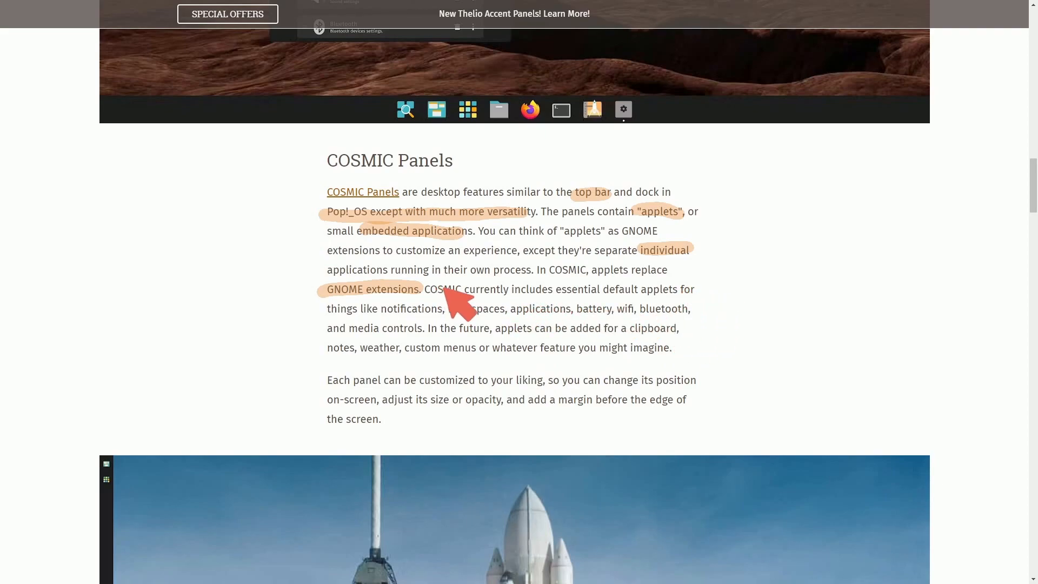
mouse_move(664, 308)
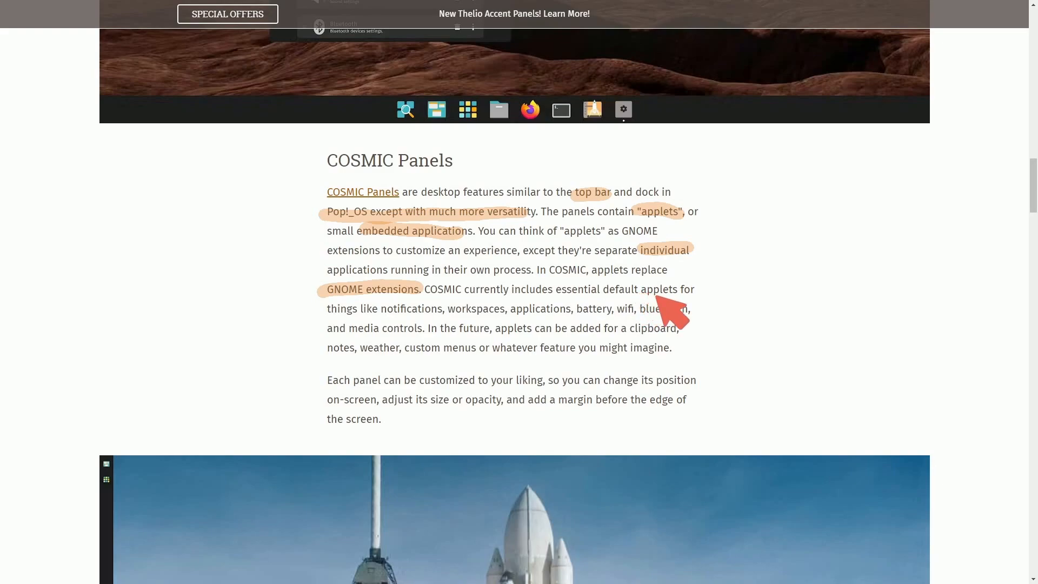
mouse_move(481, 319)
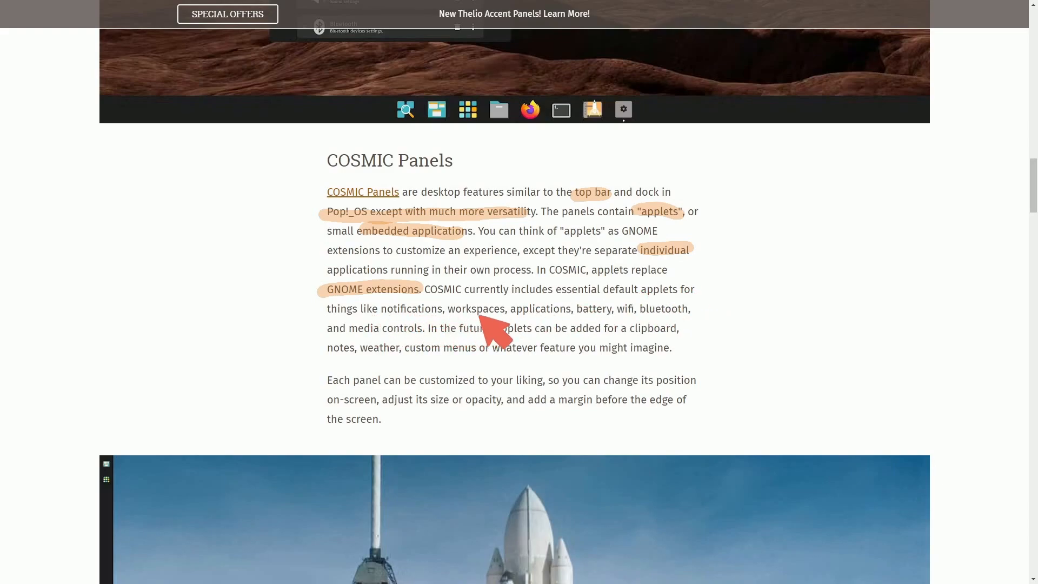
mouse_move(668, 325)
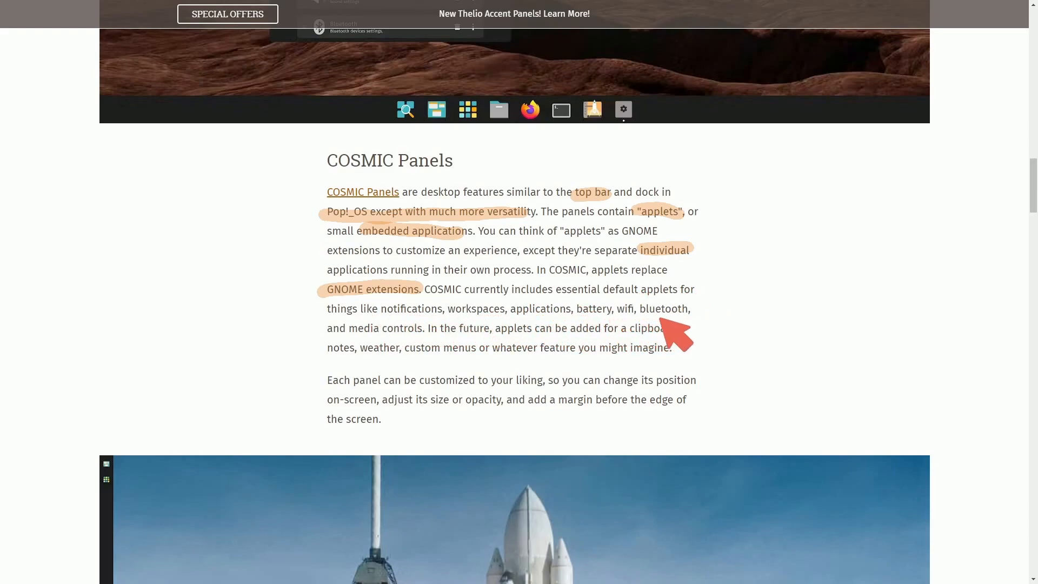
mouse_move(488, 349)
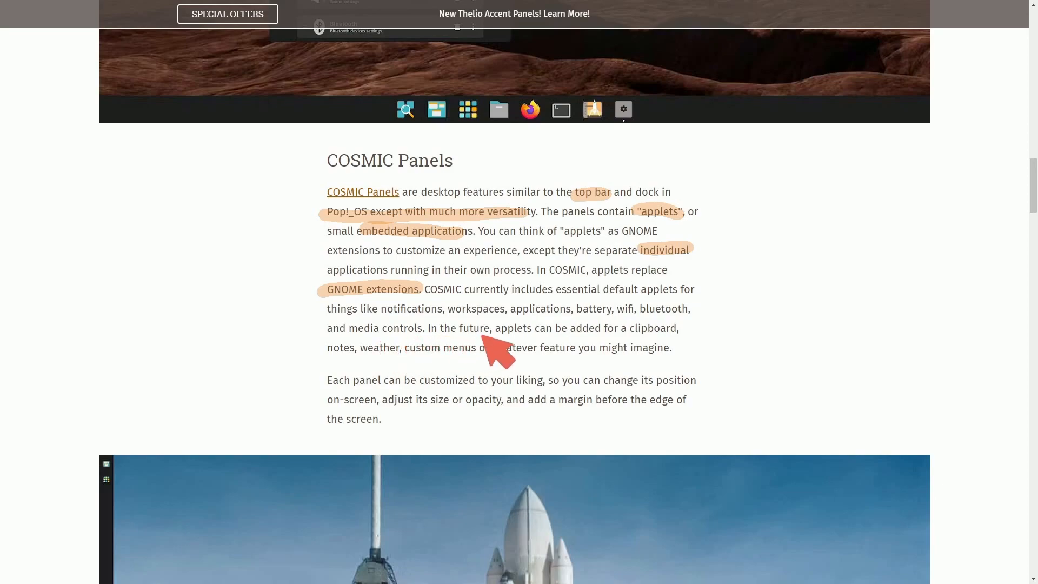
mouse_move(413, 361)
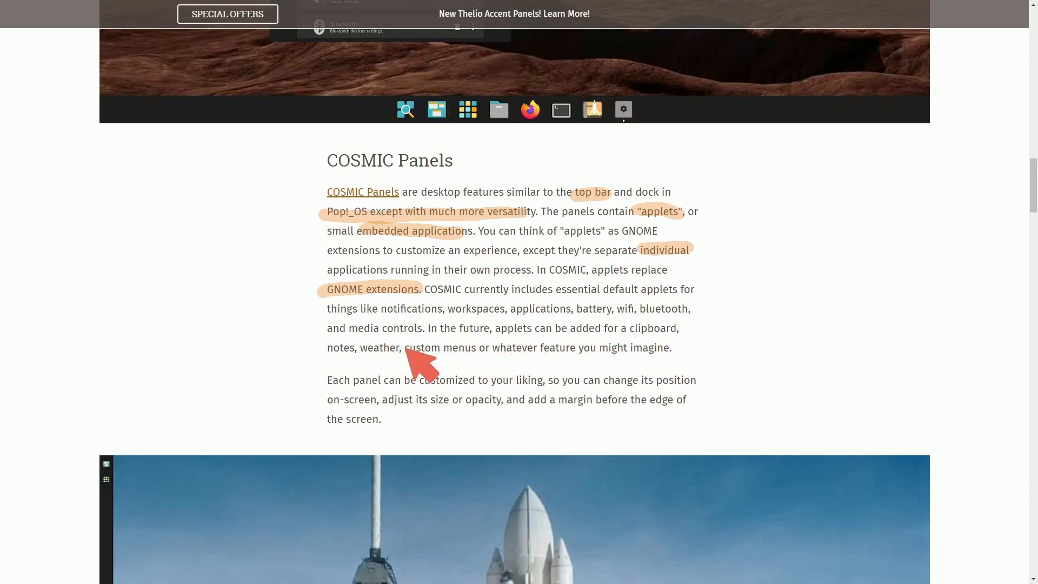
mouse_move(582, 365)
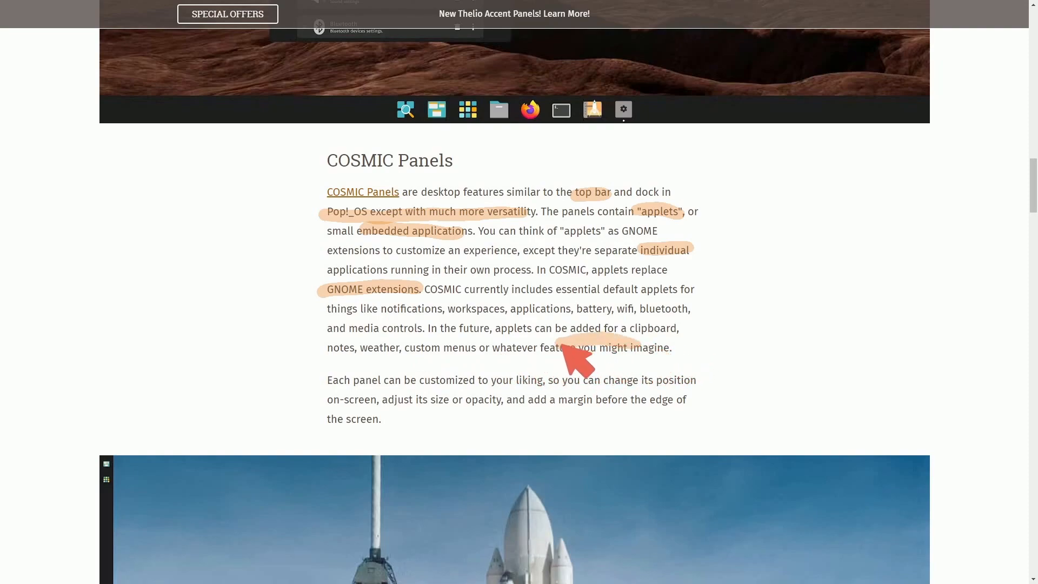
mouse_move(712, 397)
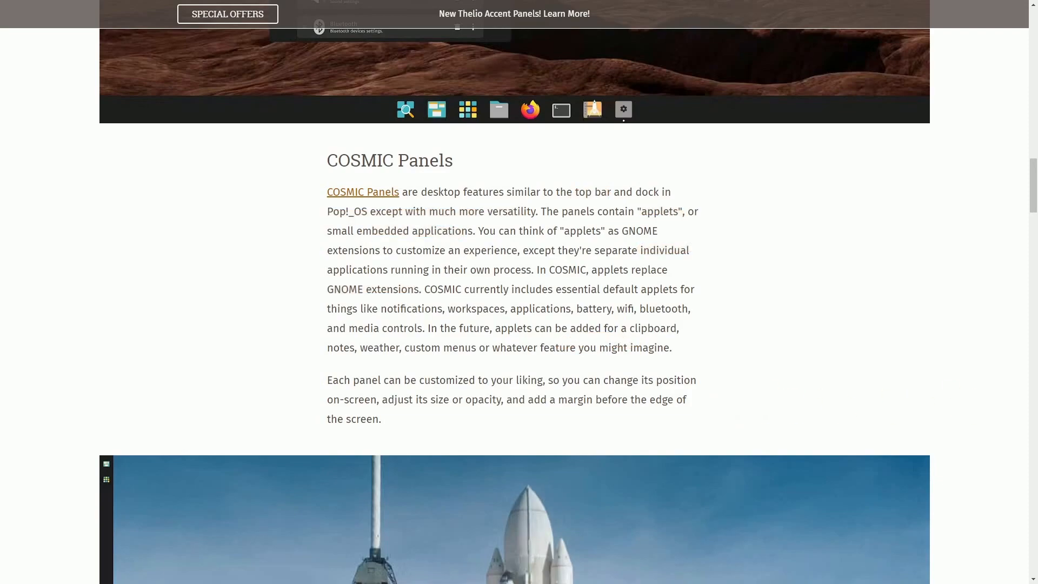
scroll("down", 3)
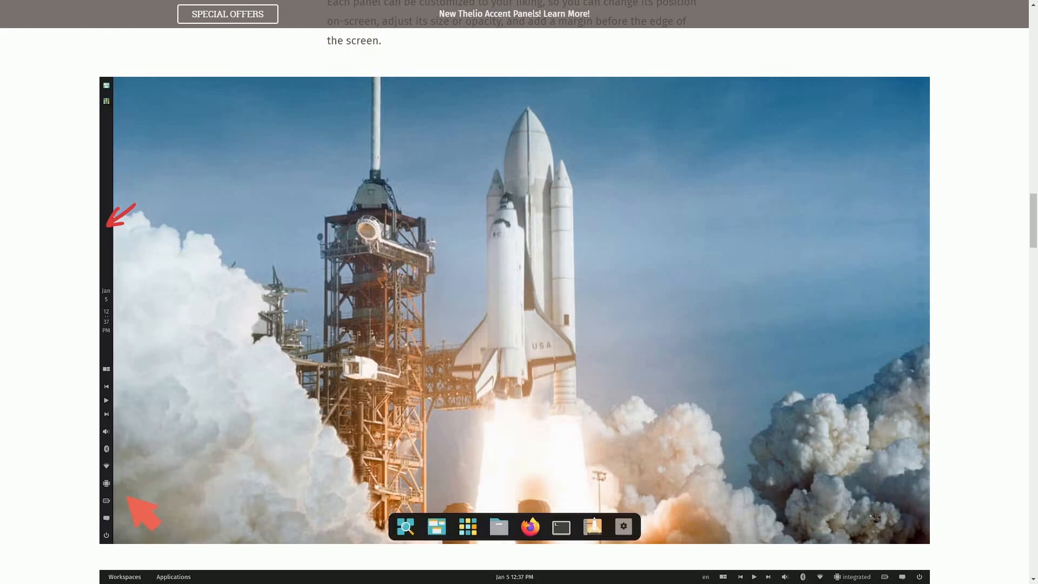
mouse_move(673, 537)
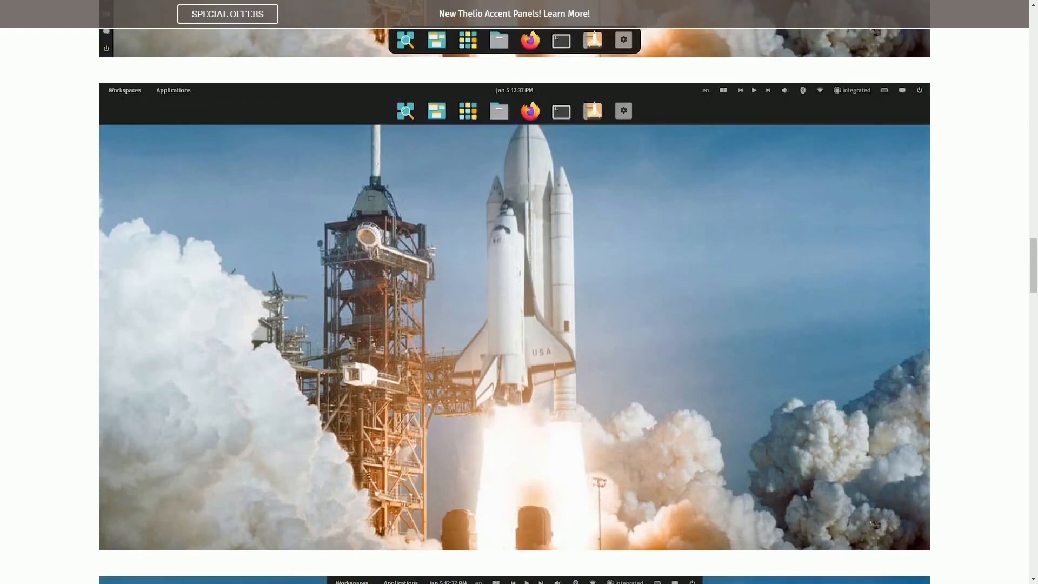
mouse_move(659, 111)
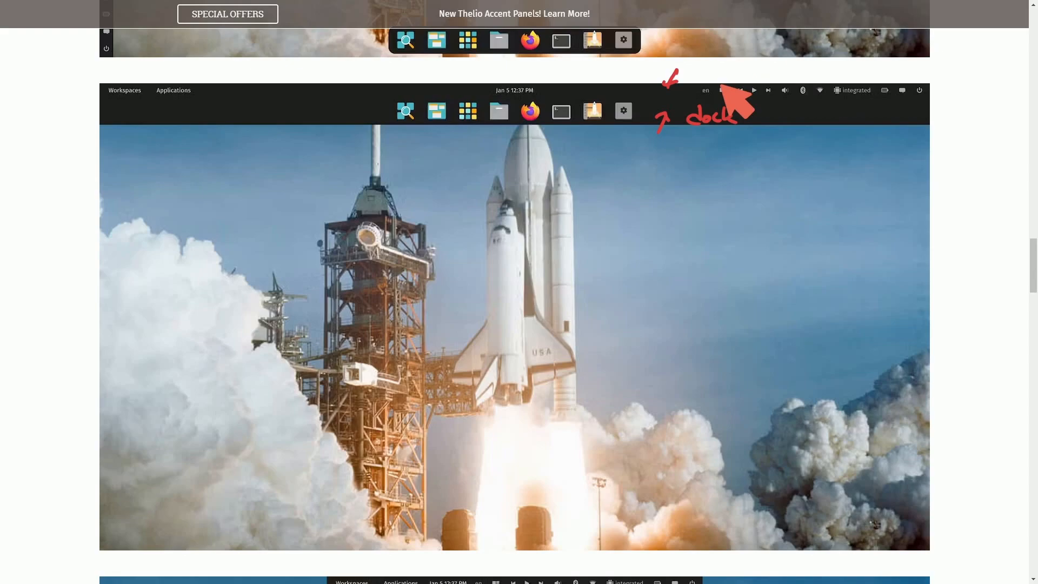
mouse_move(761, 111)
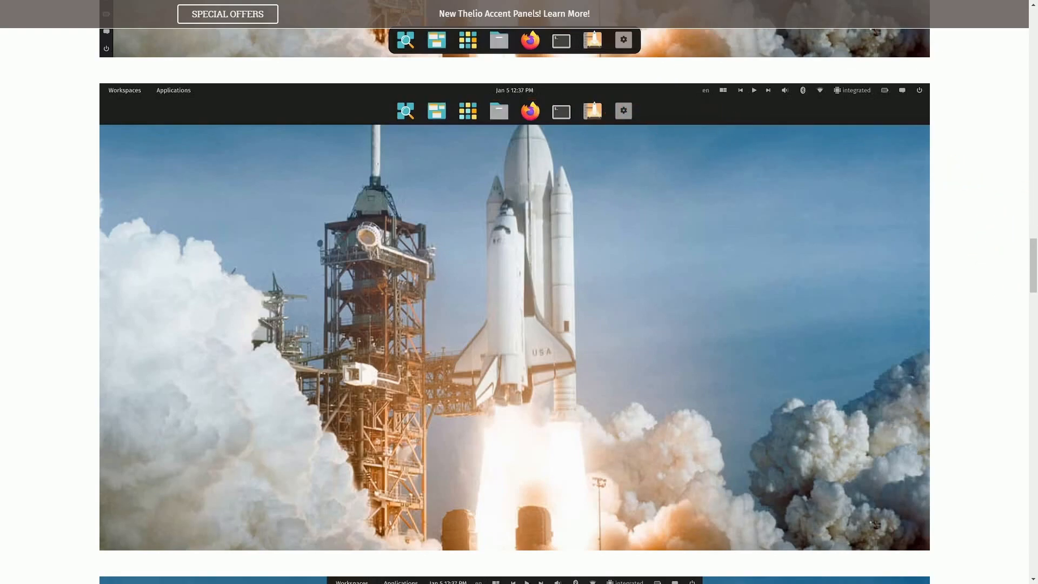
- Scroll through the rocket-launch panel layout screenshots past the Light/Dark Mode paragraph
scroll("down", 3)
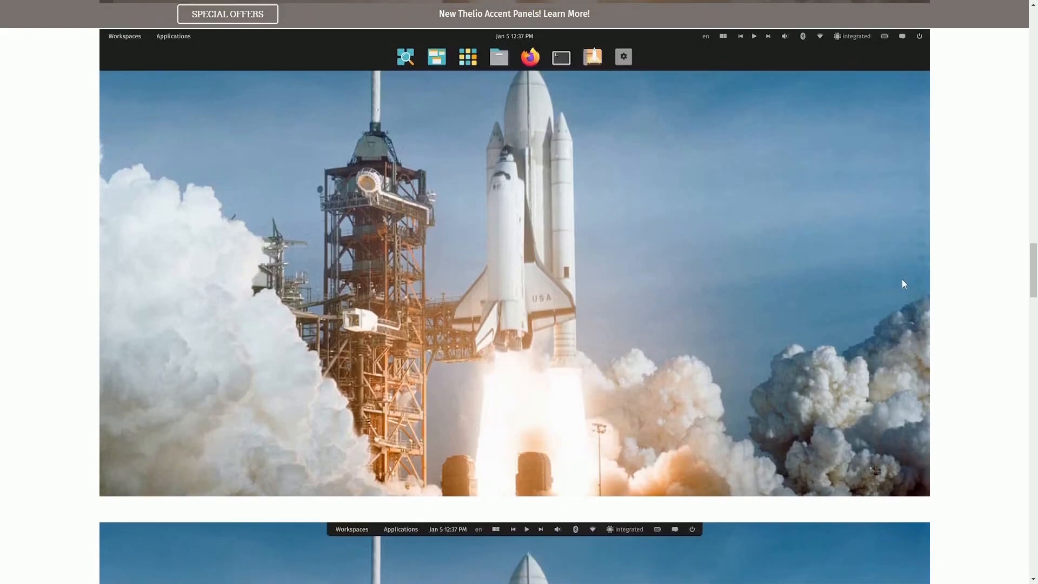
scroll("down", 3)
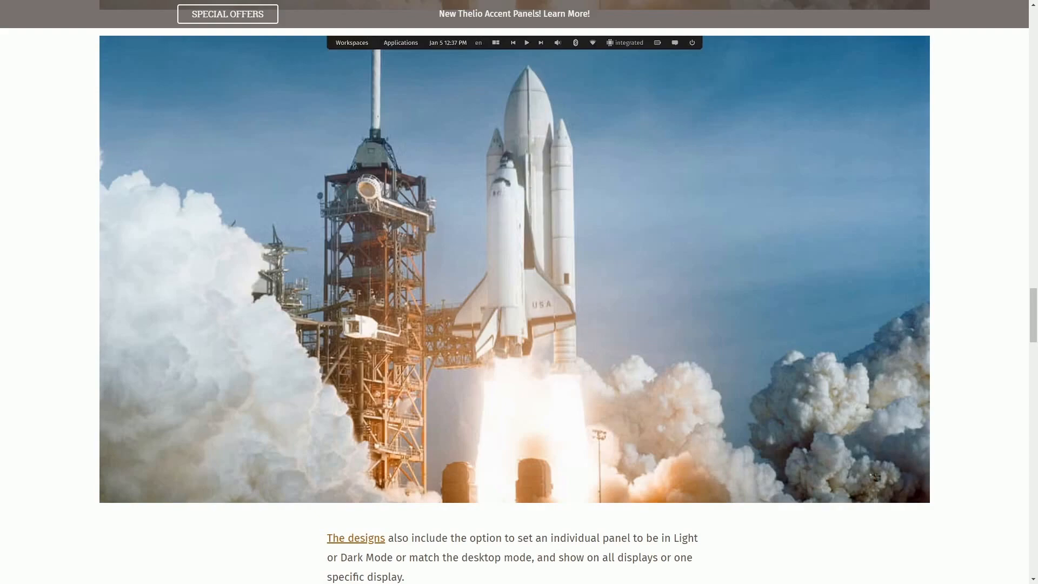
mouse_move(748, 81)
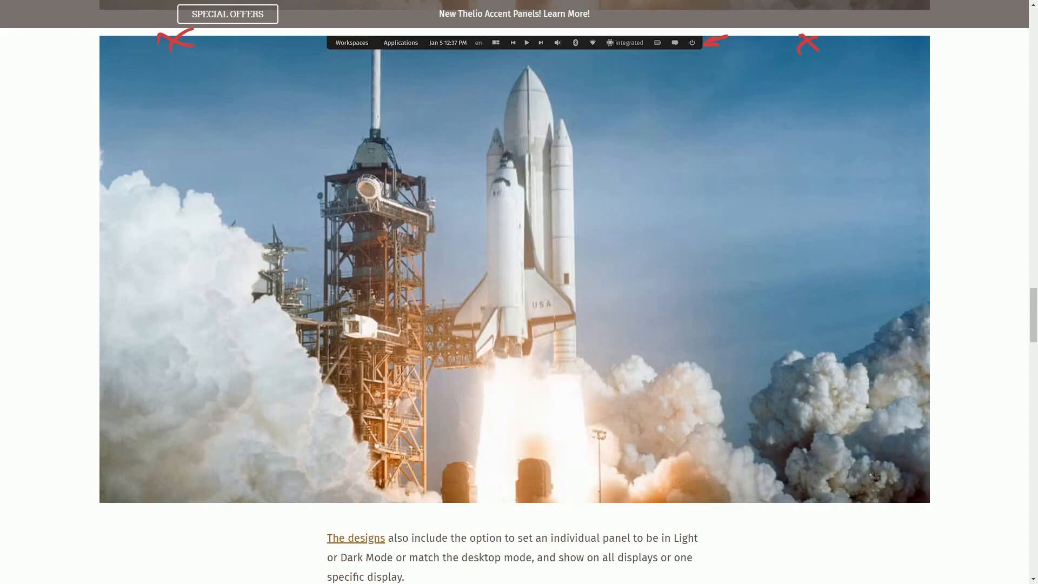
scroll("down", 3)
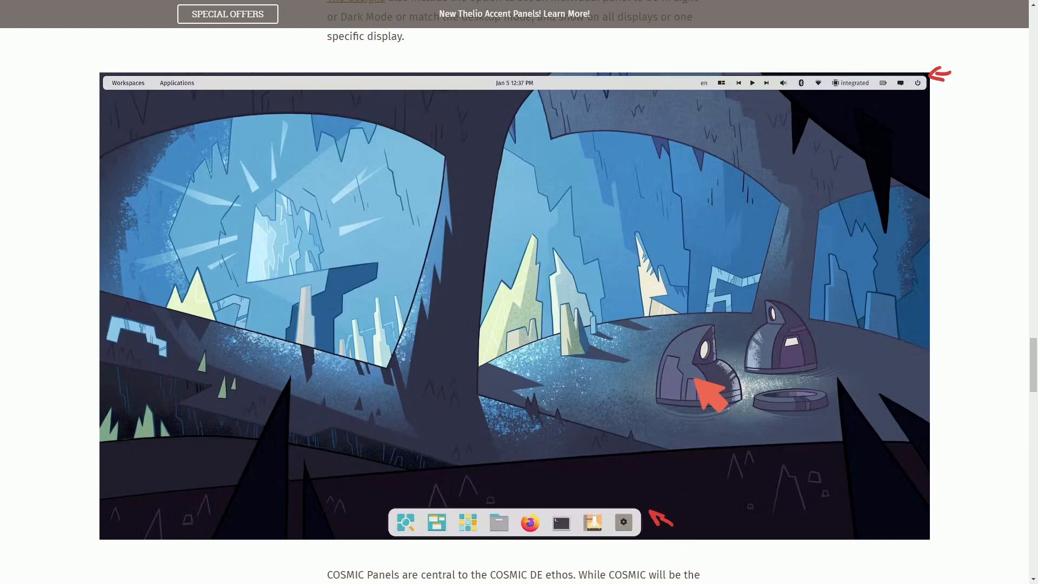
mouse_move(600, 264)
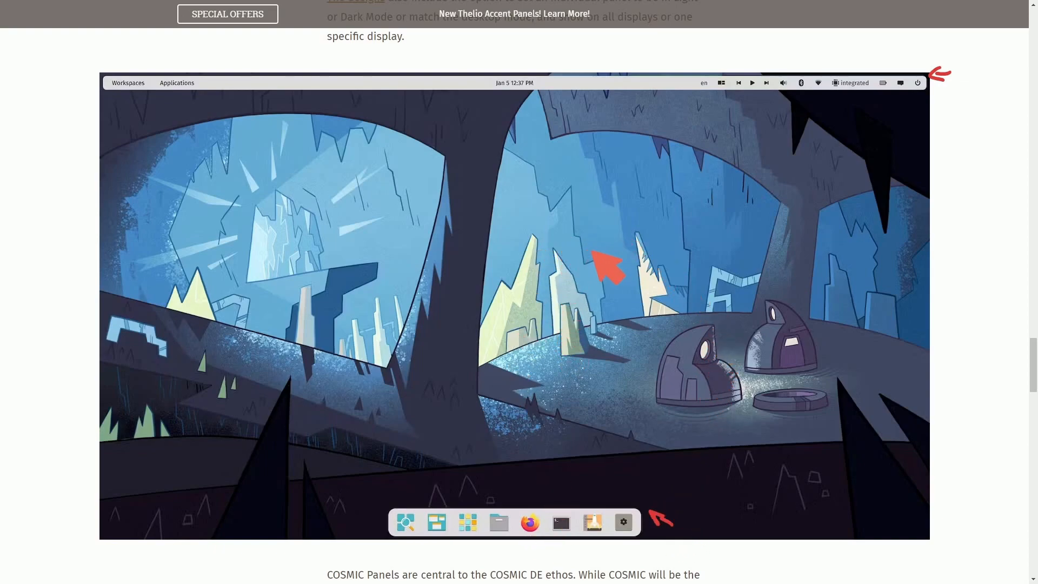
mouse_move(375, 70)
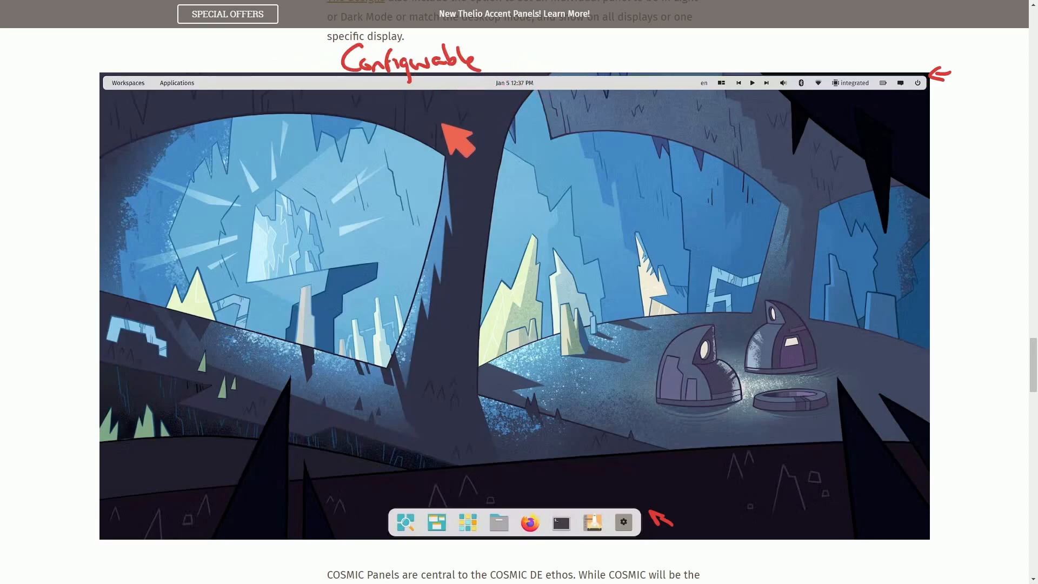
mouse_move(626, 179)
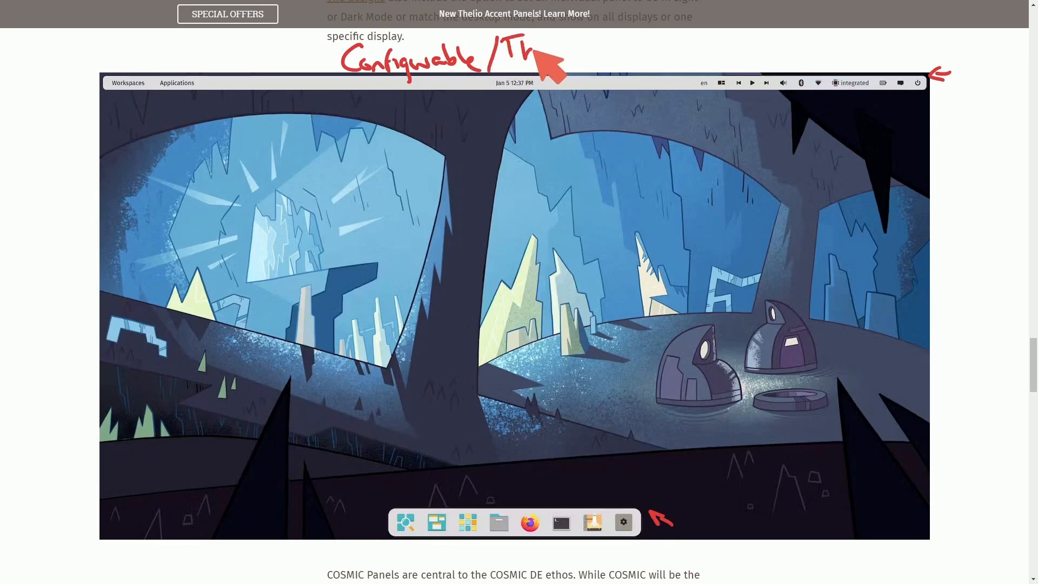
mouse_move(629, 86)
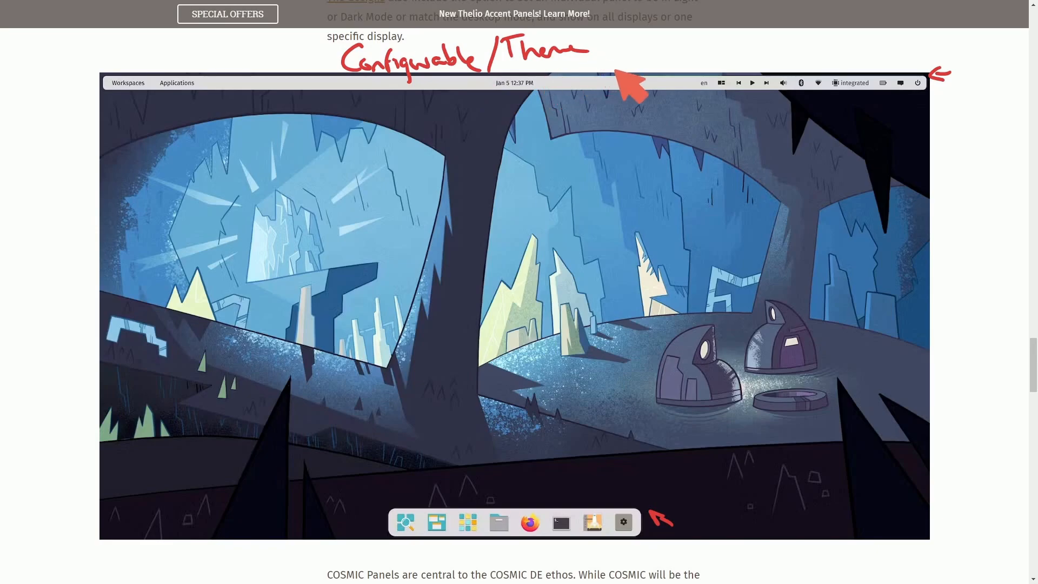
mouse_move(495, 138)
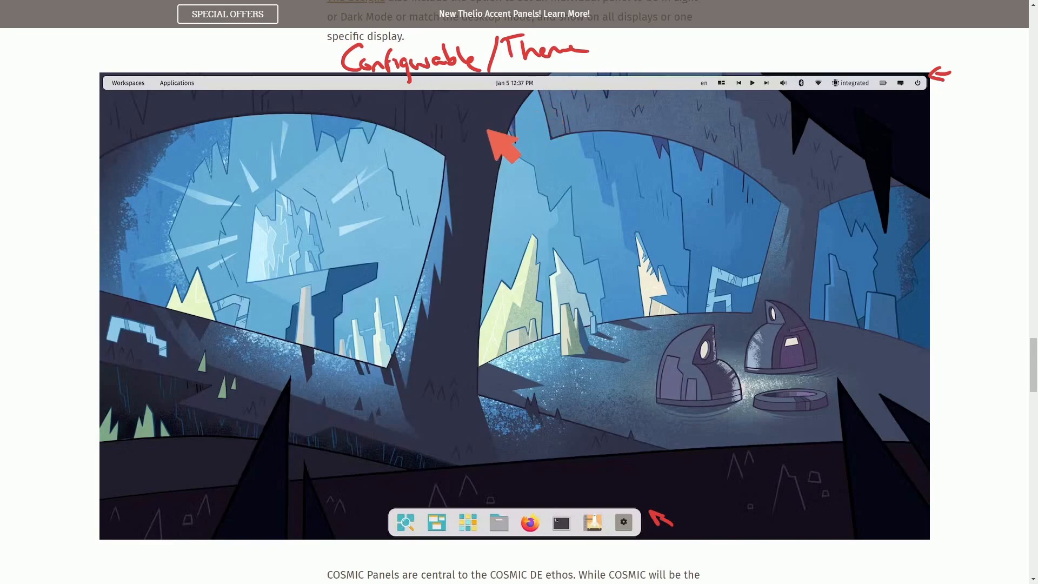
mouse_move(582, 427)
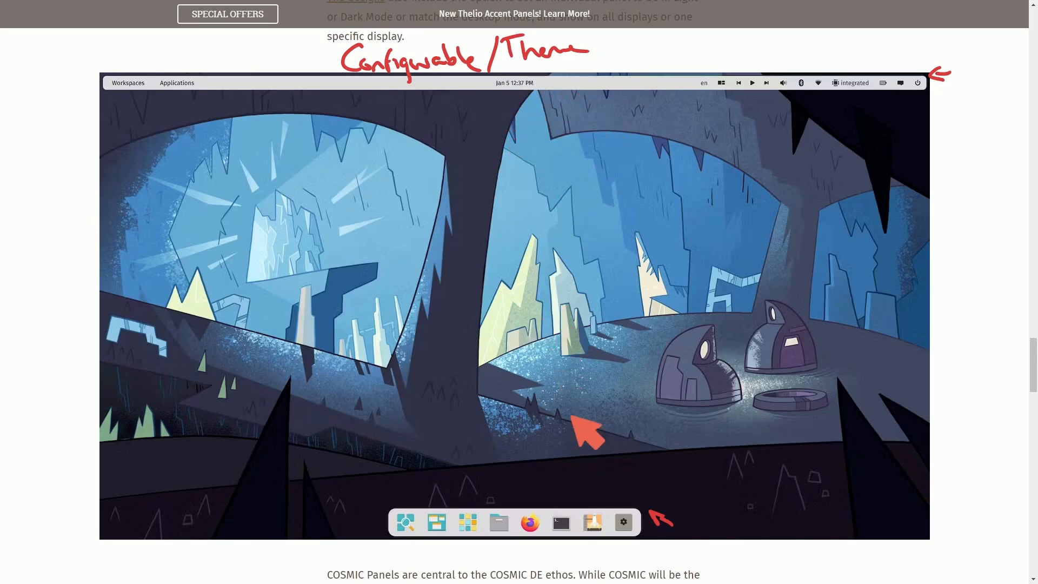
mouse_move(960, 378)
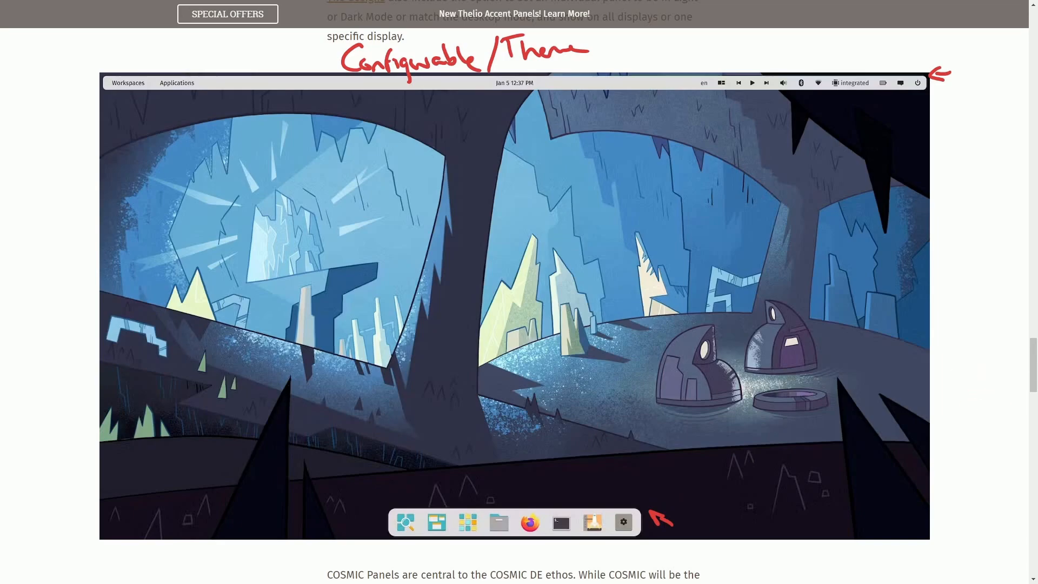
- Scroll from the cave-wallpaper panel screenshot down to the COSMIC Settings heading
scroll("down", 3)
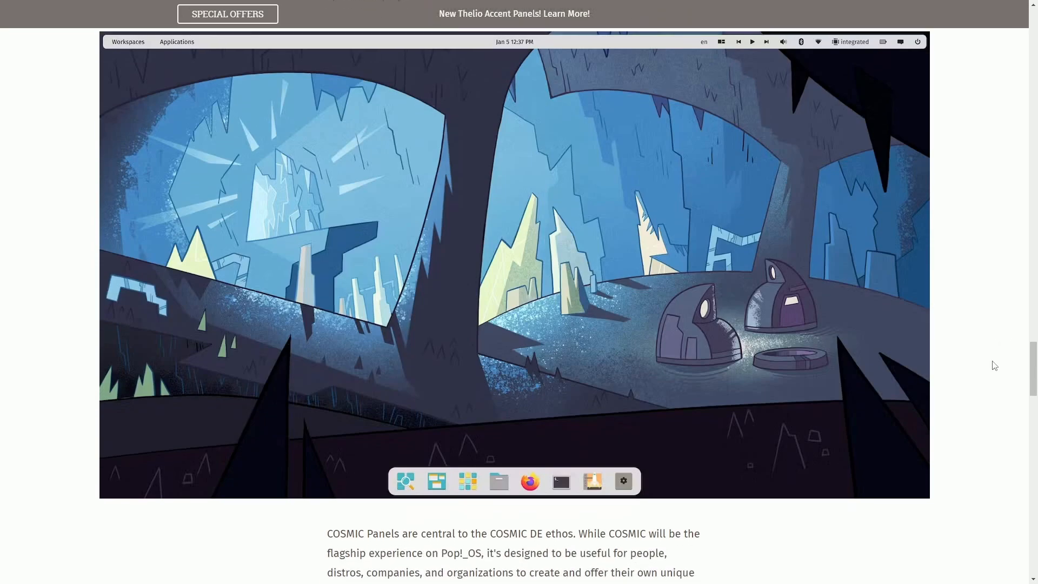
scroll("down", 3)
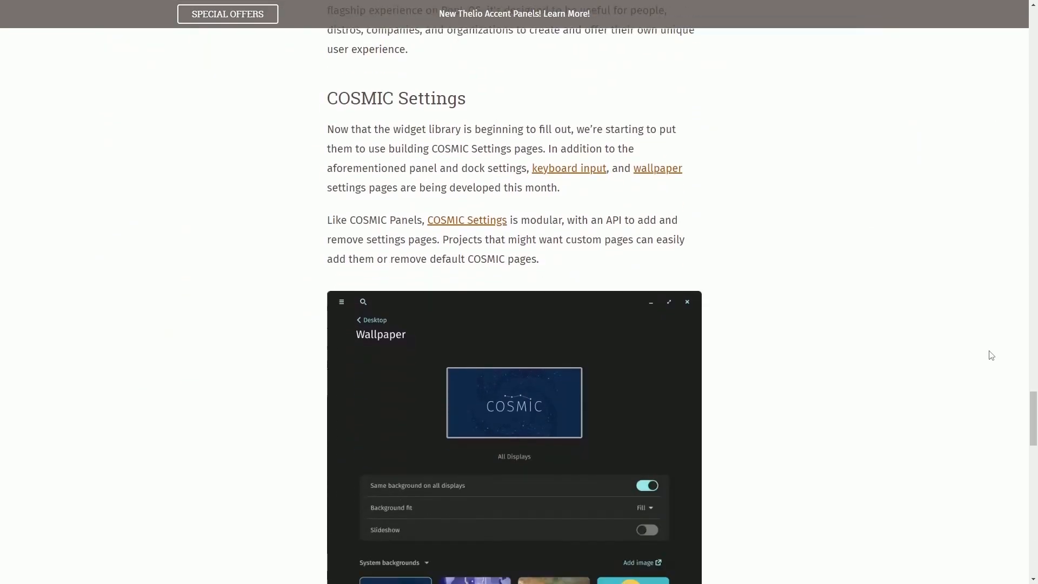
- Scroll the COSMIC Settings paragraphs and Wallpaper screenshot into view
scroll("down", 3)
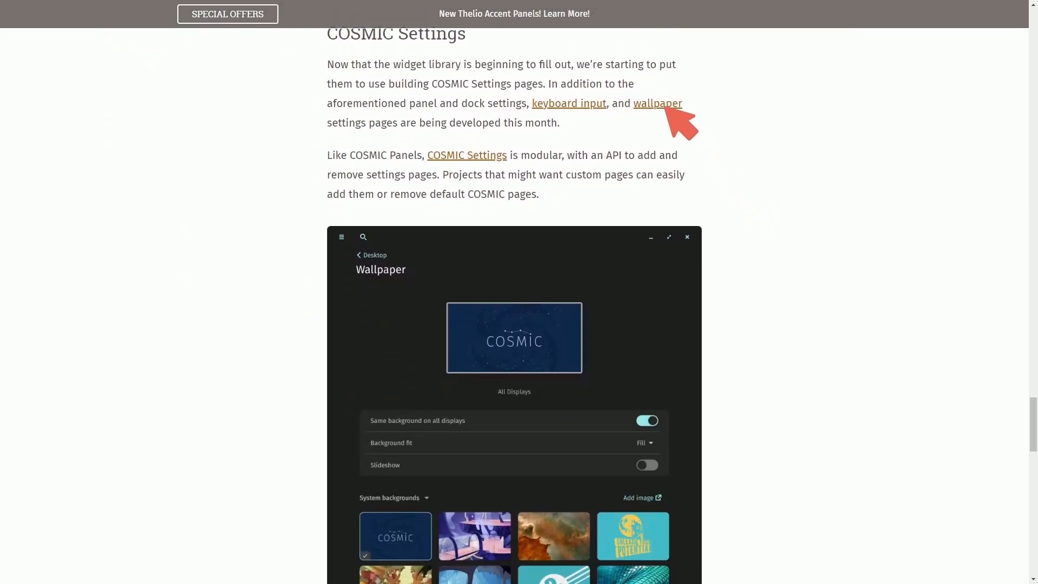
mouse_move(614, 70)
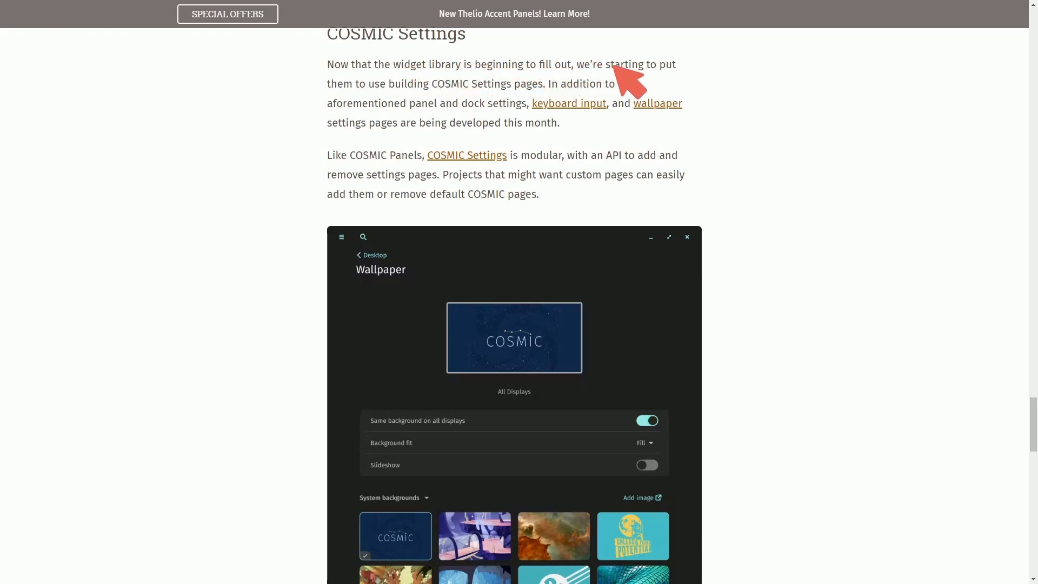
mouse_move(405, 87)
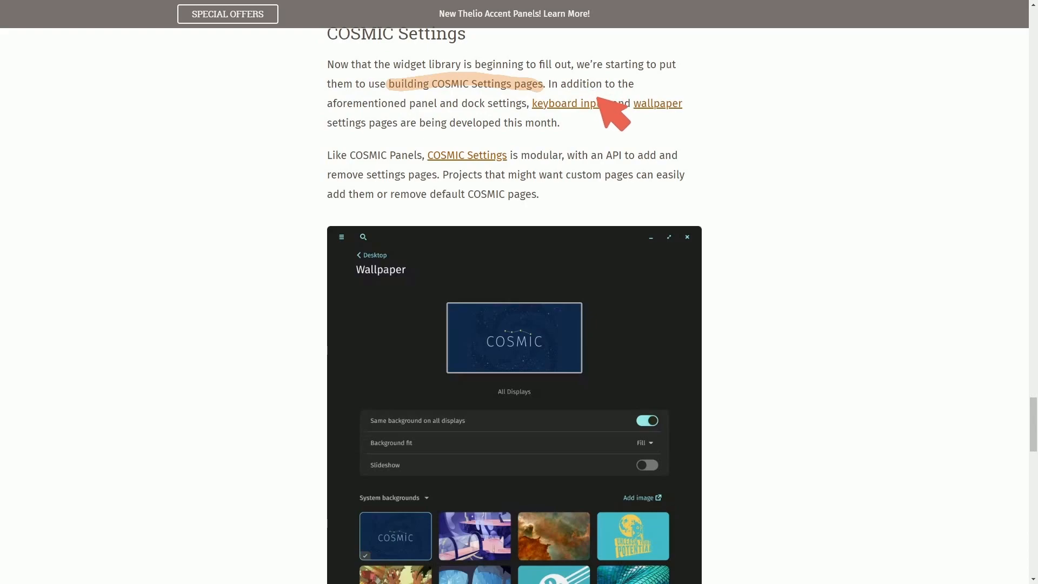
mouse_move(447, 113)
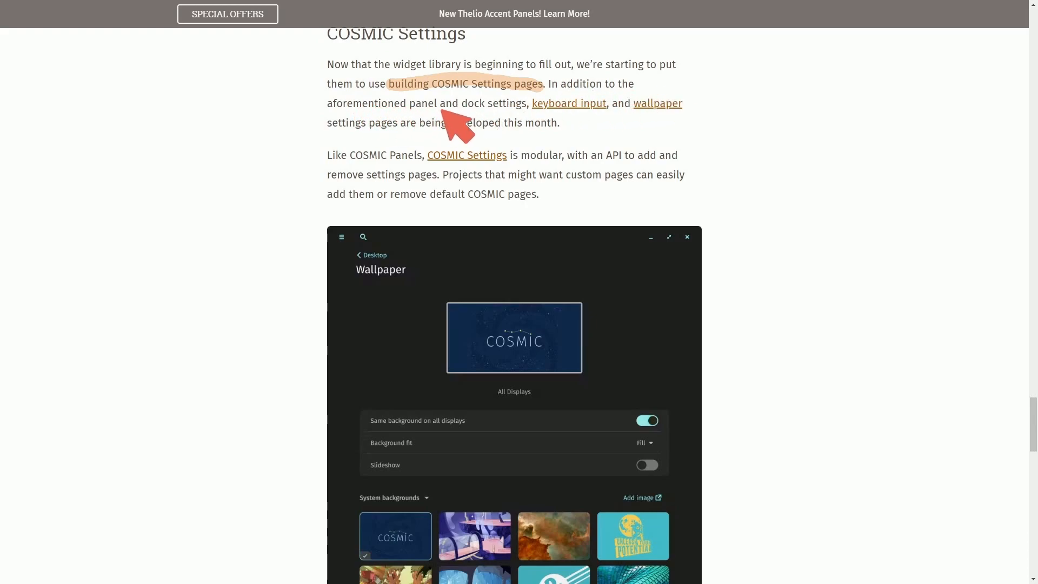
mouse_move(609, 113)
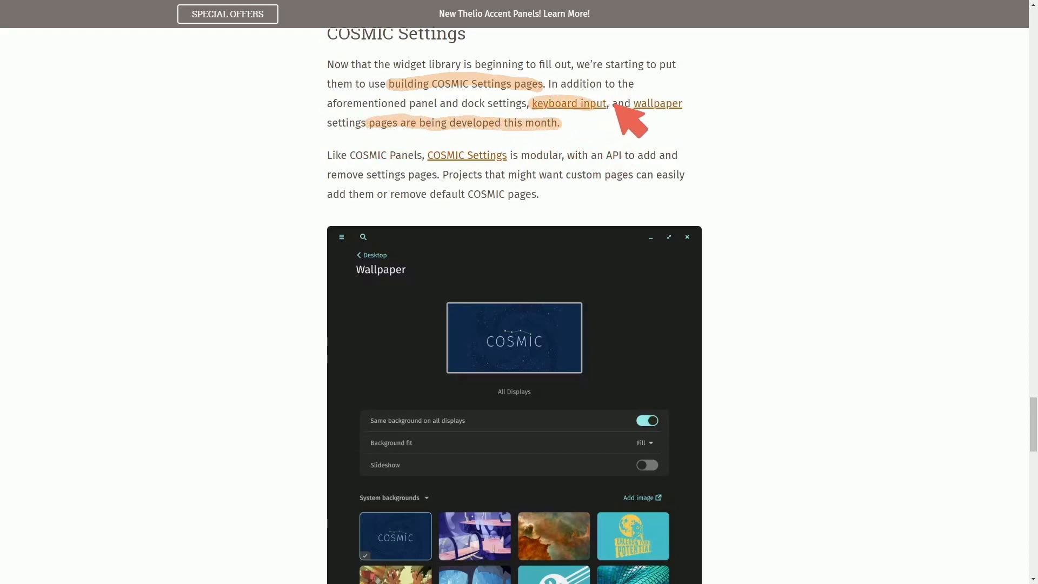
mouse_move(504, 113)
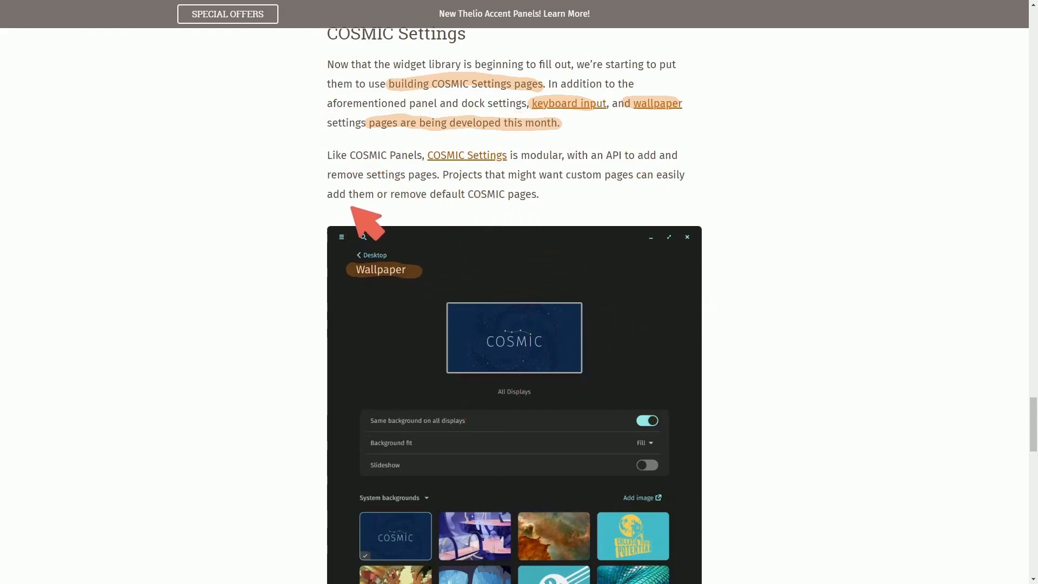
mouse_move(421, 178)
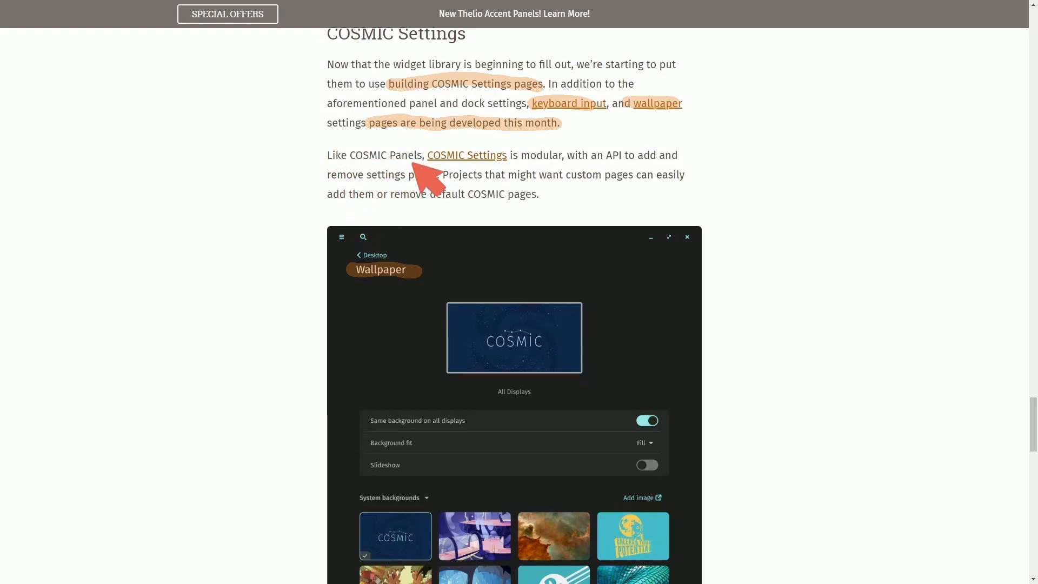
mouse_move(634, 162)
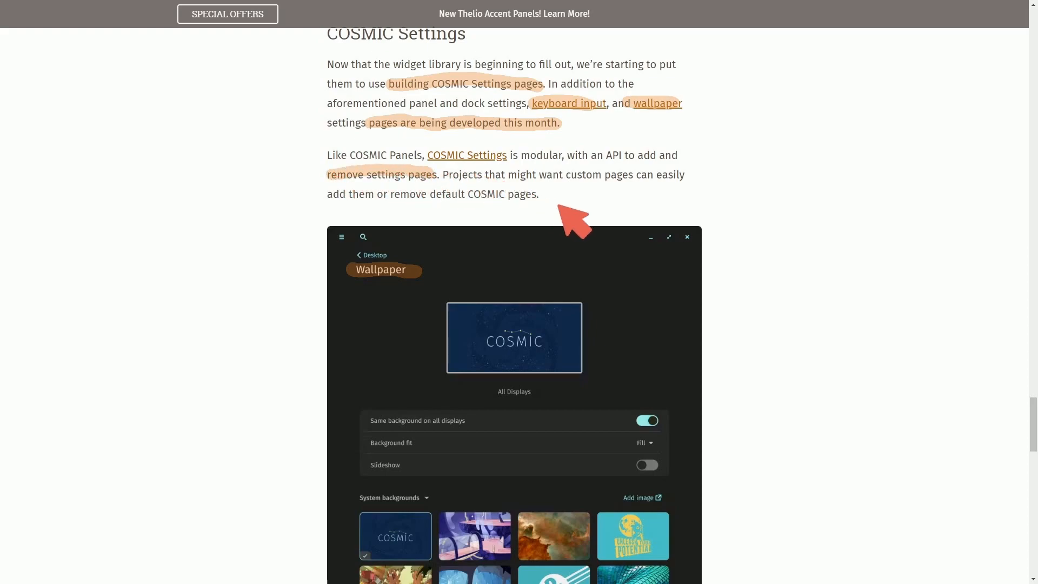
mouse_move(662, 189)
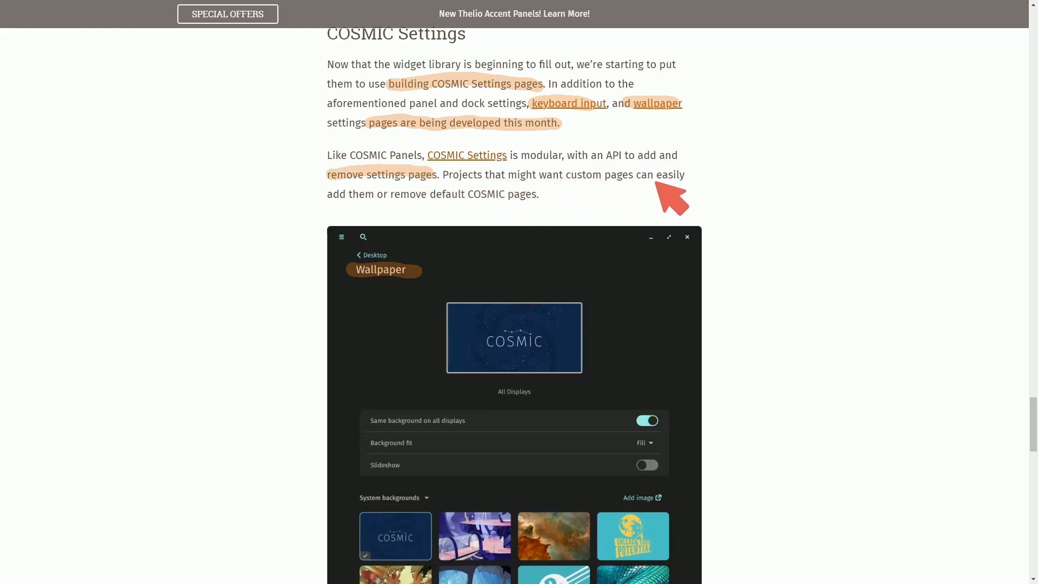
mouse_move(679, 203)
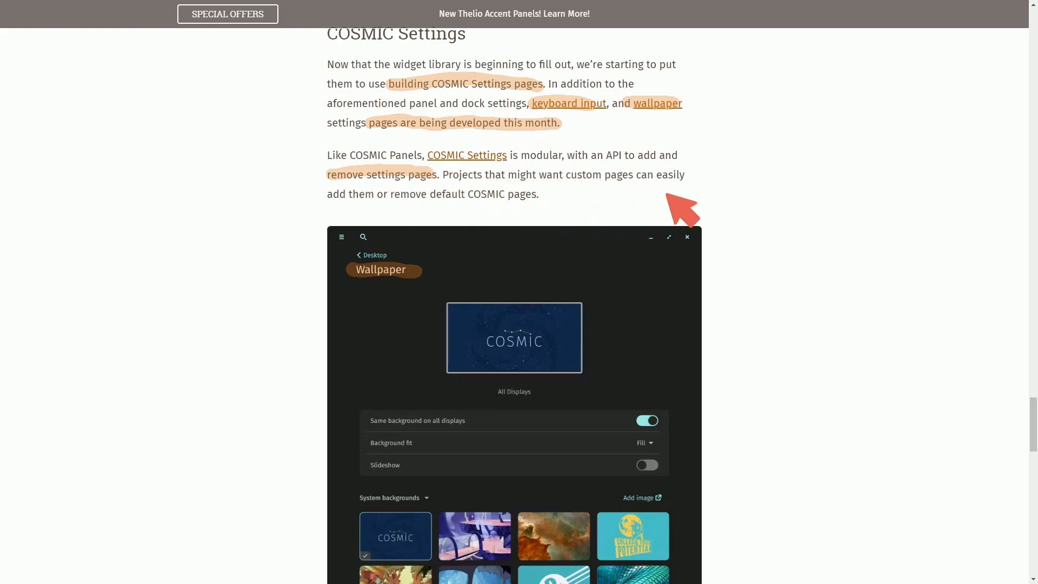
mouse_move(824, 225)
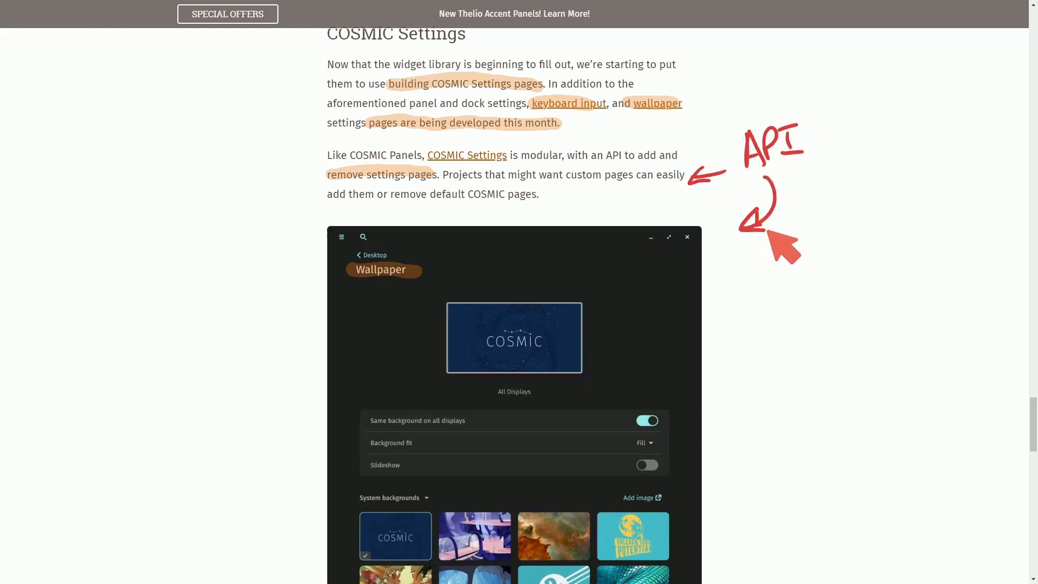
mouse_move(282, 199)
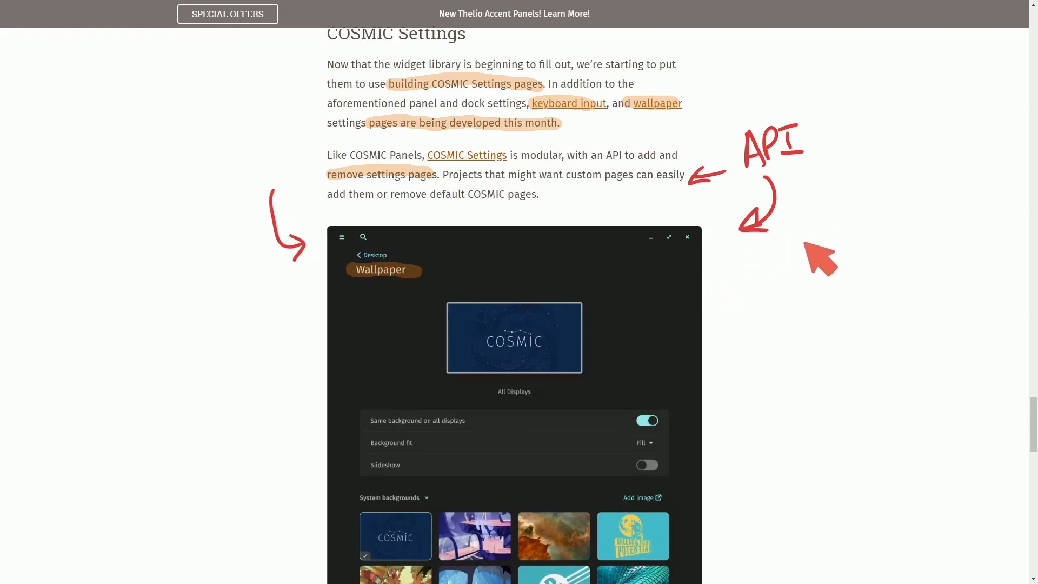
mouse_move(749, 294)
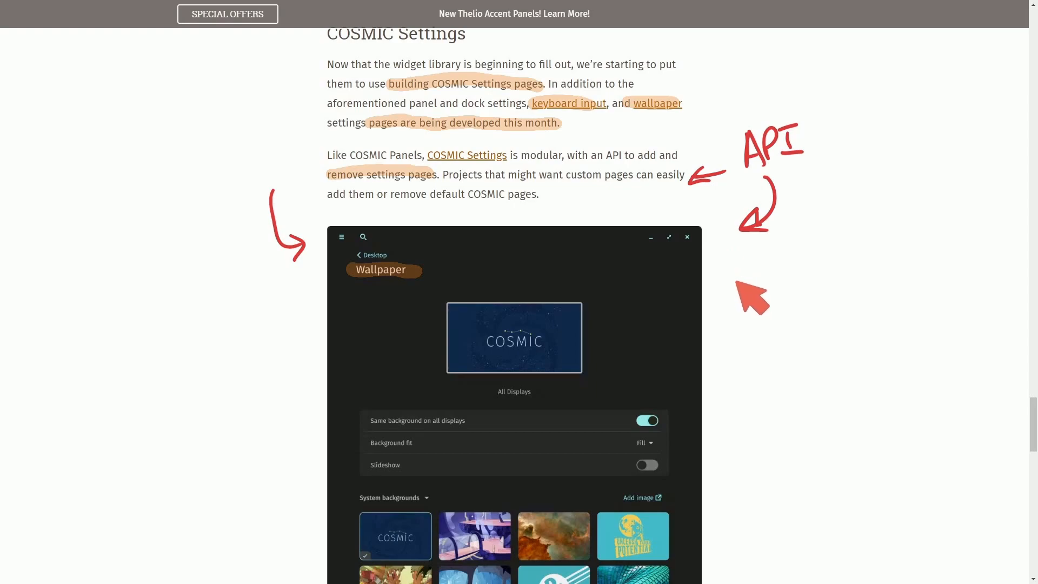
mouse_move(697, 255)
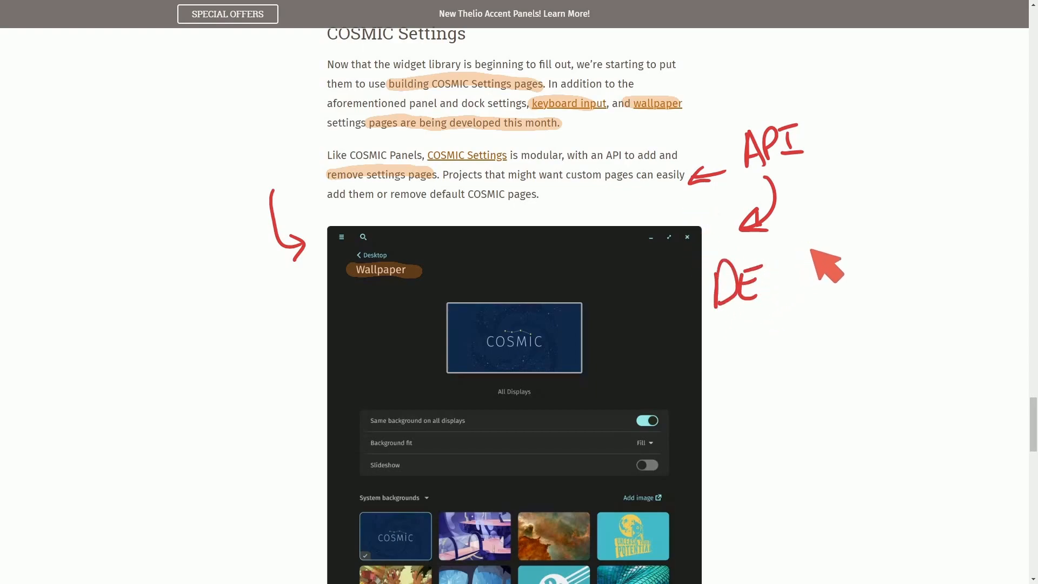
mouse_move(778, 343)
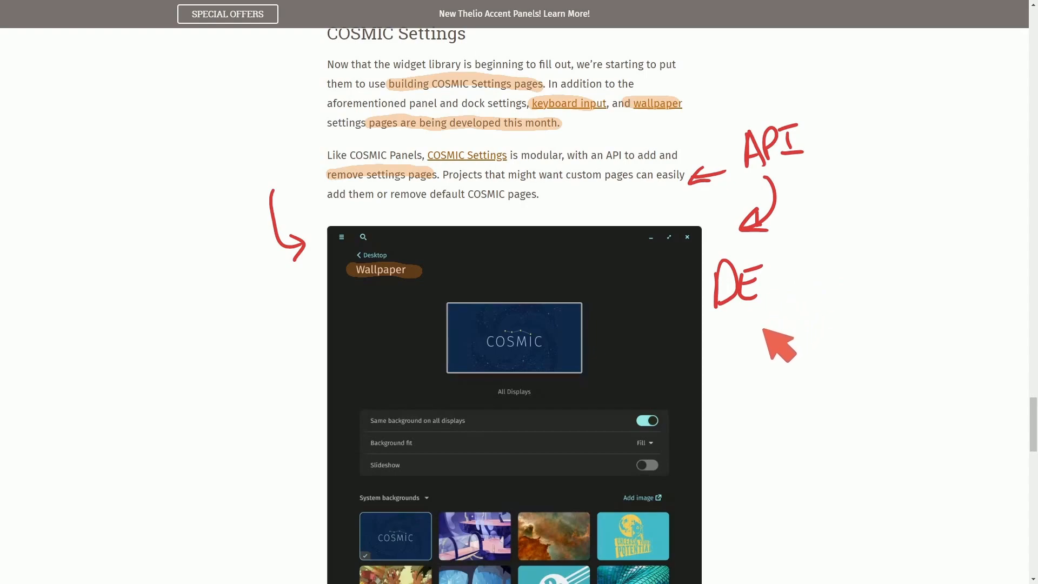
mouse_move(603, 249)
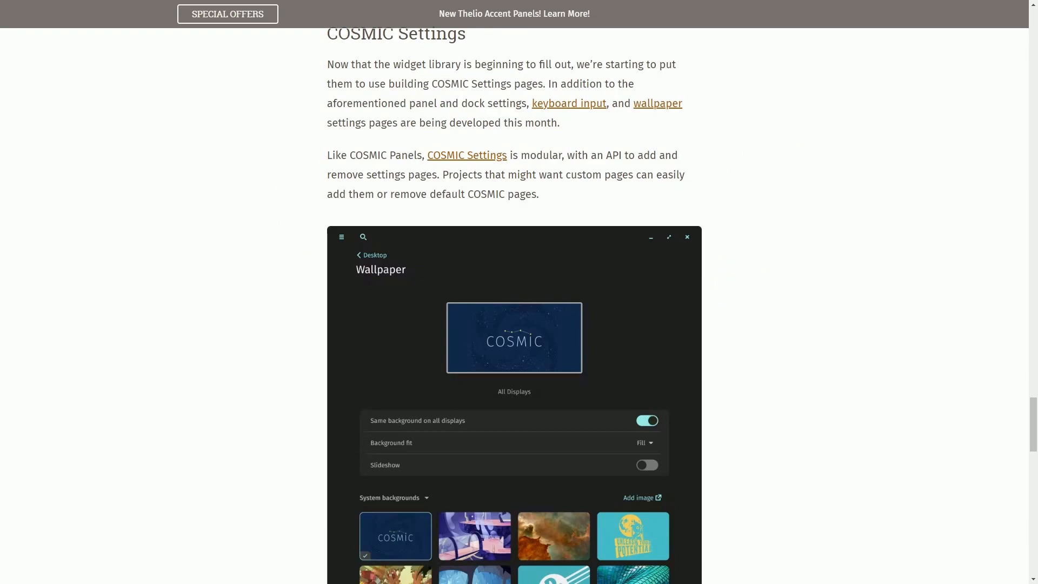
- Scroll down to the HDR Hackfest section
scroll("down", 3)
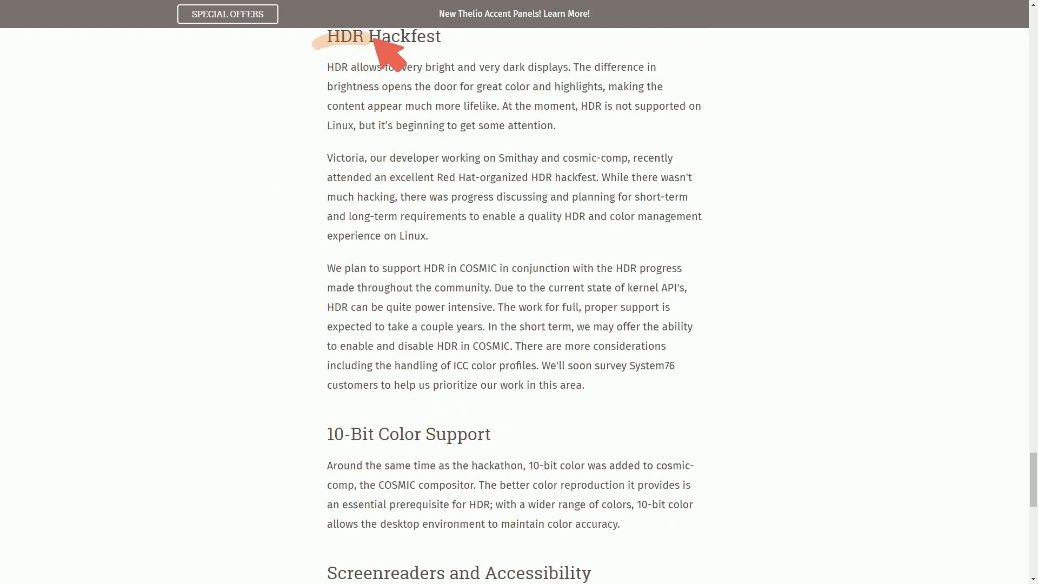
mouse_move(792, 335)
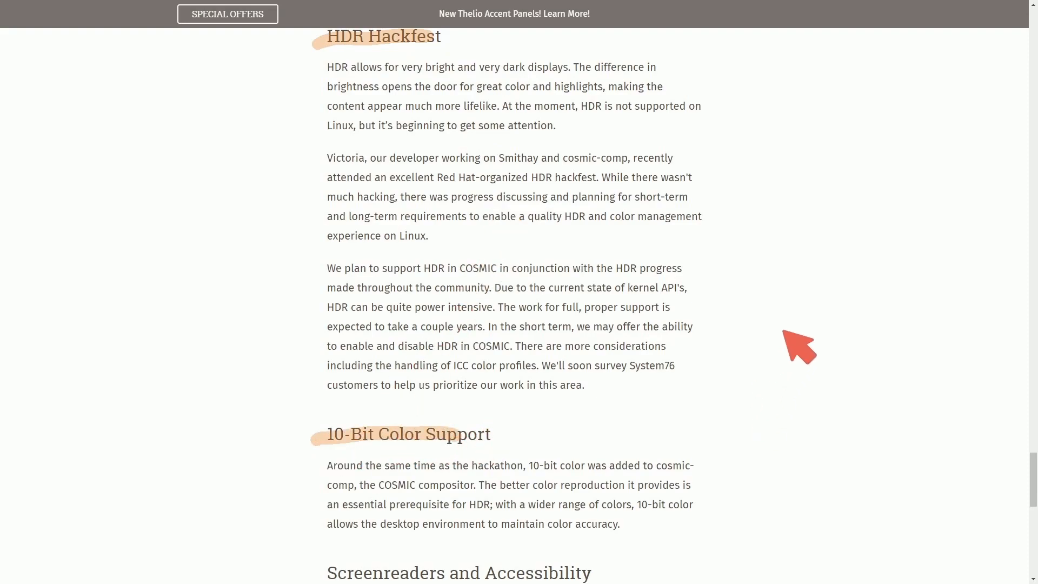
mouse_move(817, 319)
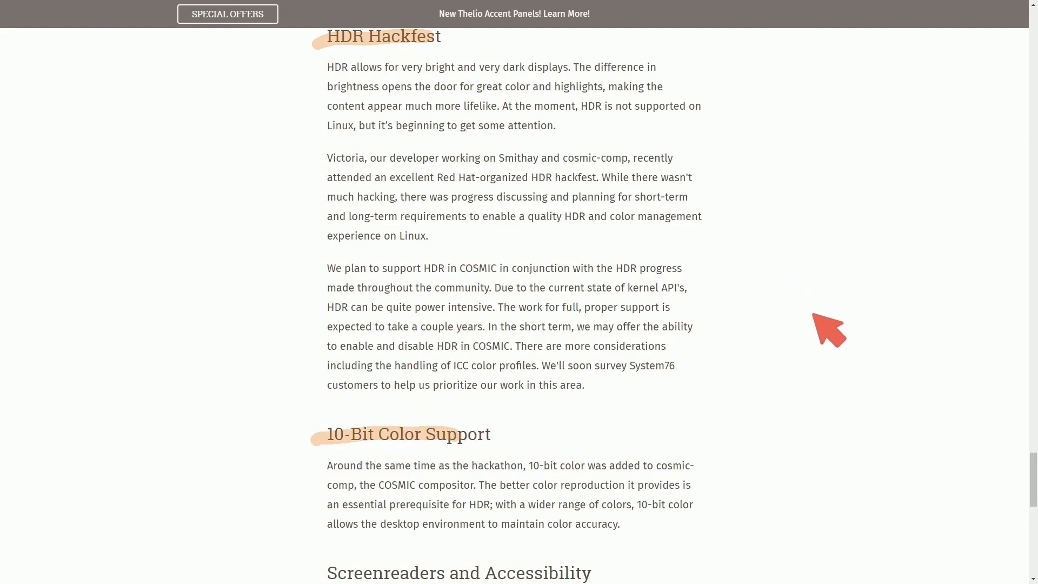
mouse_move(833, 316)
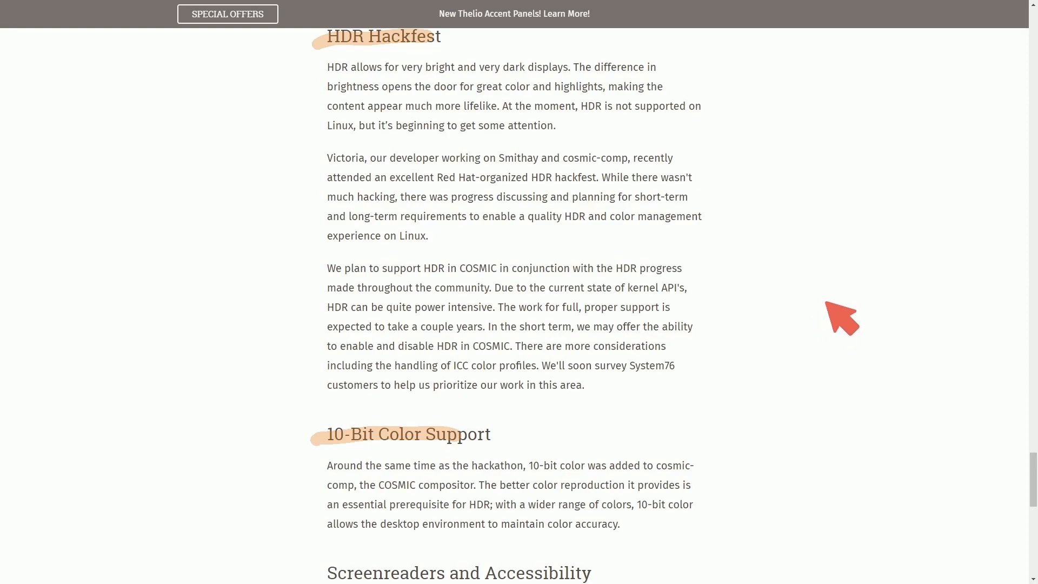
mouse_move(825, 309)
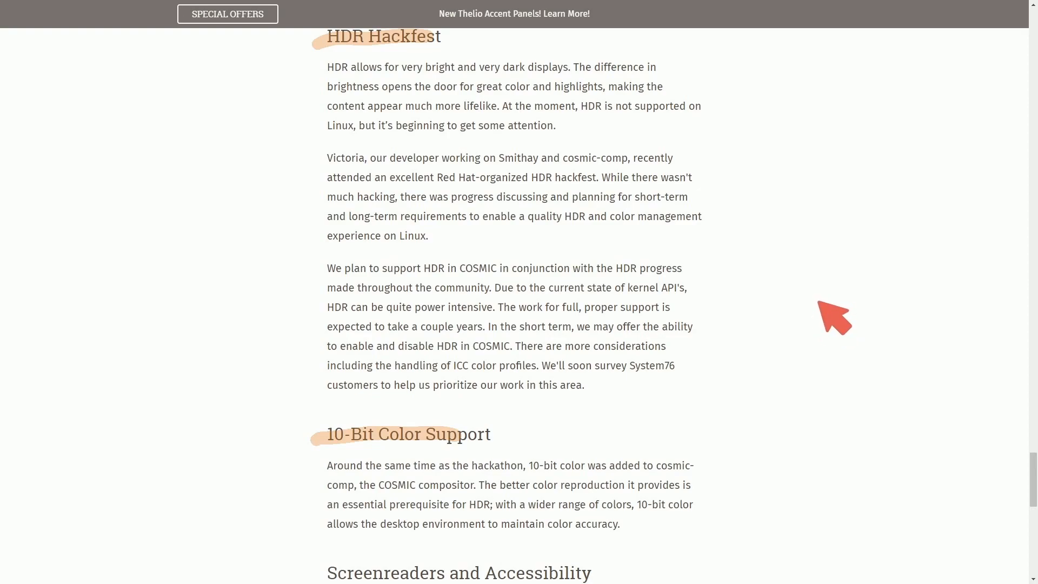
mouse_move(785, 374)
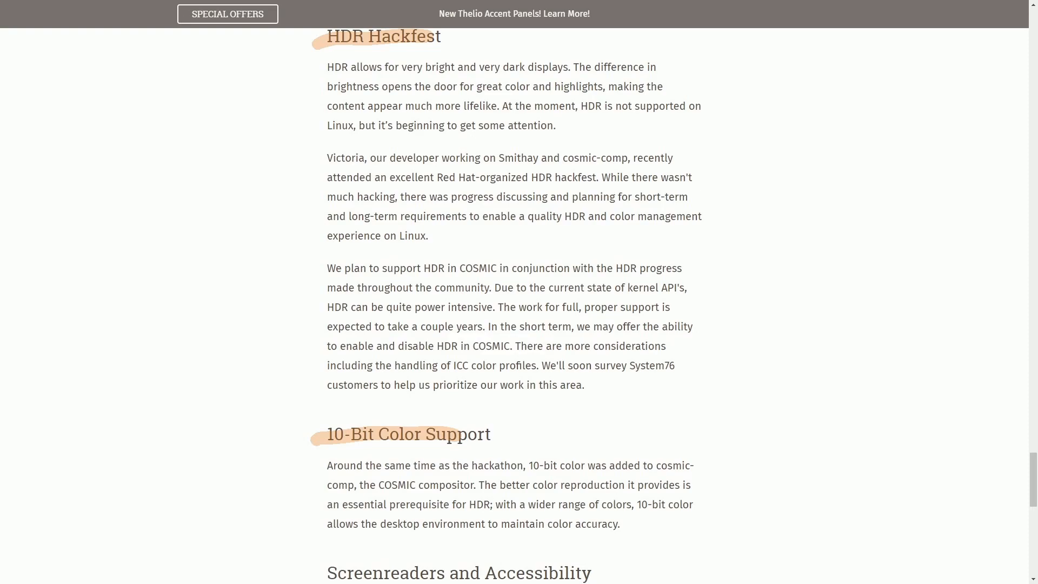
mouse_move(666, 357)
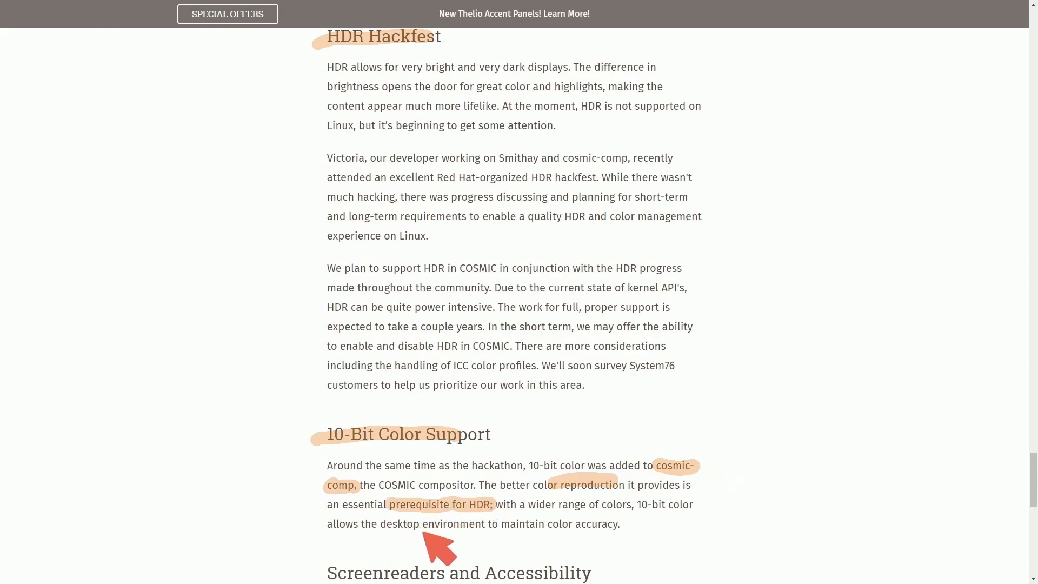
- Scroll down to the Screenreaders and Accessibility section
scroll("down", 3)
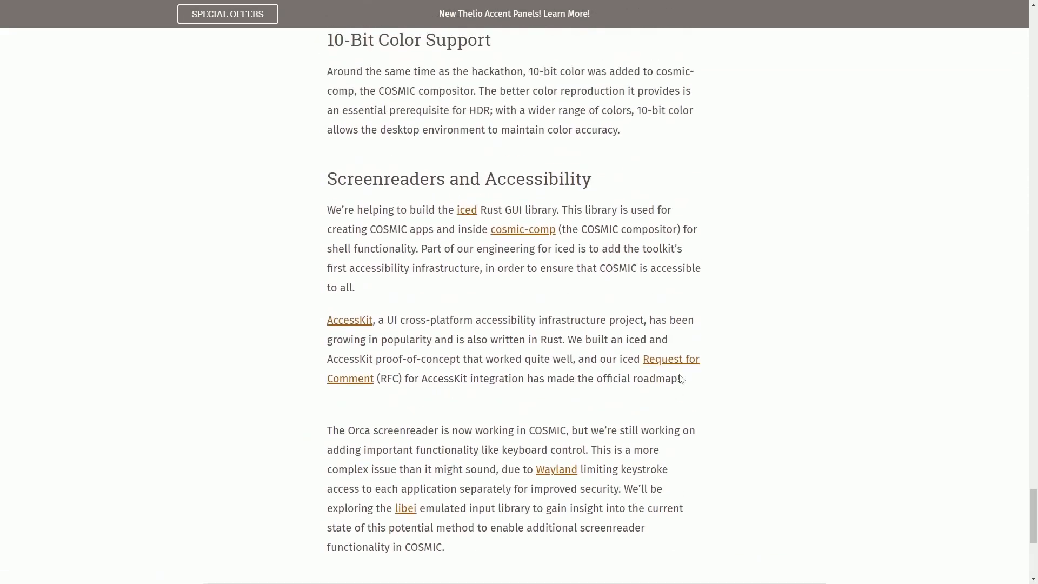
scroll("down", 3)
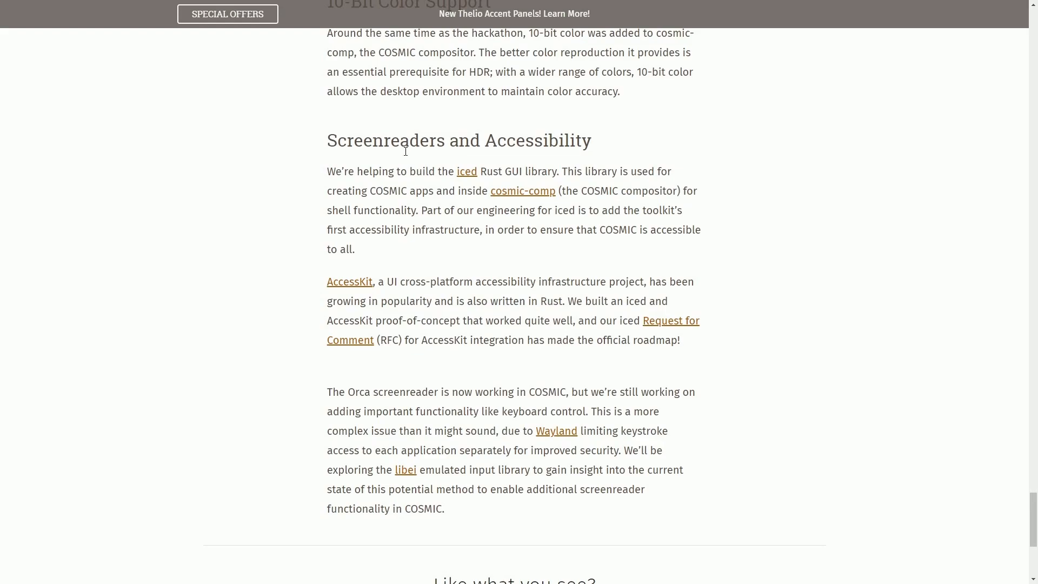
mouse_move(436, 172)
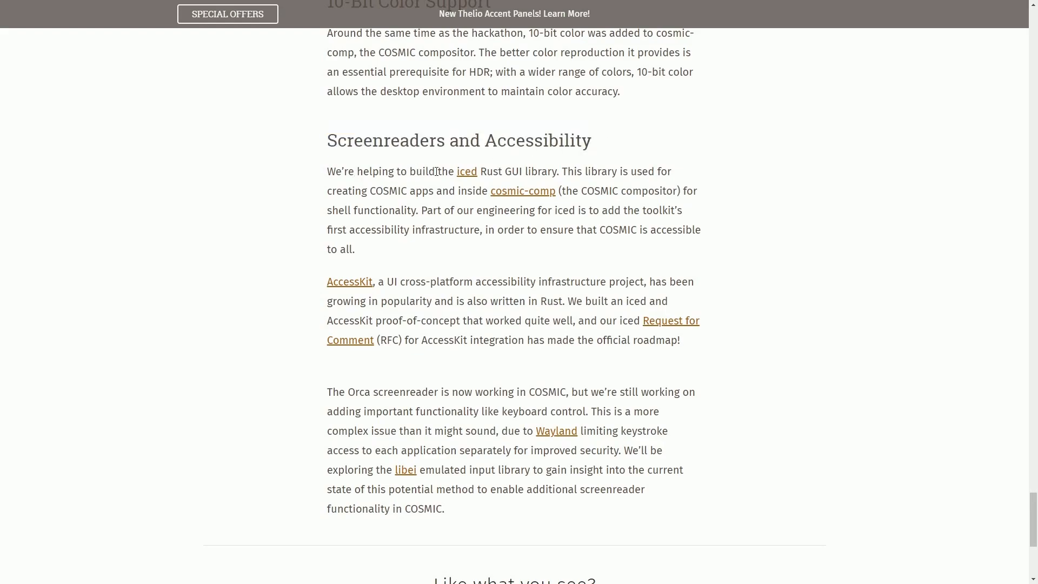
mouse_move(703, 177)
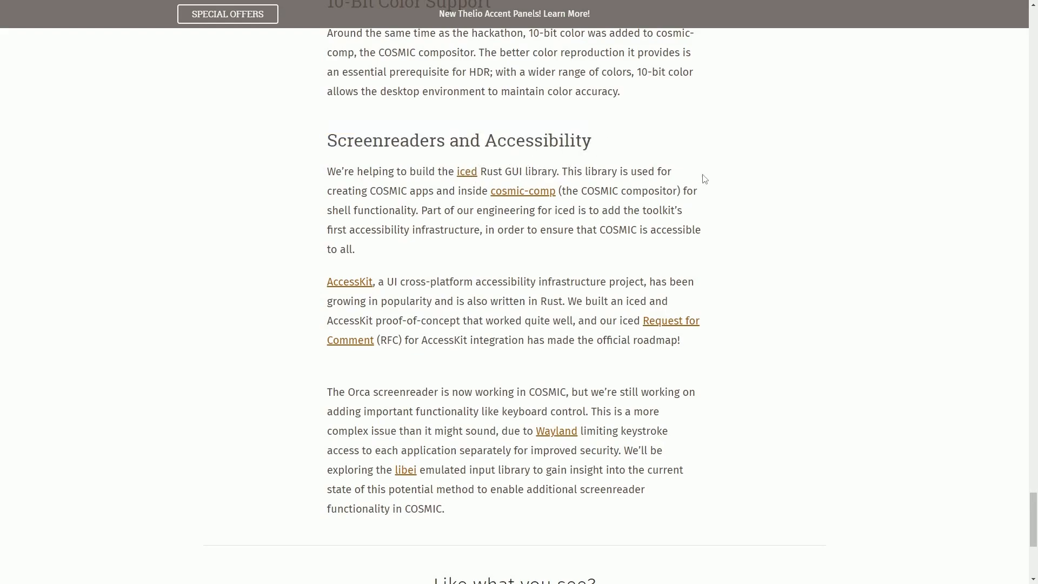
mouse_move(544, 173)
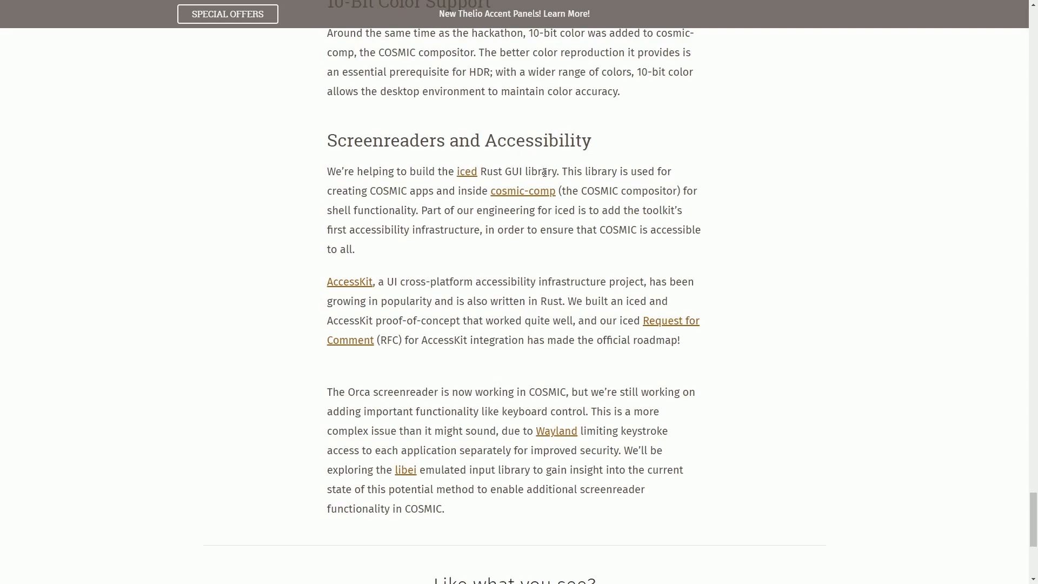
mouse_move(467, 177)
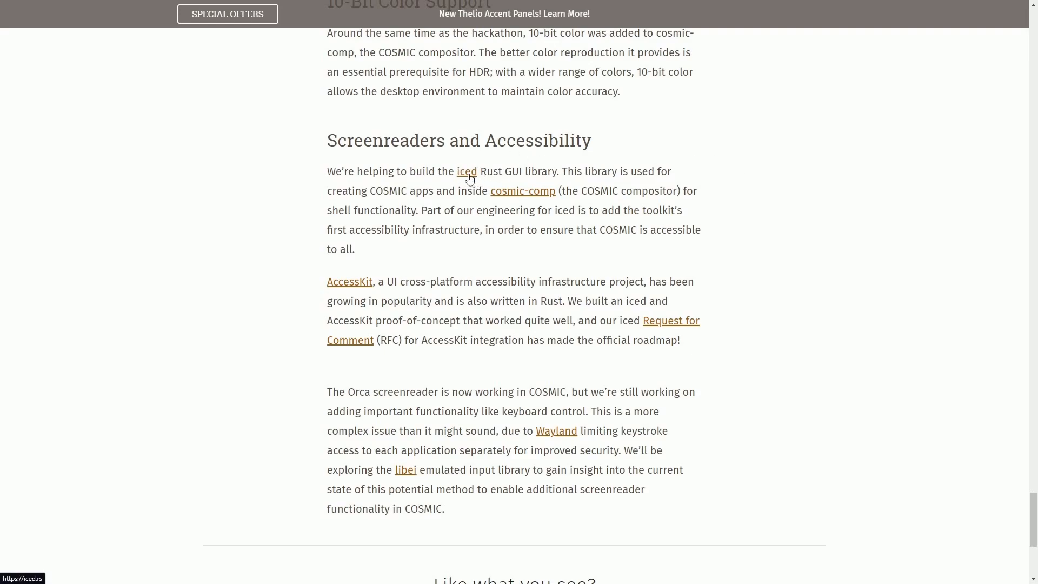
mouse_move(723, 177)
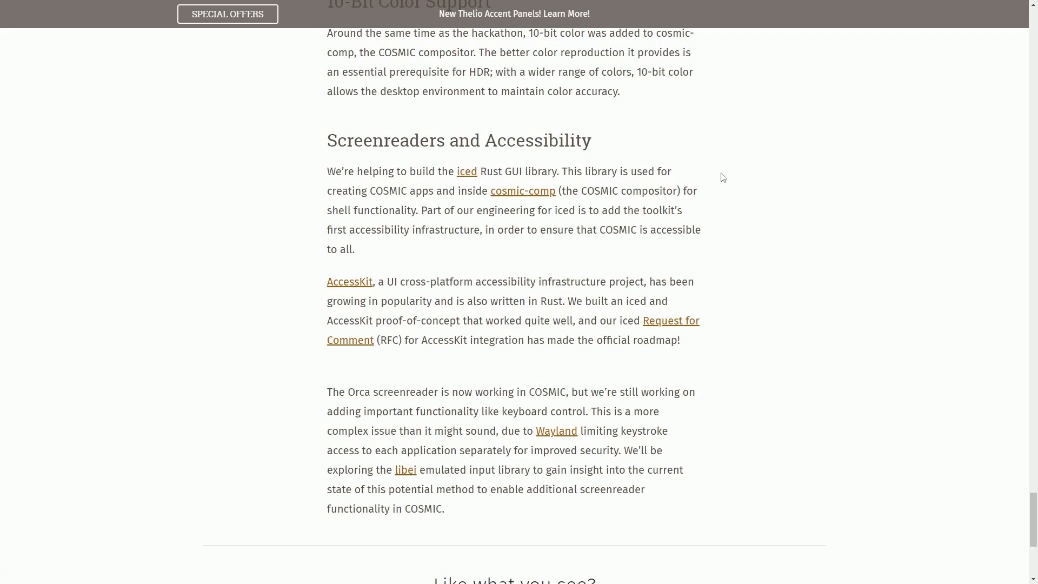
mouse_move(328, 195)
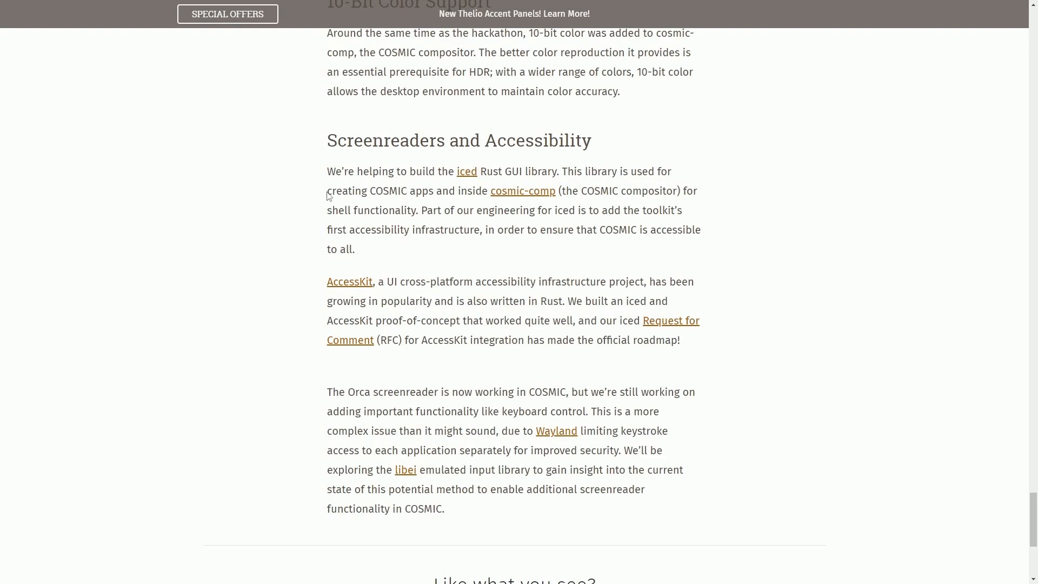
- Select lines of the iced paragraph in turn: creating COSMIC apps, iced accessibility work, COSMIC accessibility infrastructure
left_click_drag(327, 191, 582, 190)
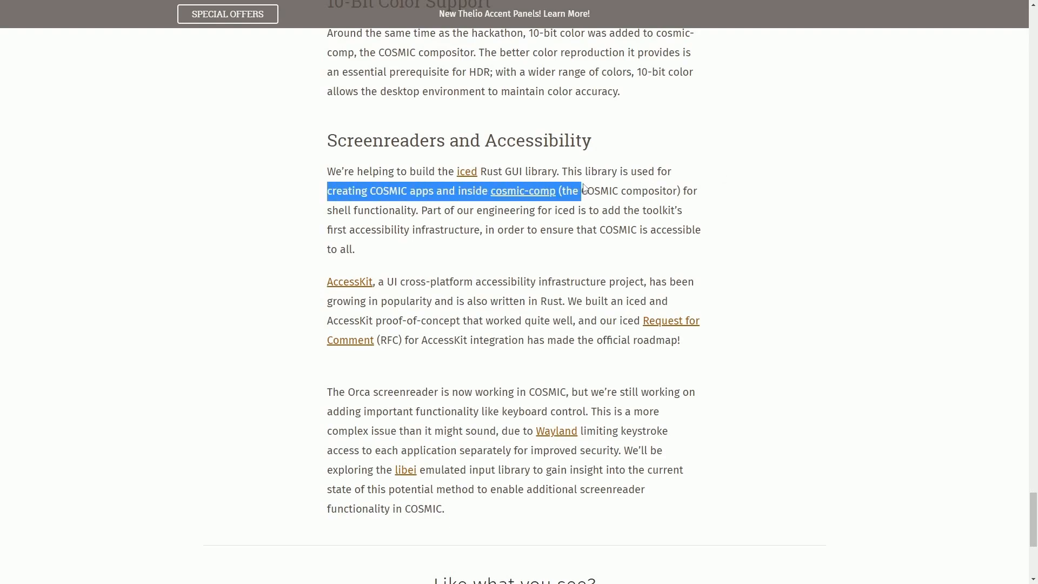
left_click(398, 223)
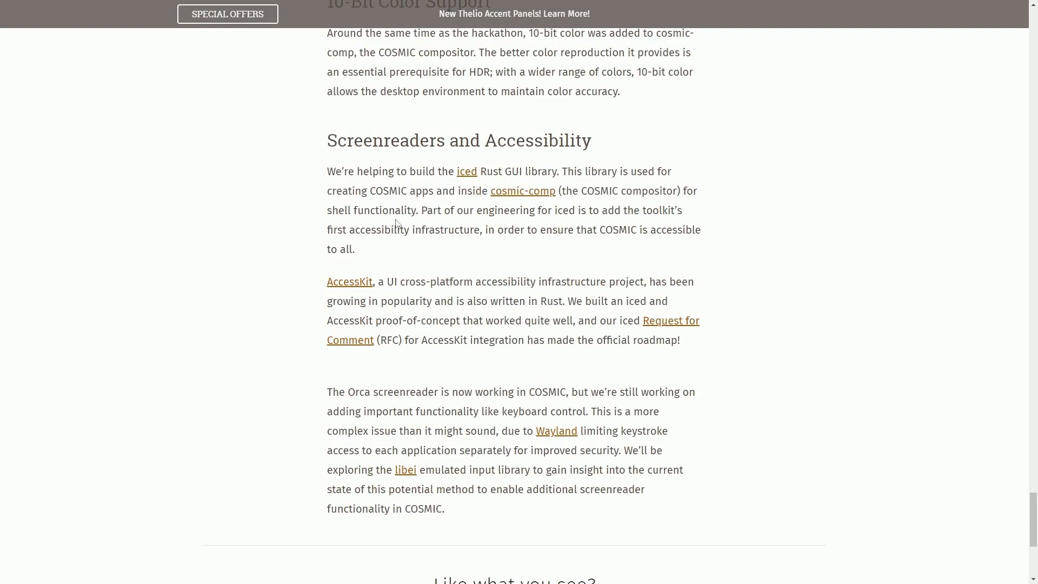
left_click_drag(331, 211, 682, 211)
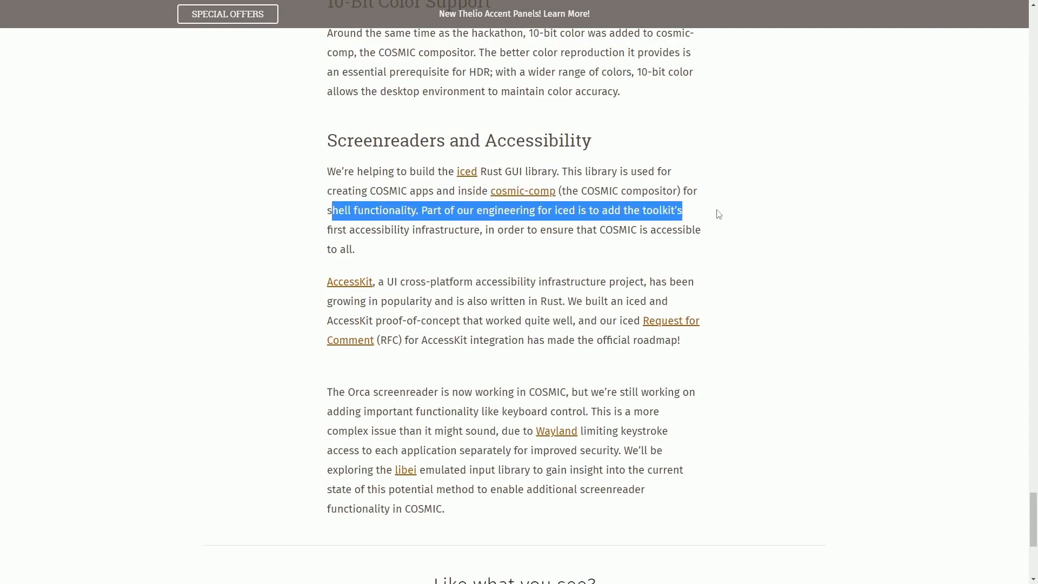
left_click(324, 240)
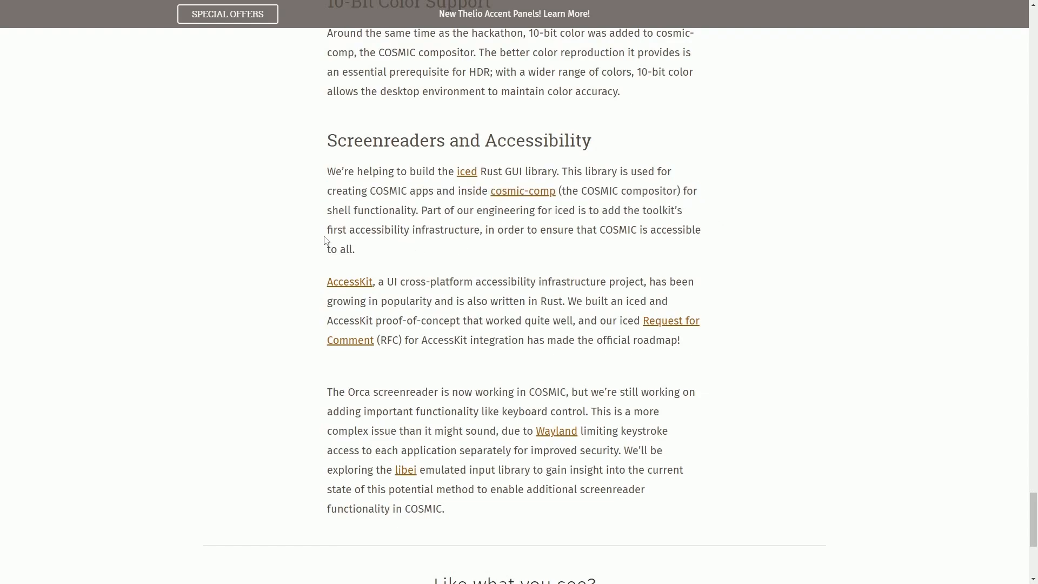
left_click_drag(327, 229, 650, 229)
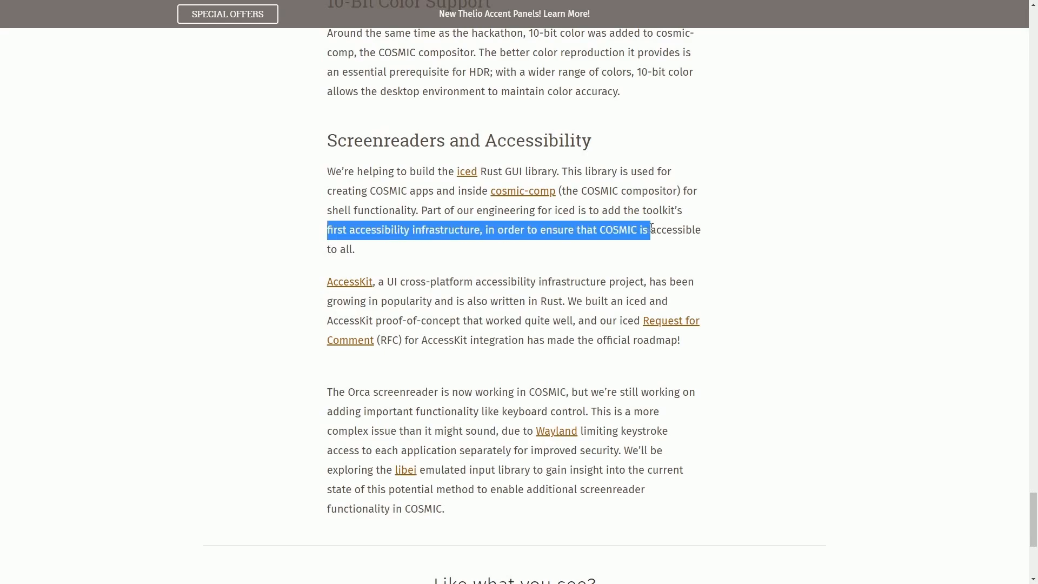